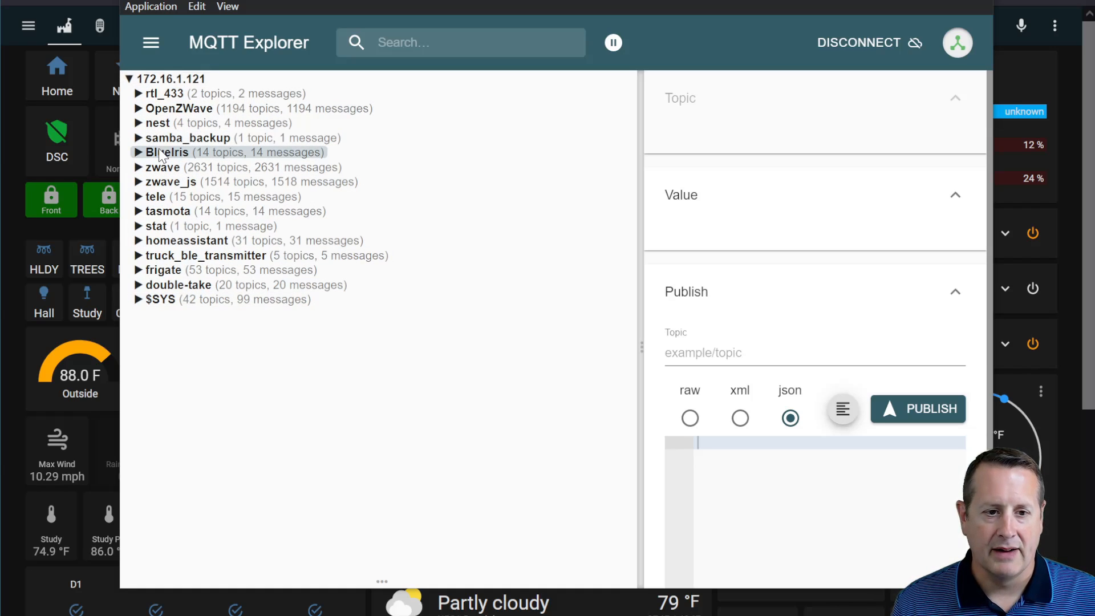
# - Expand the tasmota, tasmota discovery, nest and zwave_js topics in the topic tree
pyautogui.click(168, 211)
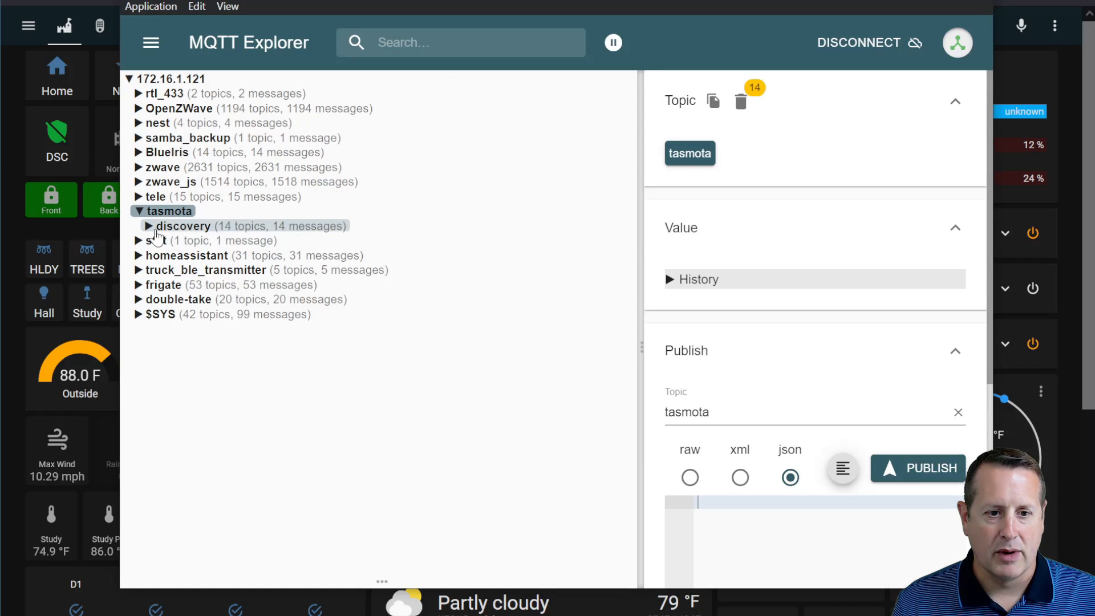
pyautogui.click(146, 226)
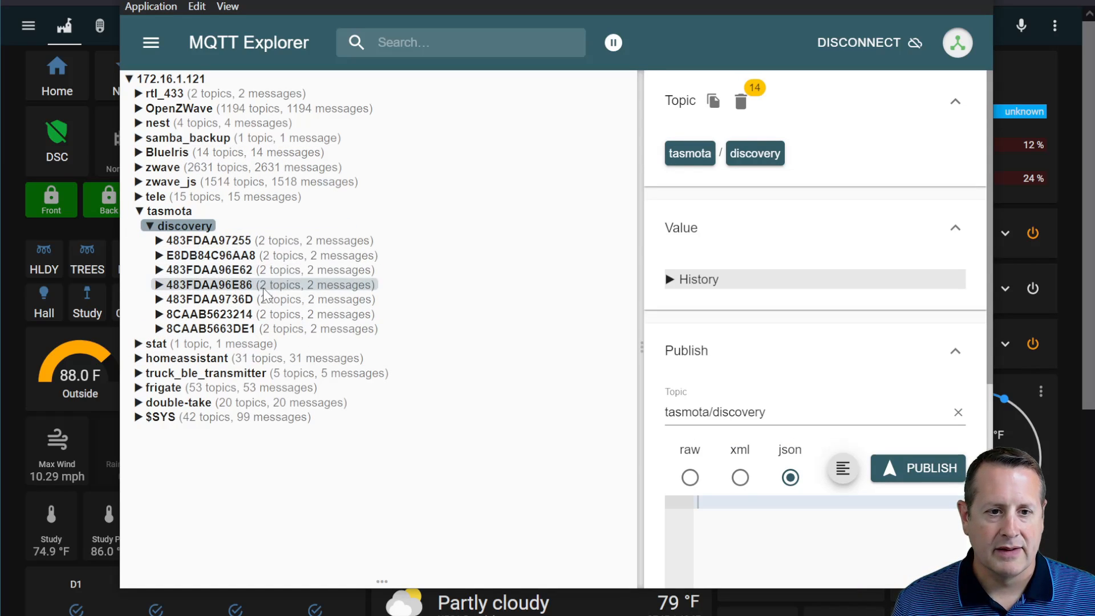
pyautogui.click(157, 123)
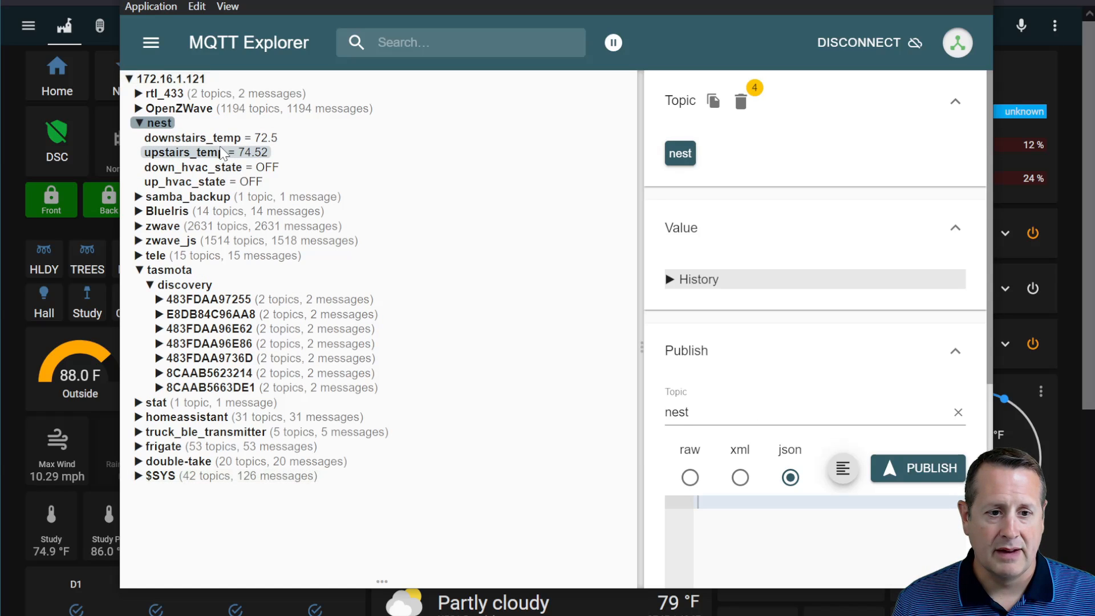
pyautogui.click(171, 241)
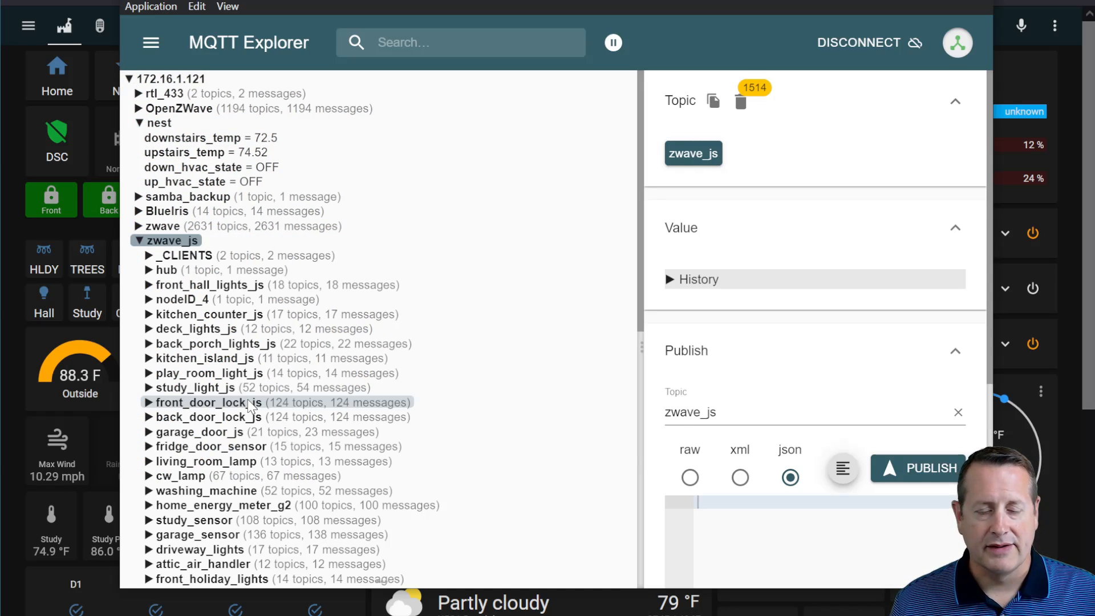
# - Scroll down the tree and select the frigate topic
pyautogui.scroll(-3)
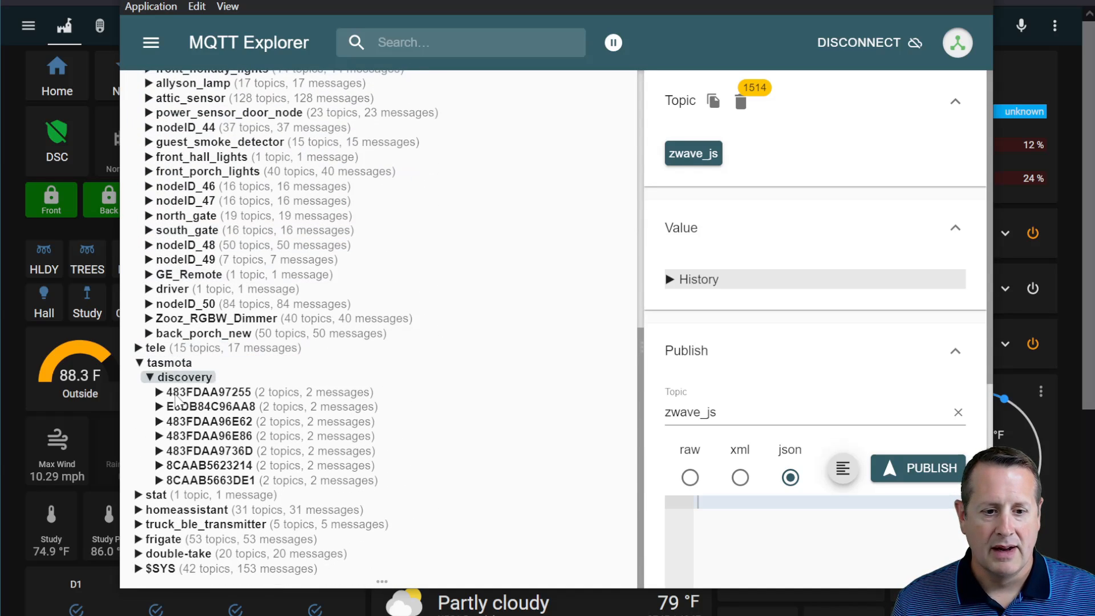
pyautogui.click(164, 538)
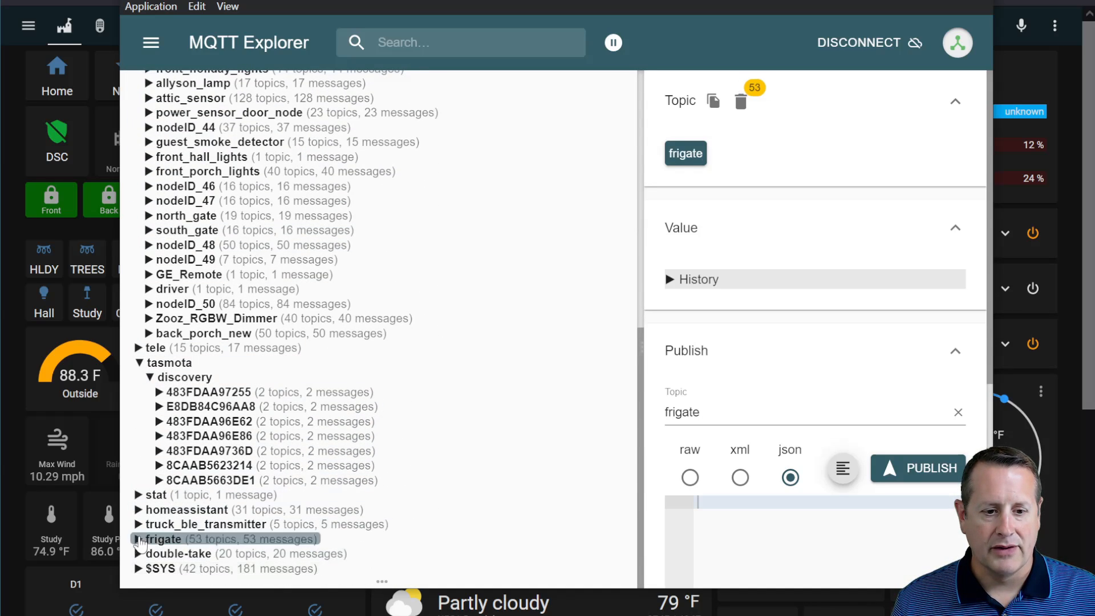
pyautogui.click(142, 538)
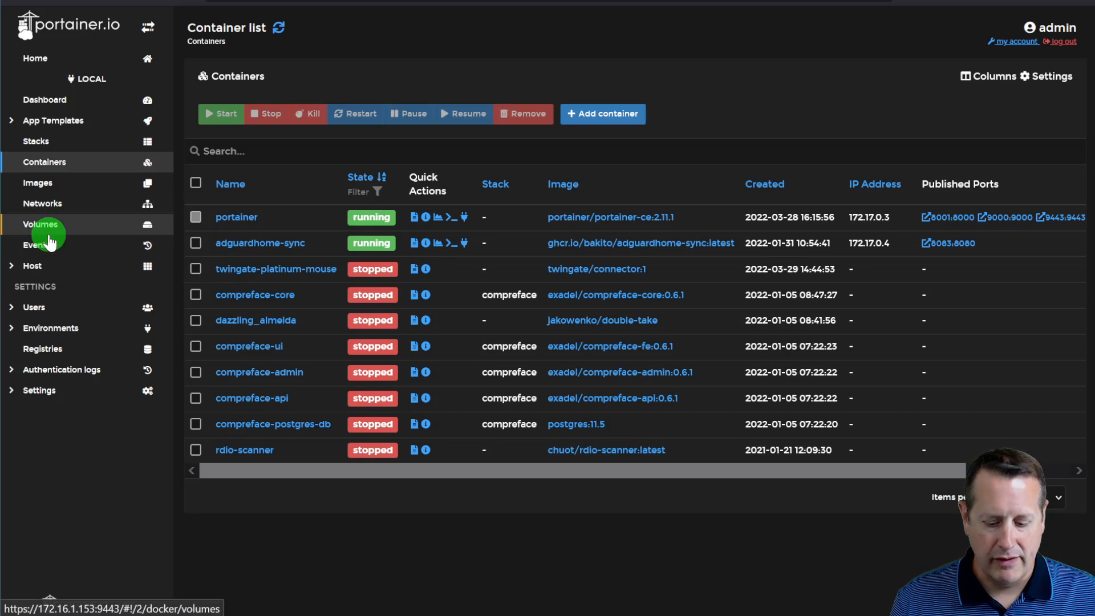
pyautogui.moveTo(82, 481)
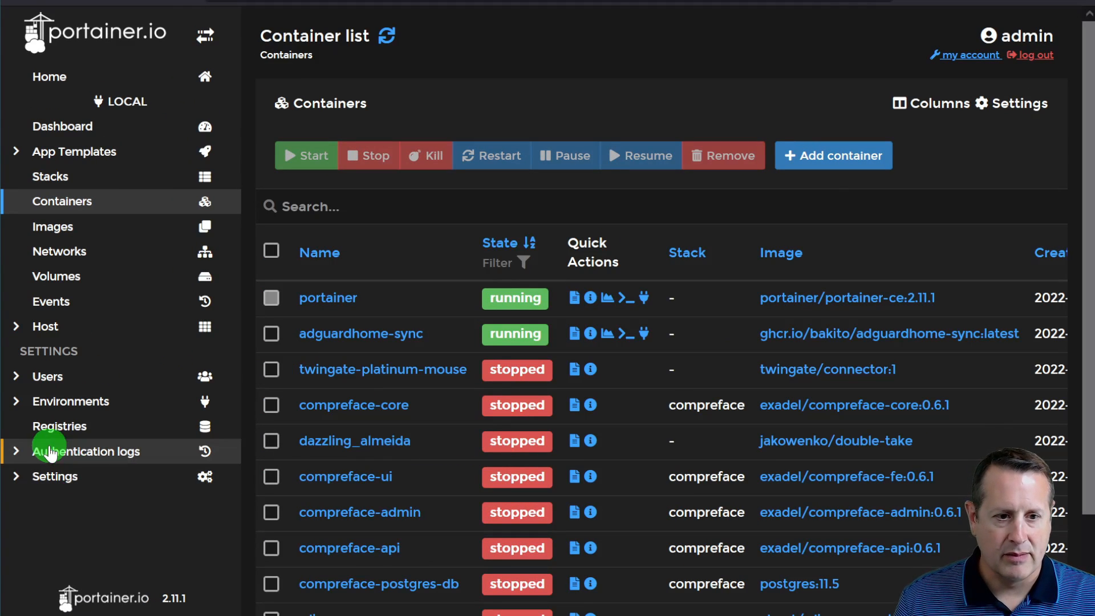
# - From the Volumes list, create a new volume named mqtt_config
pyautogui.click(56, 276)
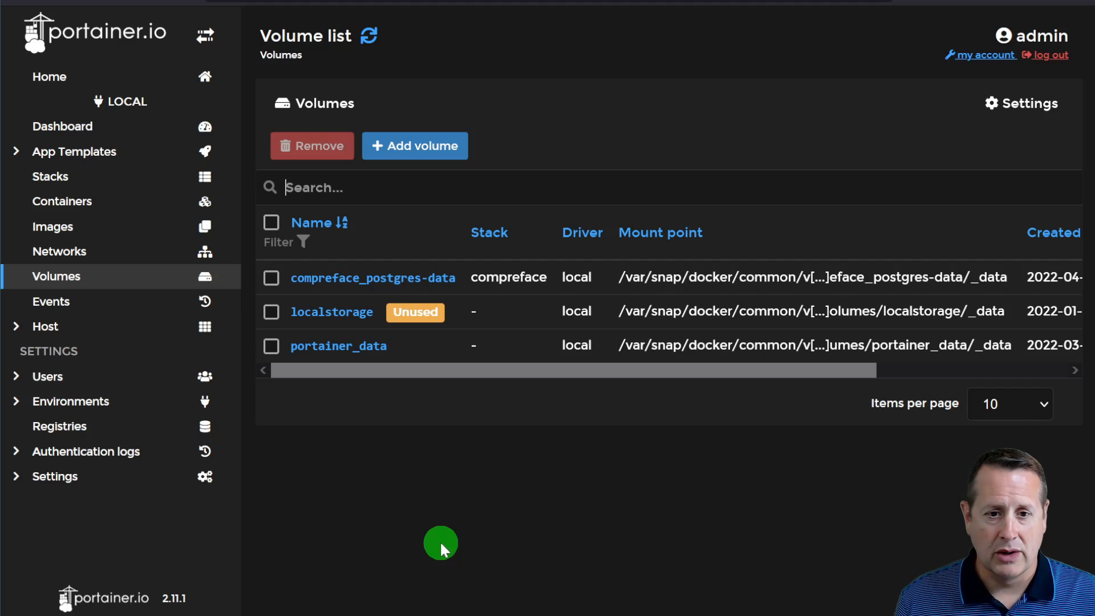
pyautogui.click(415, 146)
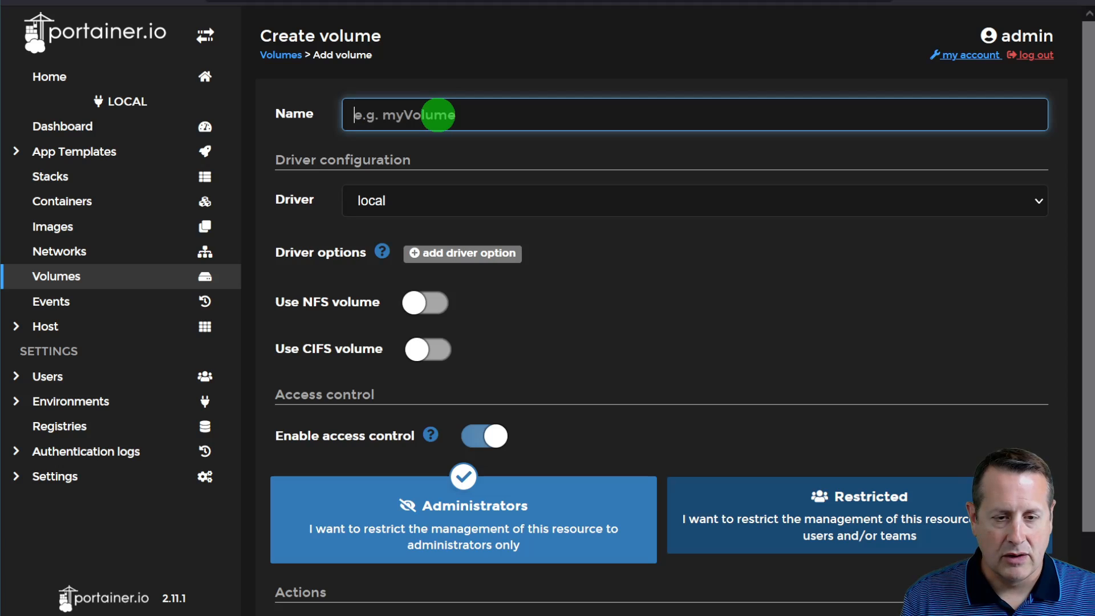
pyautogui.write('mqtt_config')
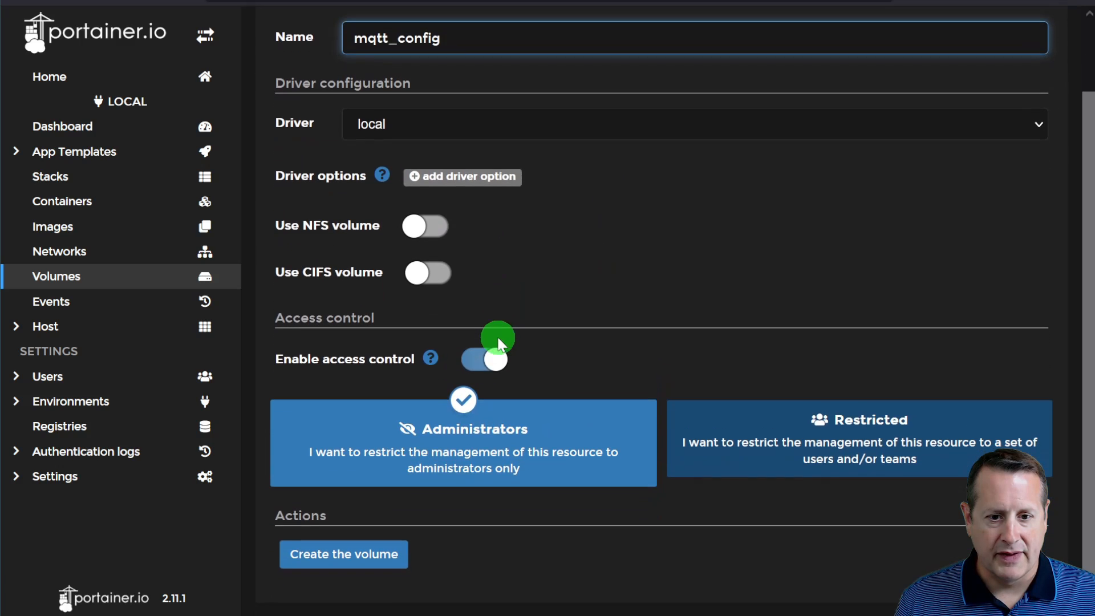
pyautogui.click(343, 554)
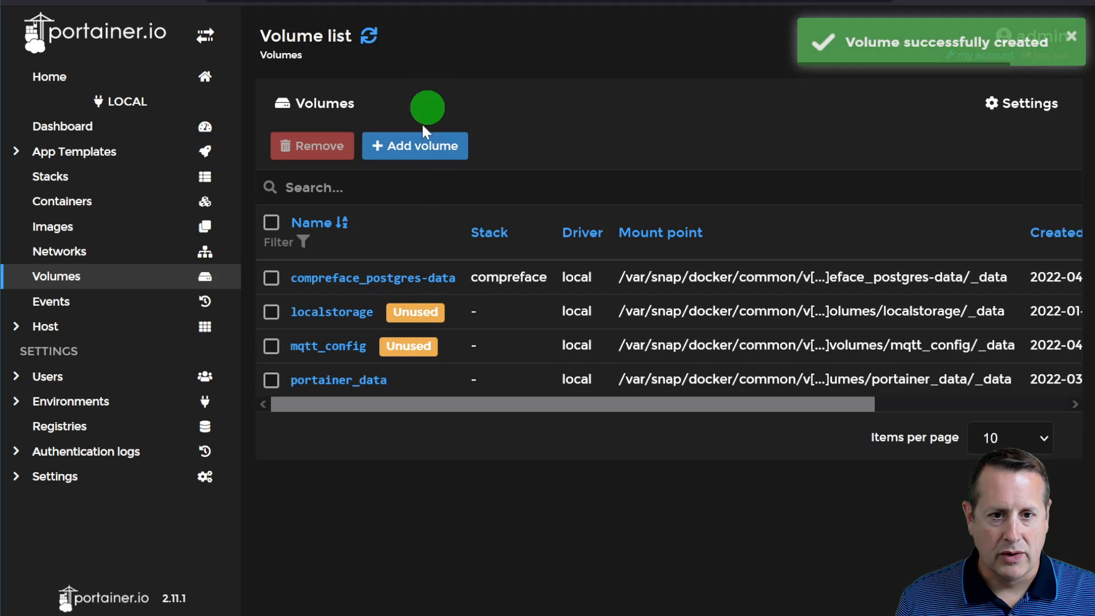
# - Create the mqtt_data volume and start a third one for mqtt_log
pyautogui.click(415, 146)
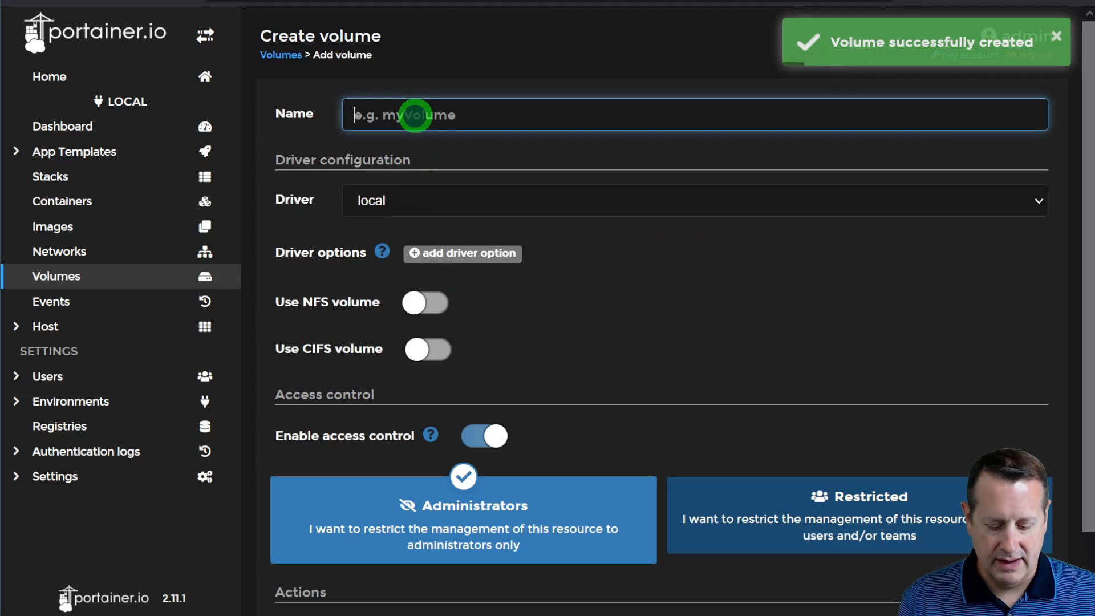
pyautogui.write('mqtt_data')
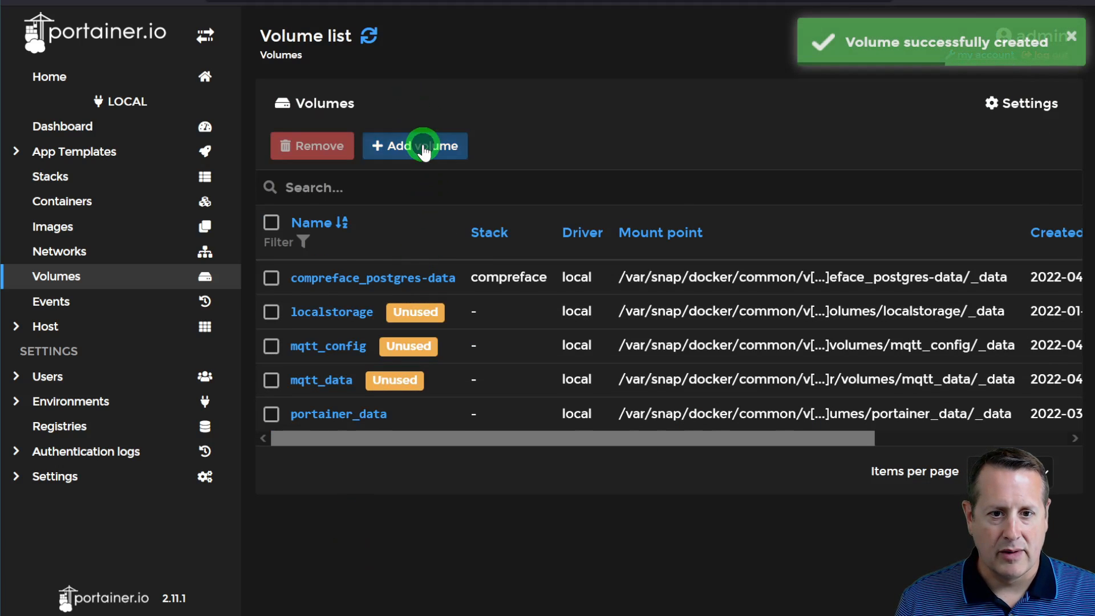
pyautogui.click(415, 146)
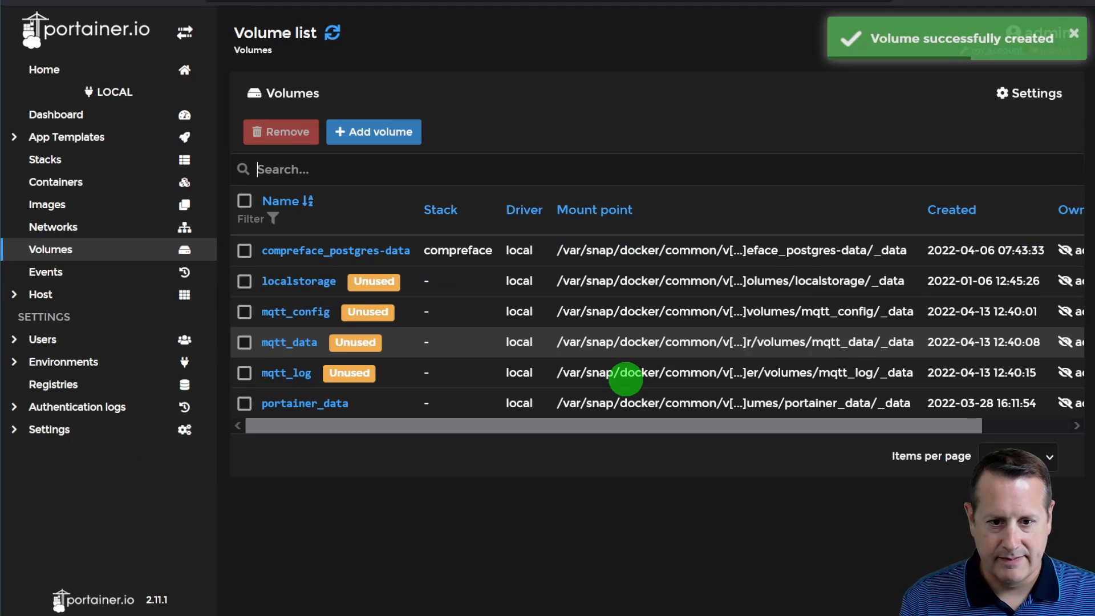
pyautogui.moveTo(346, 275)
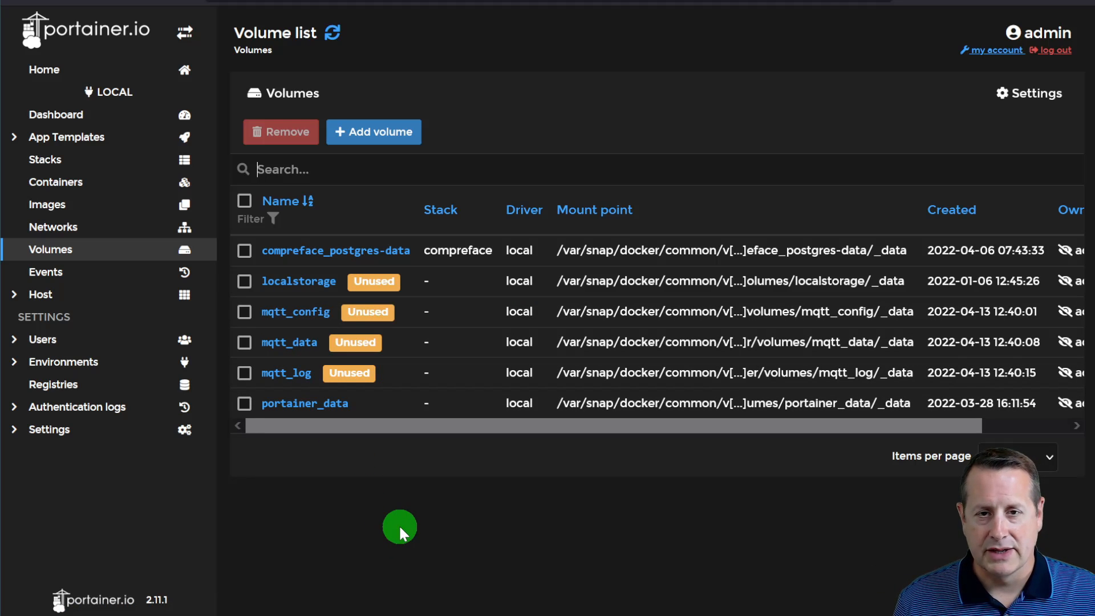
pyautogui.moveTo(183, 251)
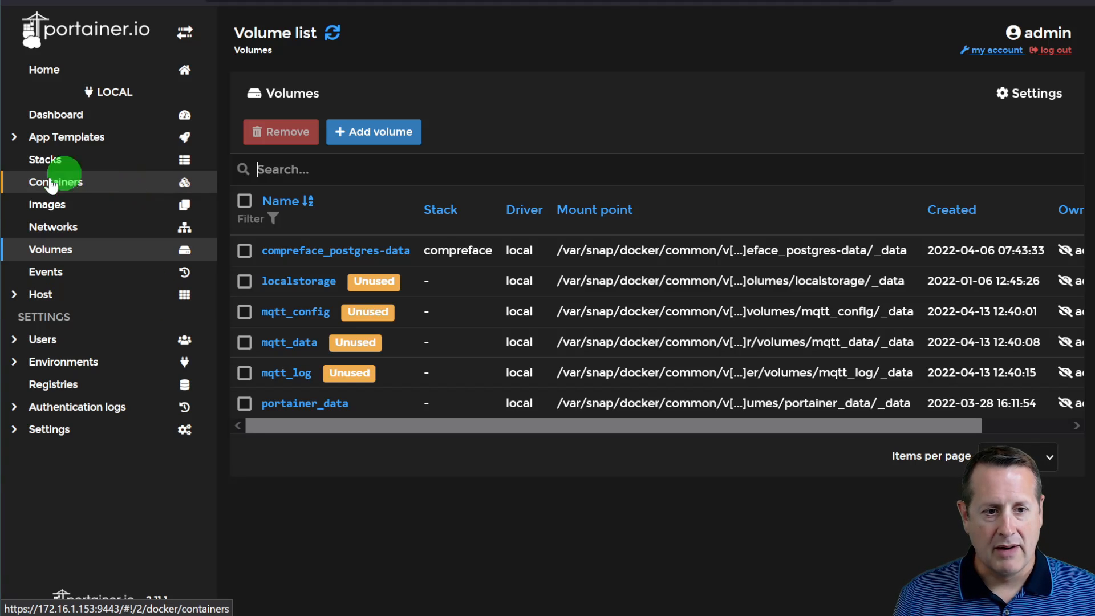
# - From the Containers list, start a new container and name it mqtt
pyautogui.click(54, 182)
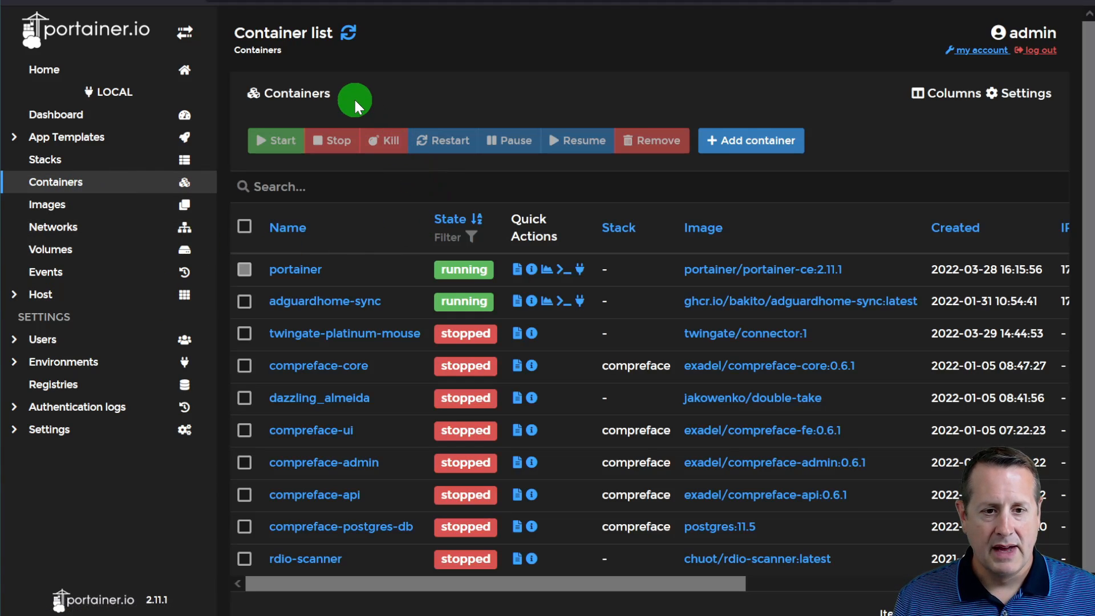
pyautogui.moveTo(753, 141)
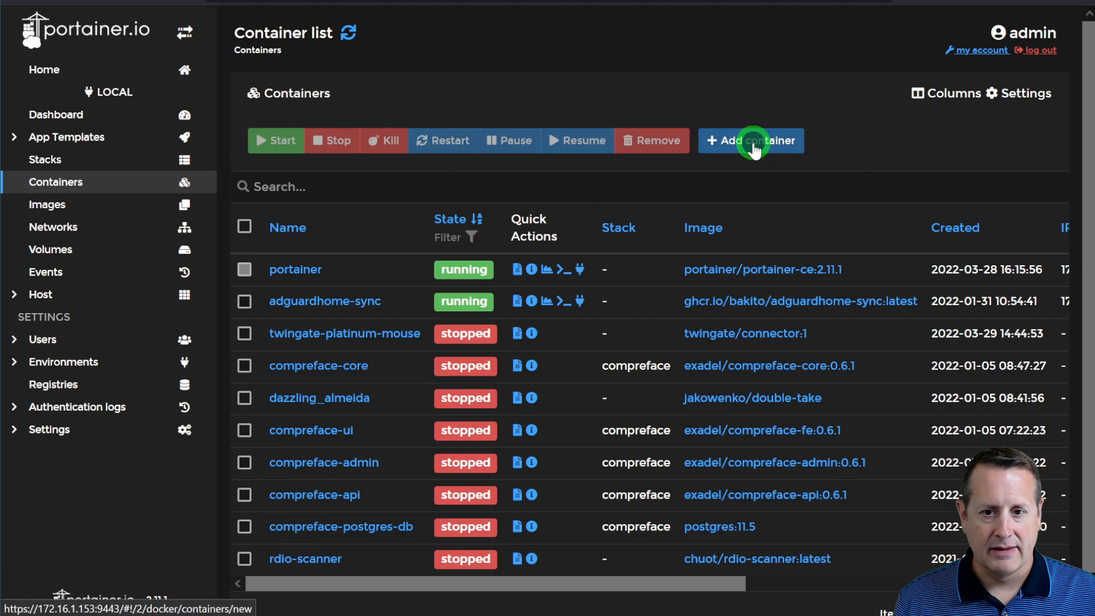
pyautogui.click(751, 142)
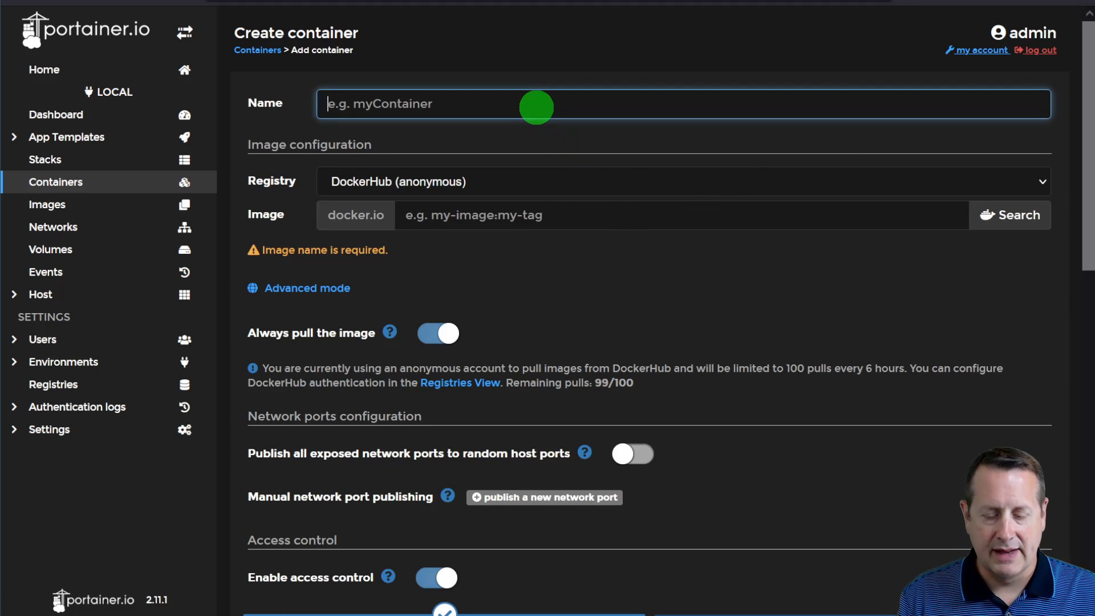
pyautogui.write('mqtt')
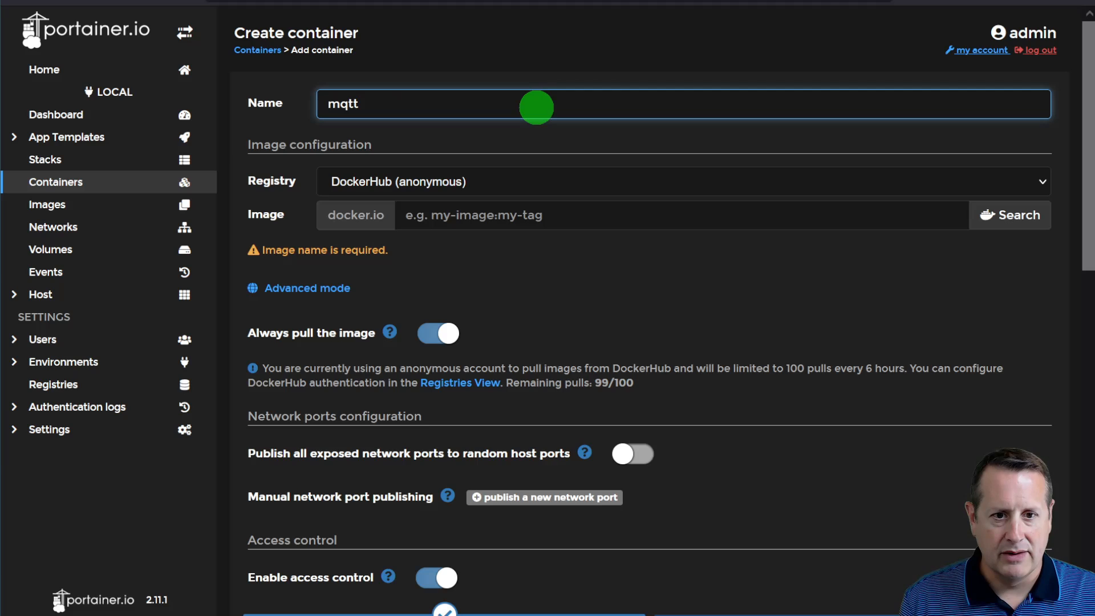
pyautogui.moveTo(513, 188)
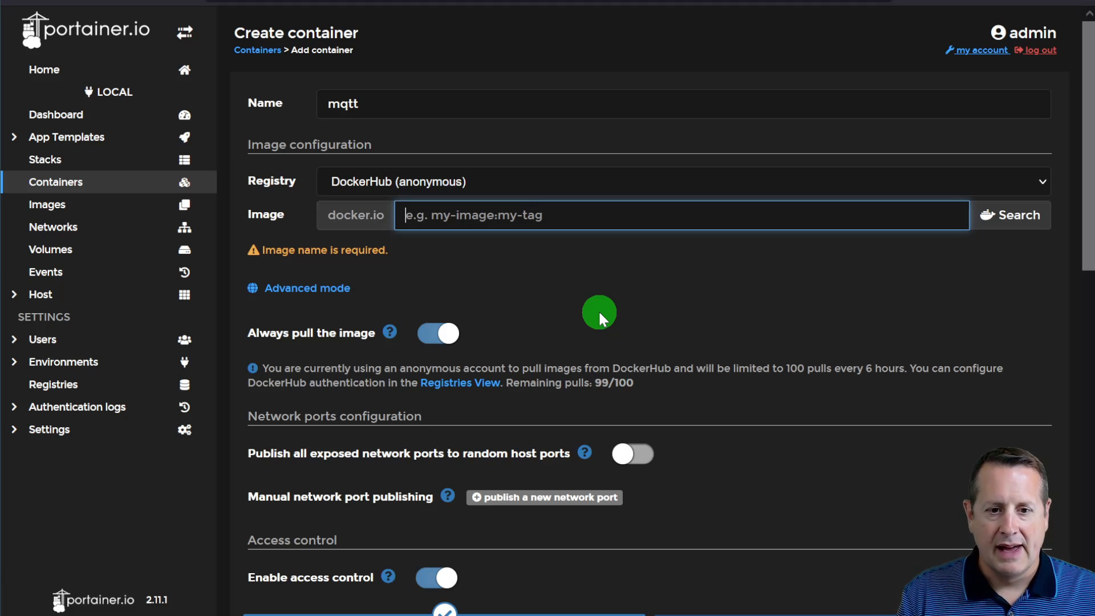
pyautogui.moveTo(488, 35)
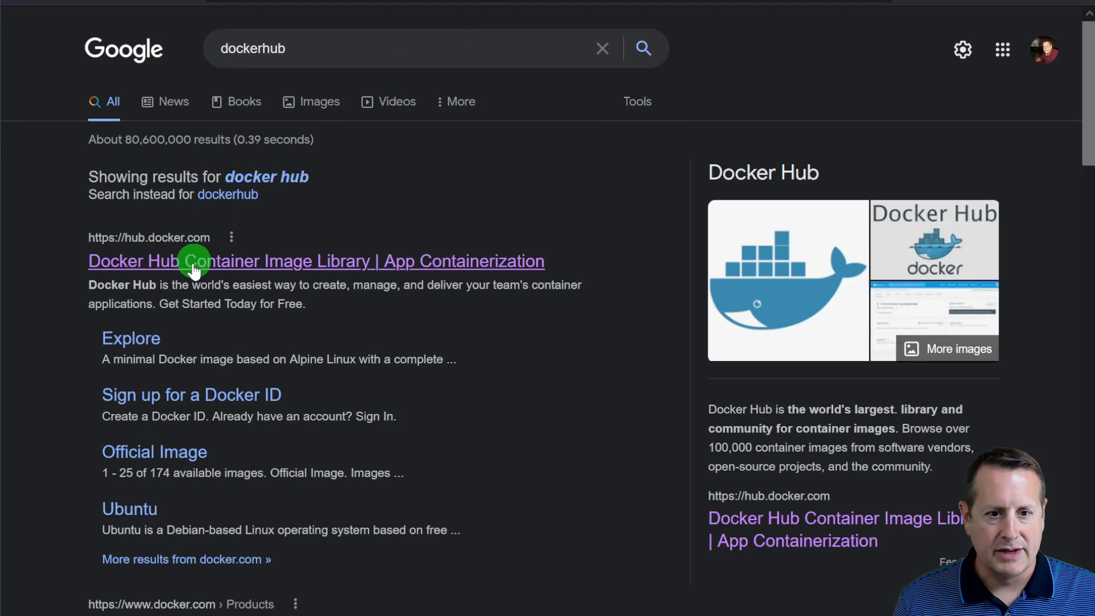
# - Search Docker Hub for mqtt and browse the results to find eclipse-mosquitto
pyautogui.click(196, 261)
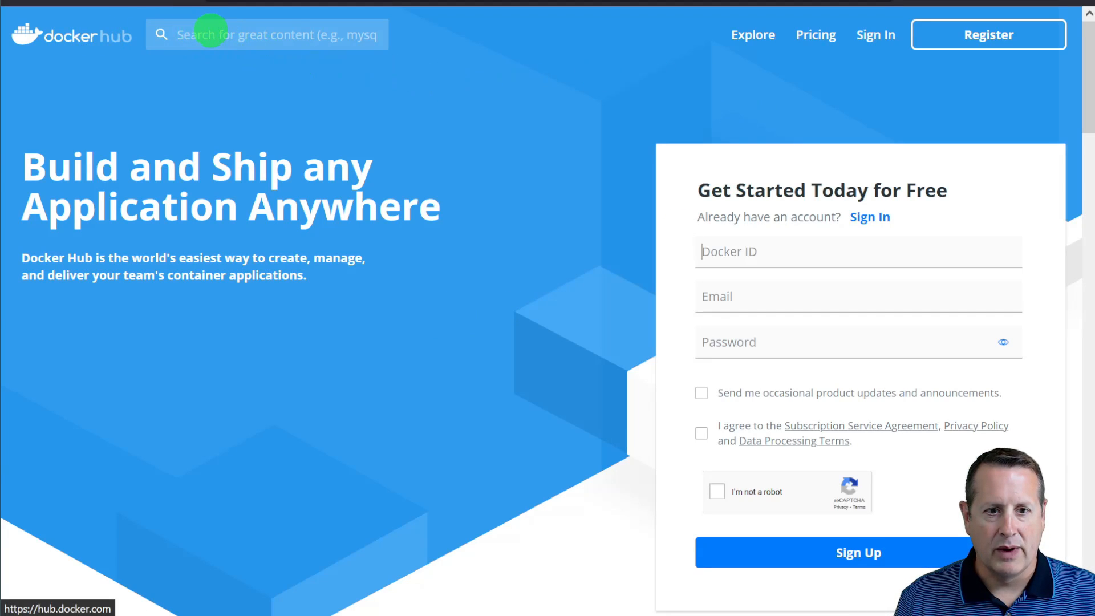
pyautogui.write('m')
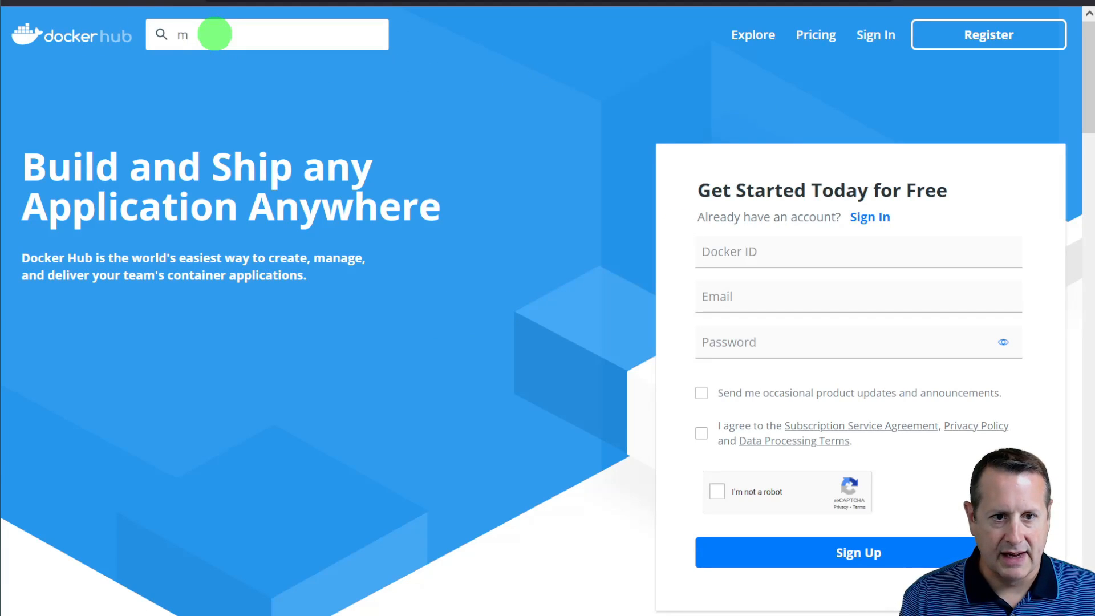
pyautogui.write('mqtt')
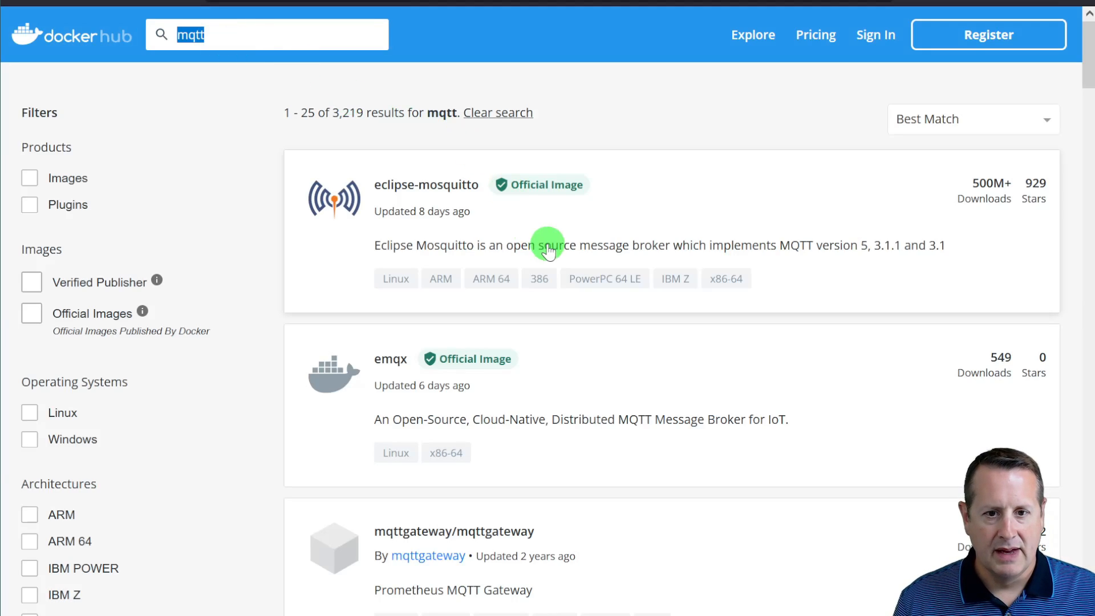
pyautogui.scroll(-3)
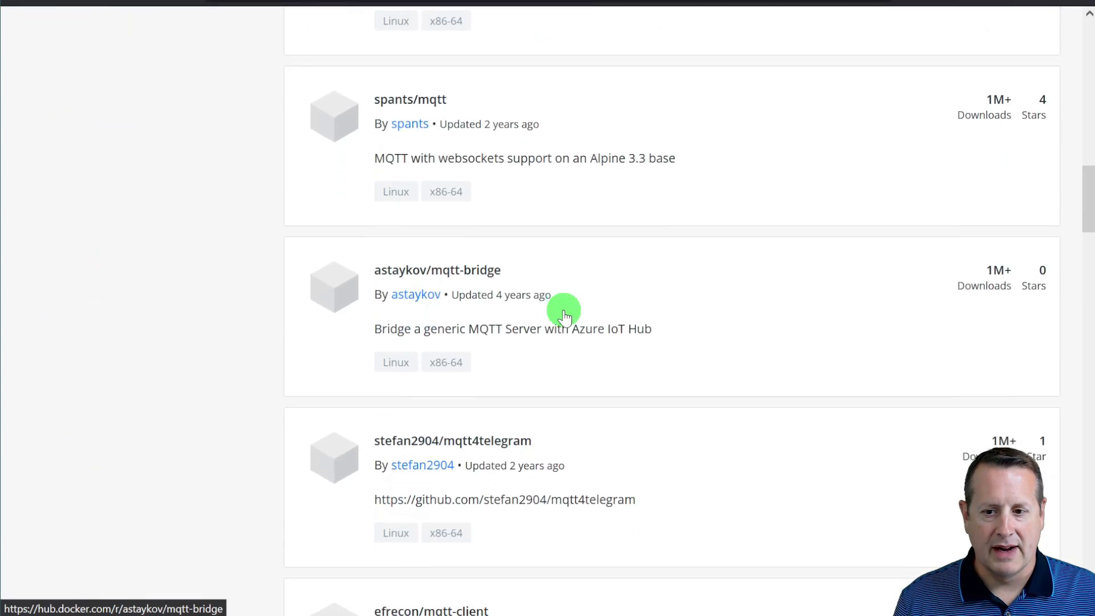
pyautogui.scroll(-3)
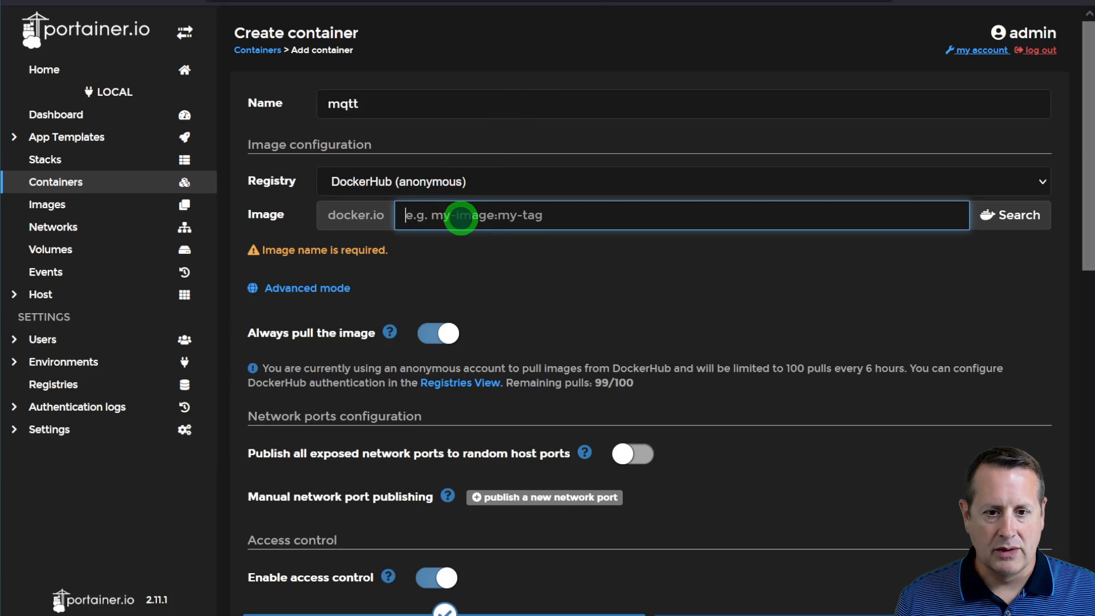
# - Set the image to eclipse-mosquitto and bring up the Volumes mapping under Advanced container settings
pyautogui.write('eclipse_m')
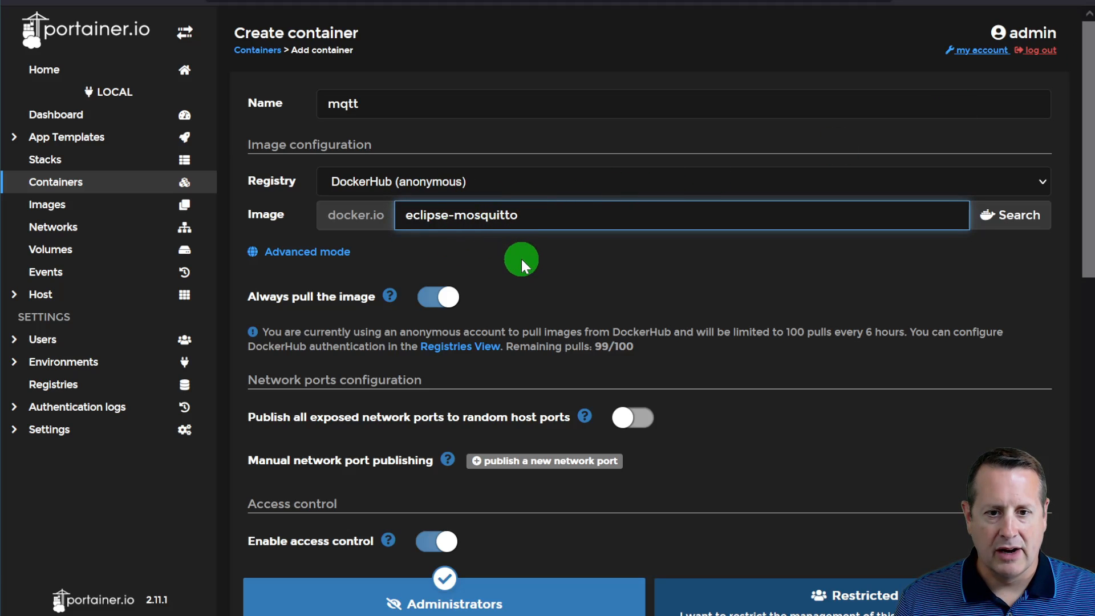
pyautogui.moveTo(497, 246)
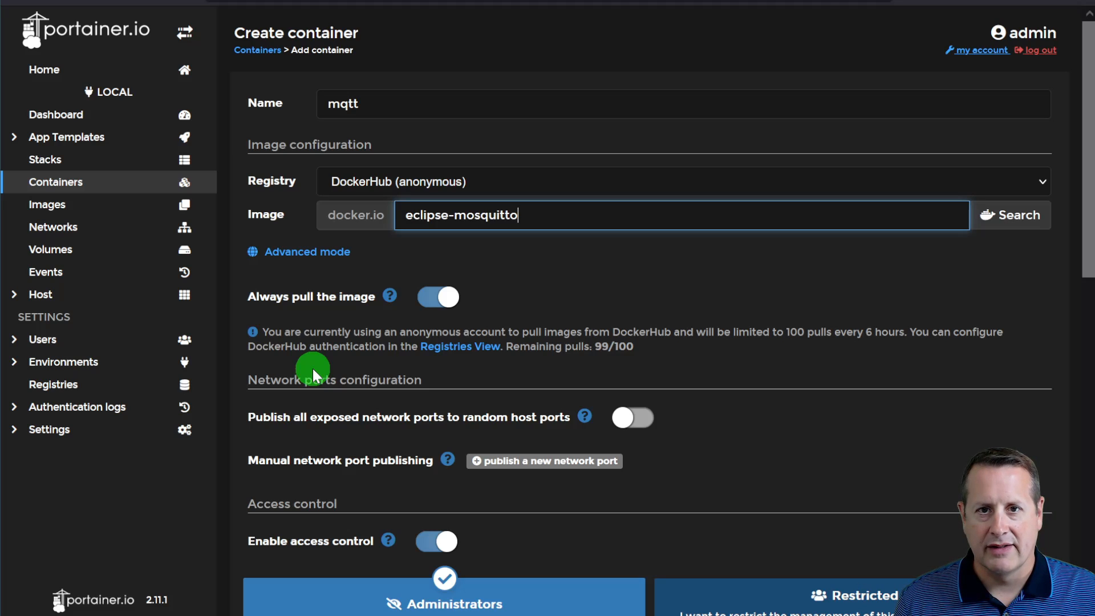
pyautogui.moveTo(322, 376)
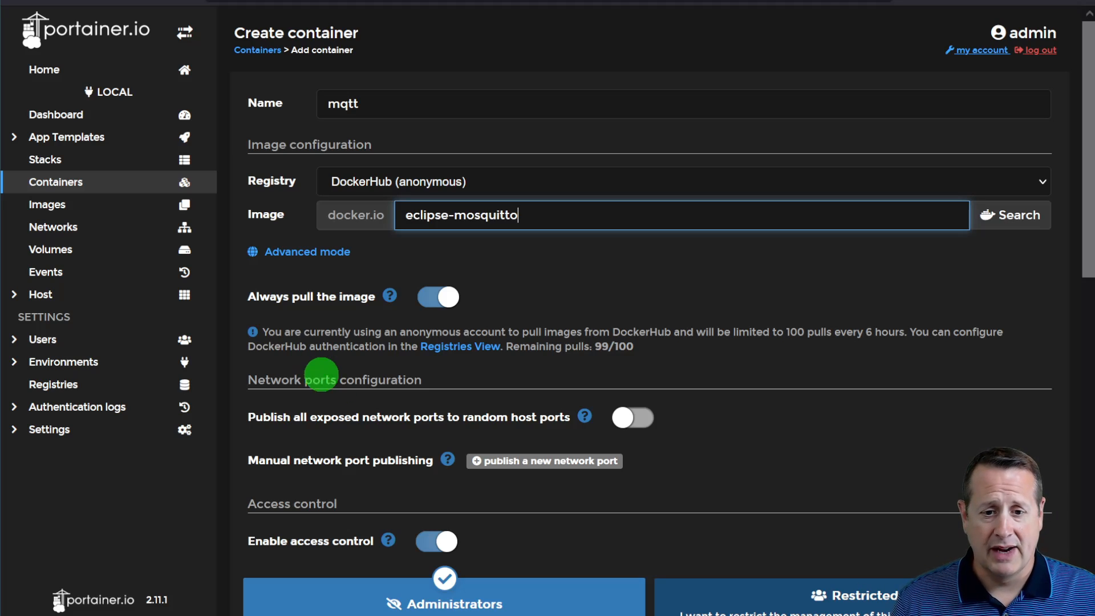
pyautogui.scroll(-3)
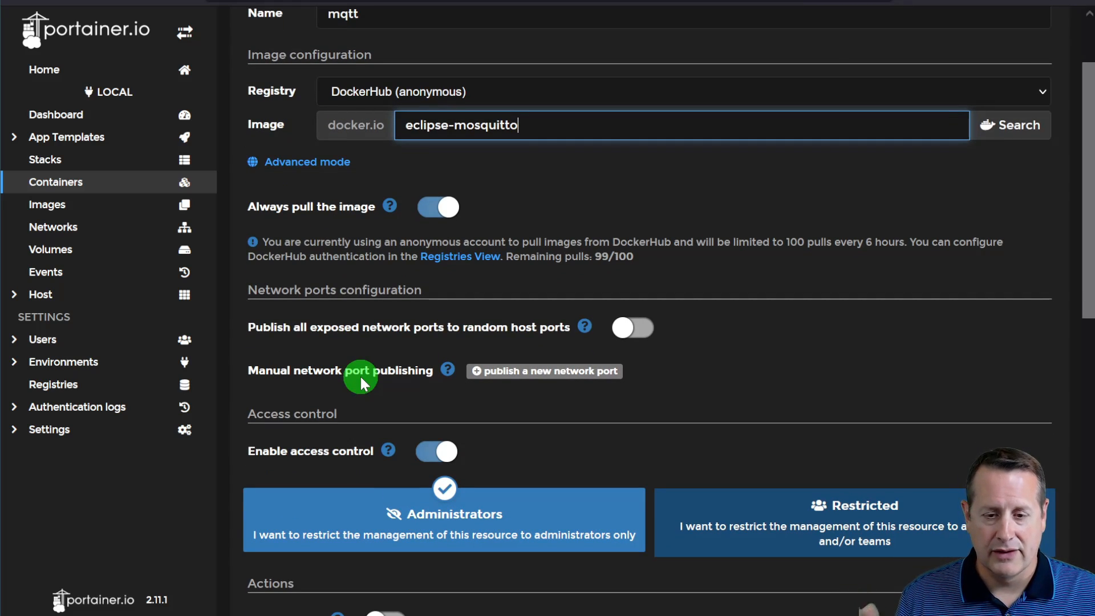
pyautogui.scroll(-3)
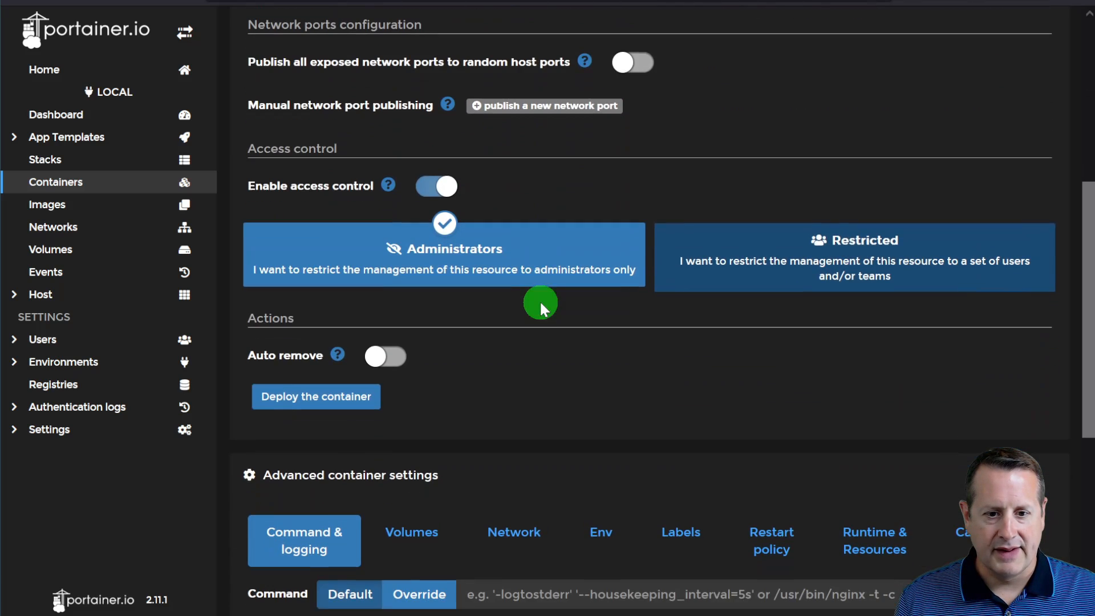
pyautogui.scroll(-3)
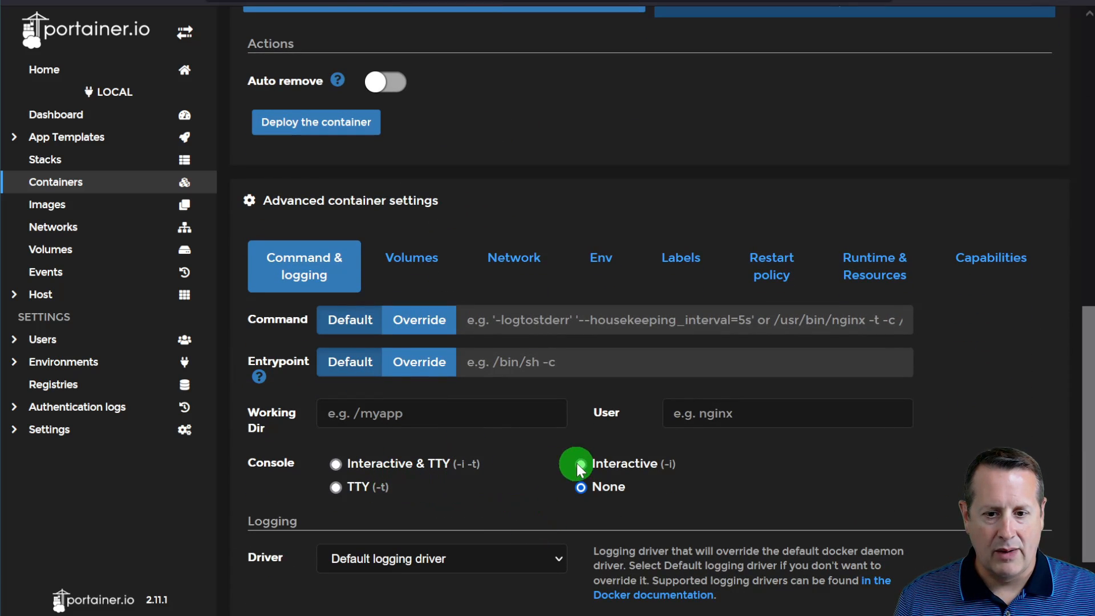
pyautogui.click(579, 463)
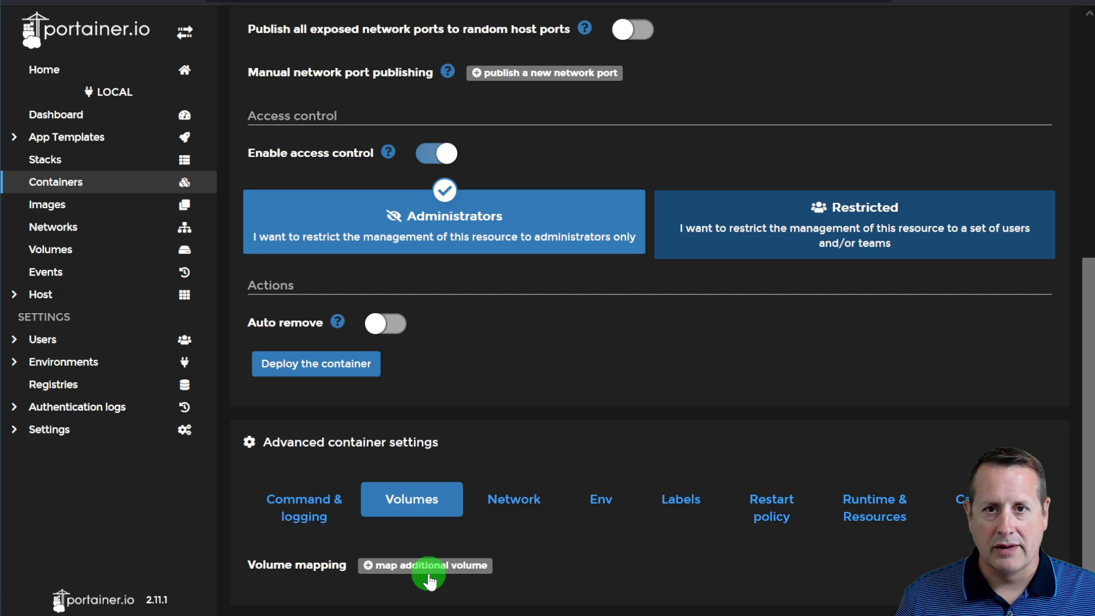
# - Add volume mappings and attach /mosquitto/config to the mqtt_config volume
pyautogui.click(424, 566)
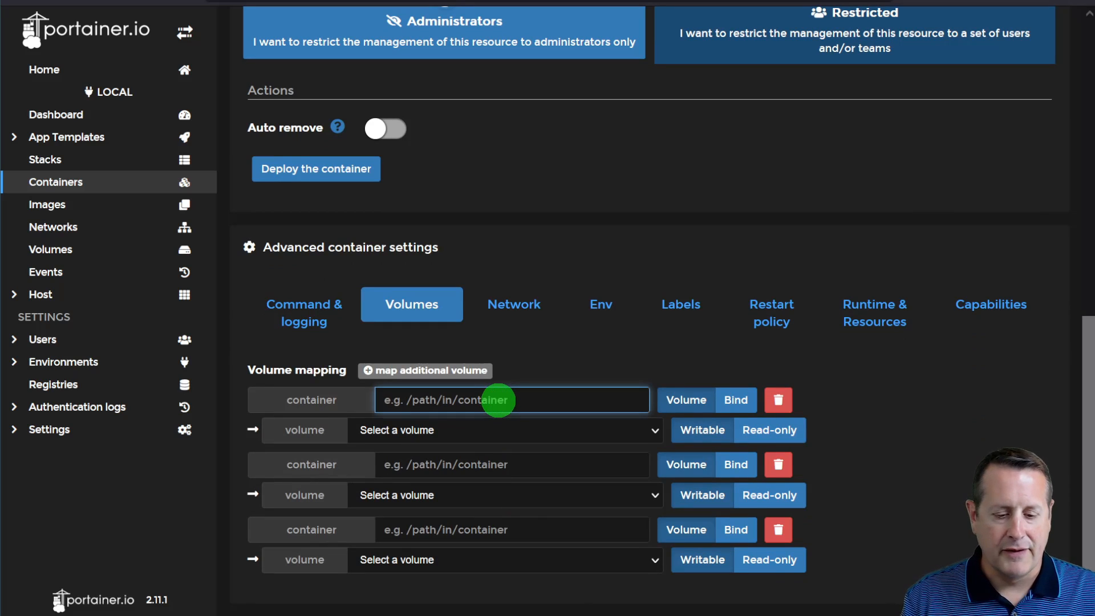
pyautogui.write('/mosquitto/config')
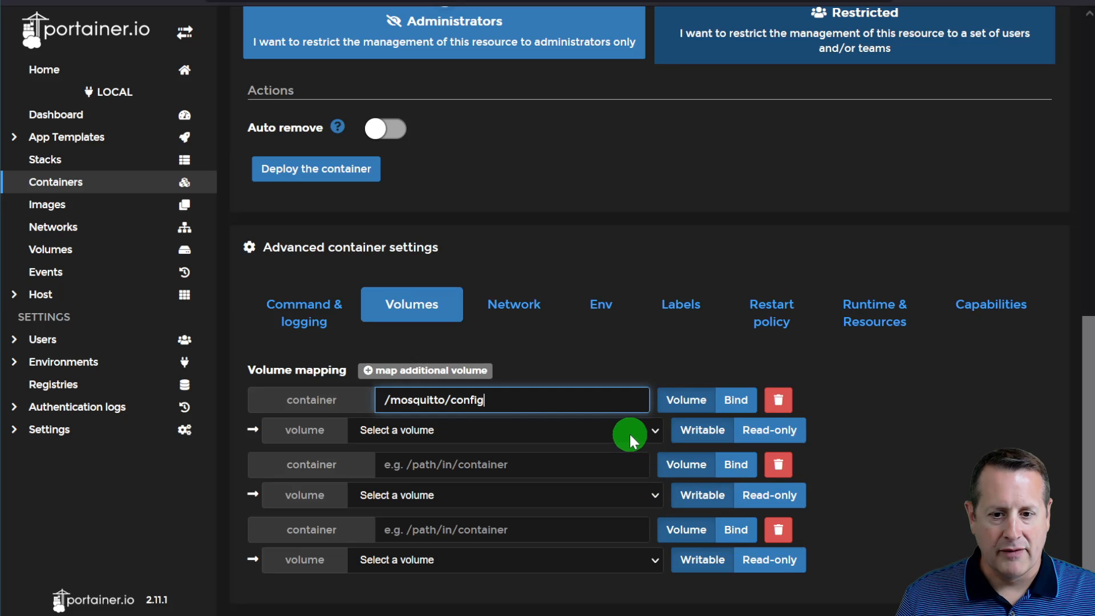
pyautogui.click(654, 431)
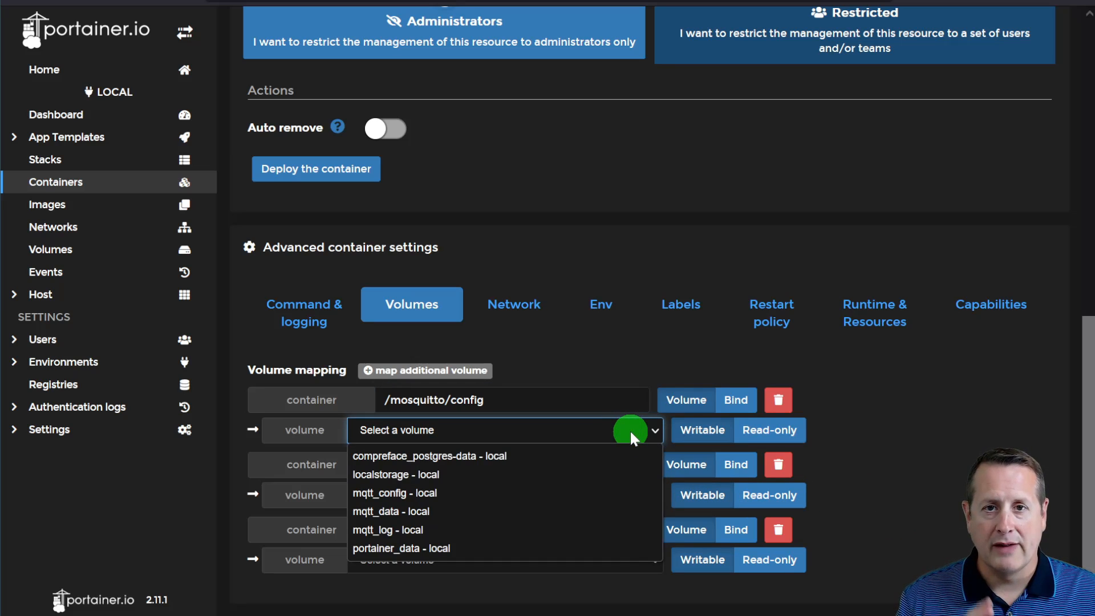
pyautogui.moveTo(486, 488)
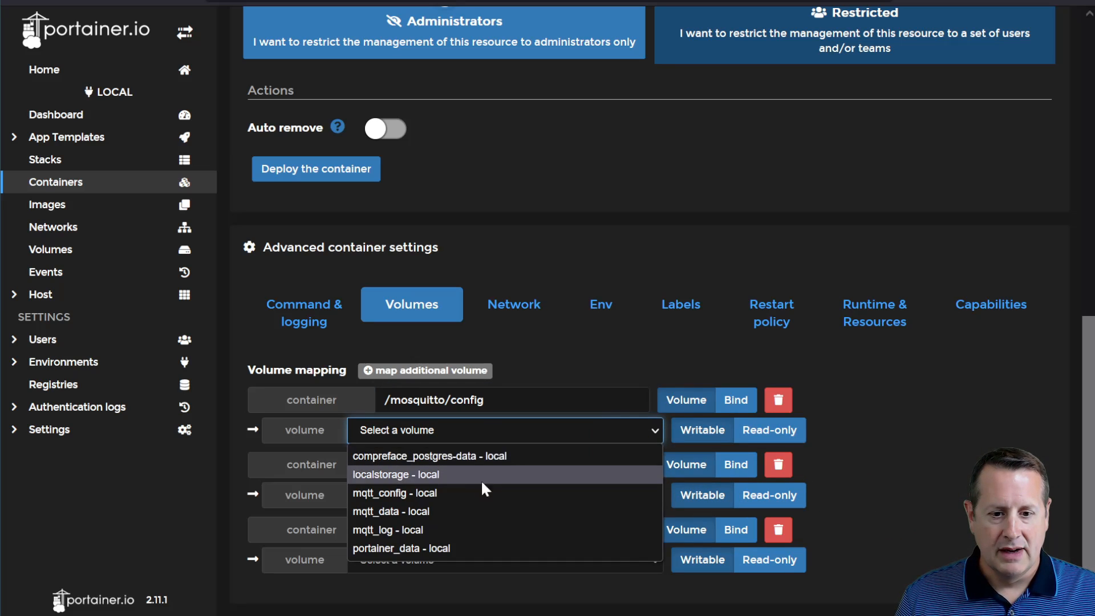
pyautogui.click(394, 493)
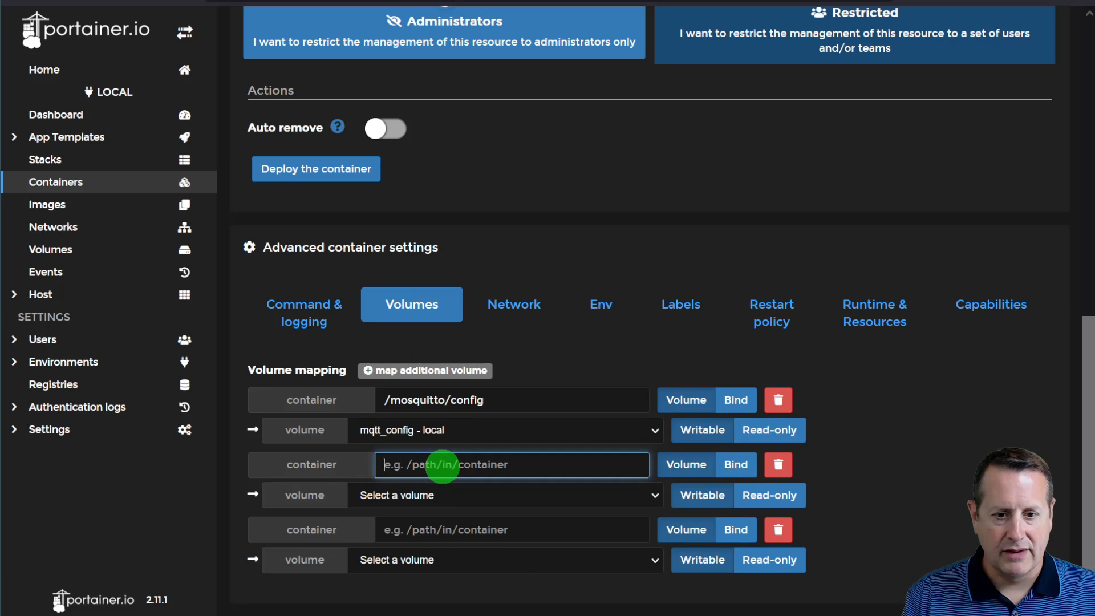
# - Map /mosquitto/data to mqtt_data and /mosquitto/log to mqtt_log
pyautogui.write('/mosquitto/data')
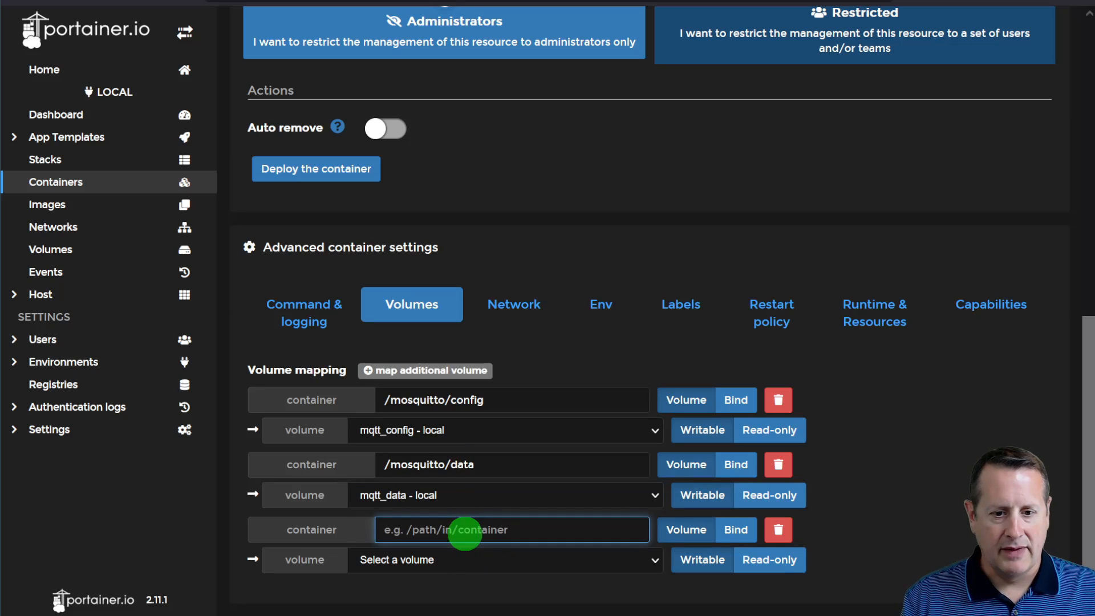
pyautogui.write('/mosquitto/log')
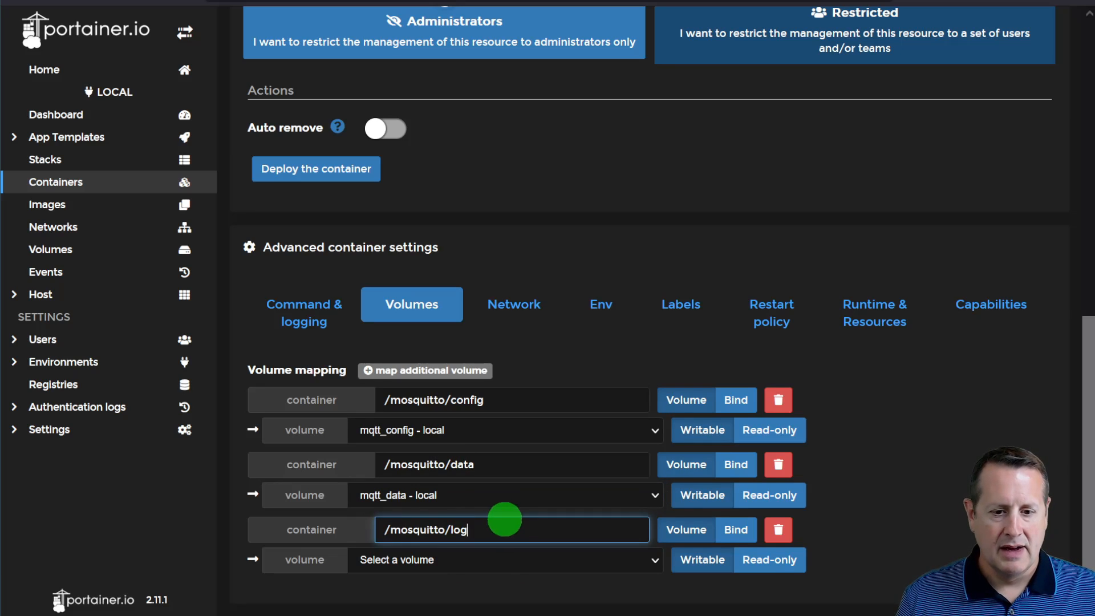
pyautogui.click(504, 560)
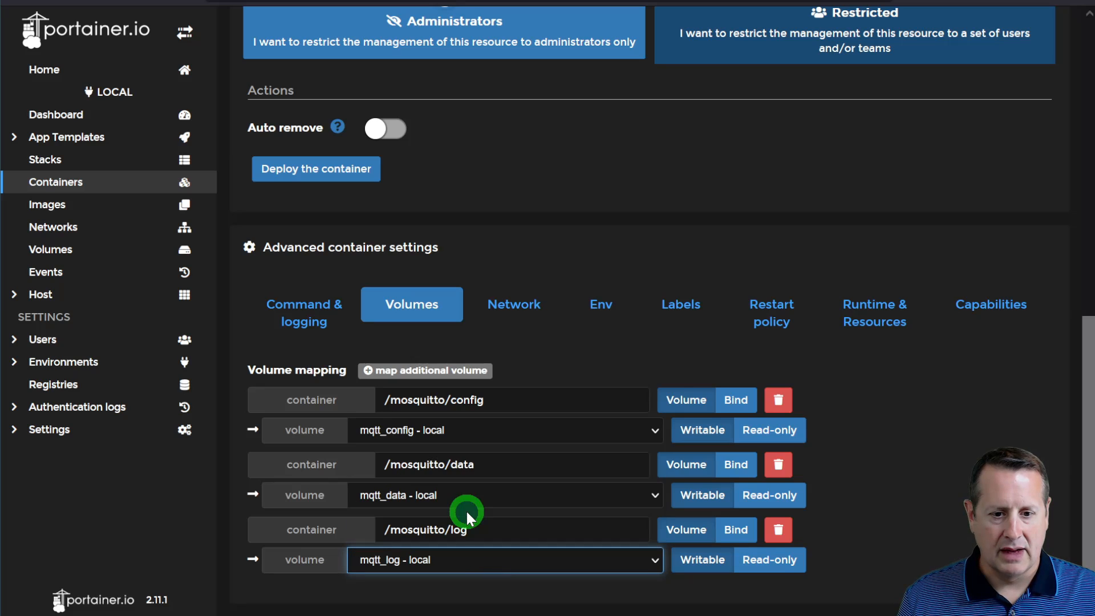
pyautogui.moveTo(570, 442)
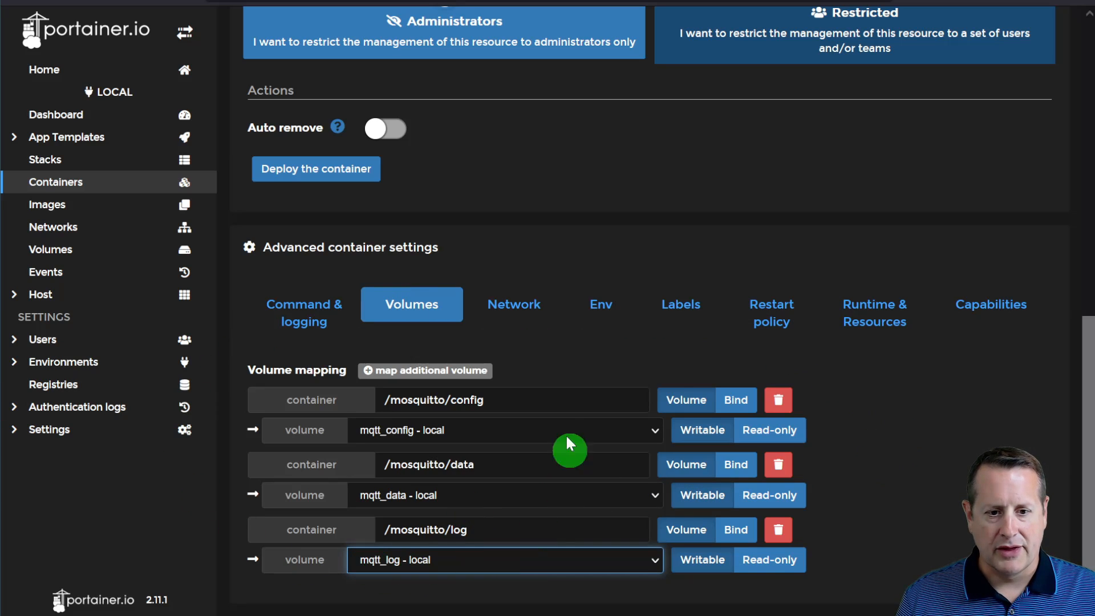
pyautogui.moveTo(806, 392)
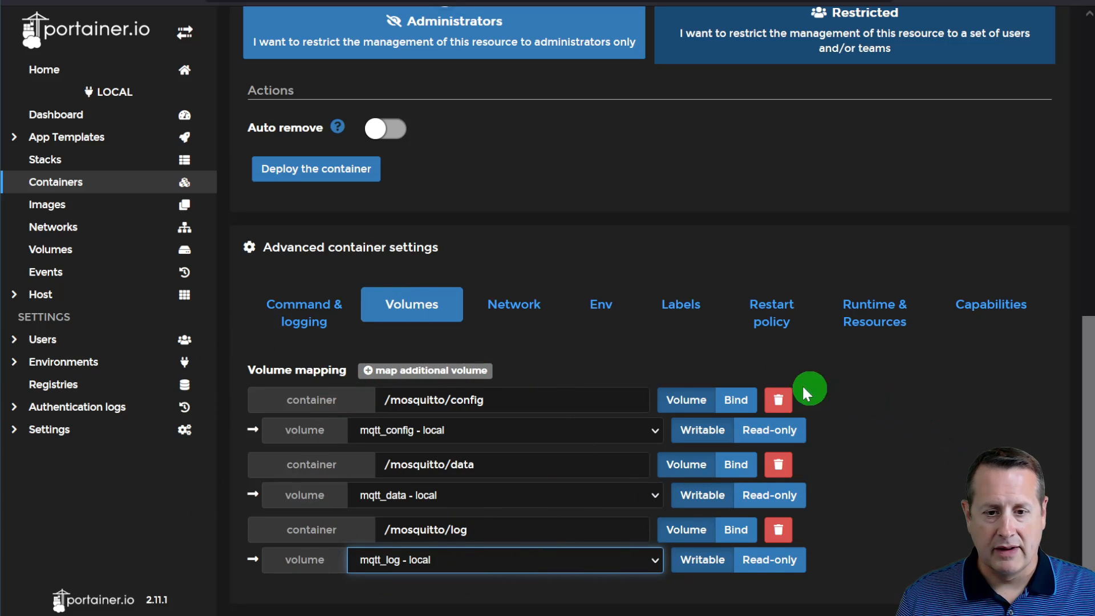
# - Set the container network to host and review the Env and Restart policy settings
pyautogui.click(513, 303)
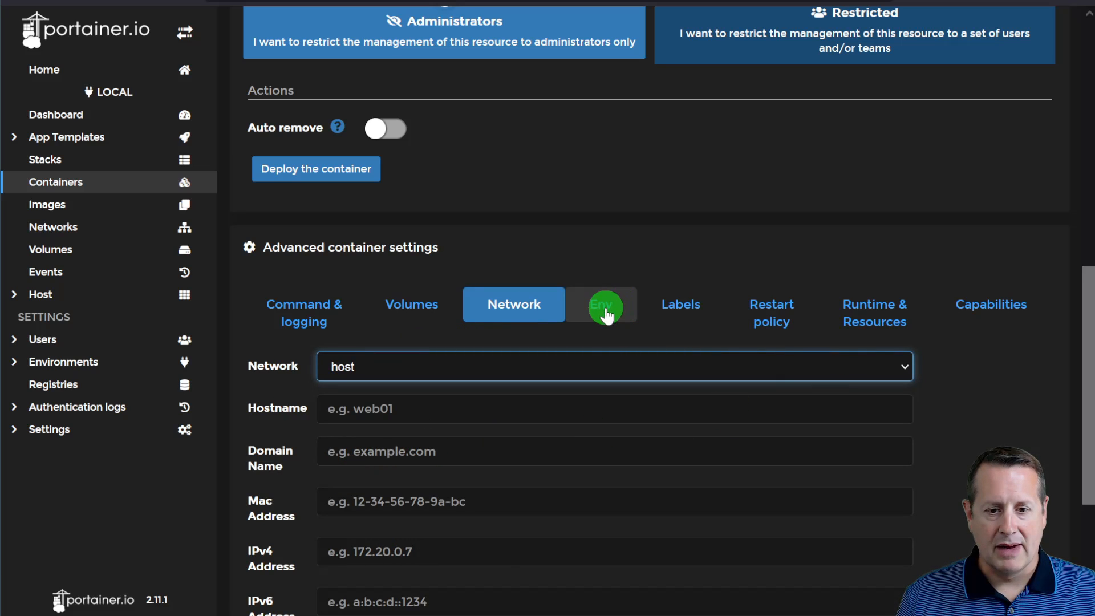
pyautogui.click(602, 304)
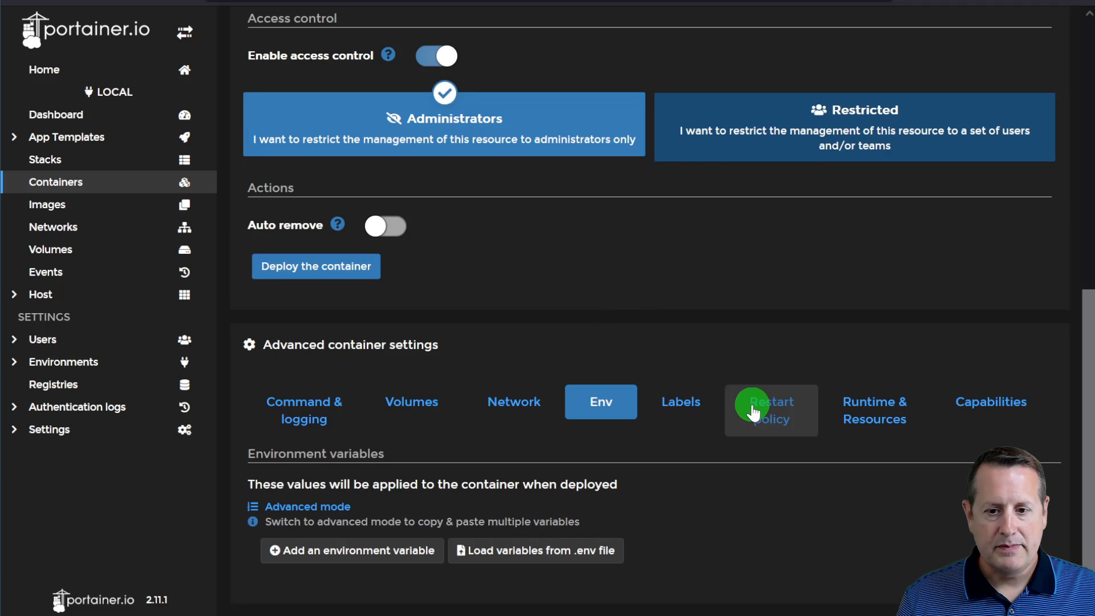
pyautogui.click(753, 409)
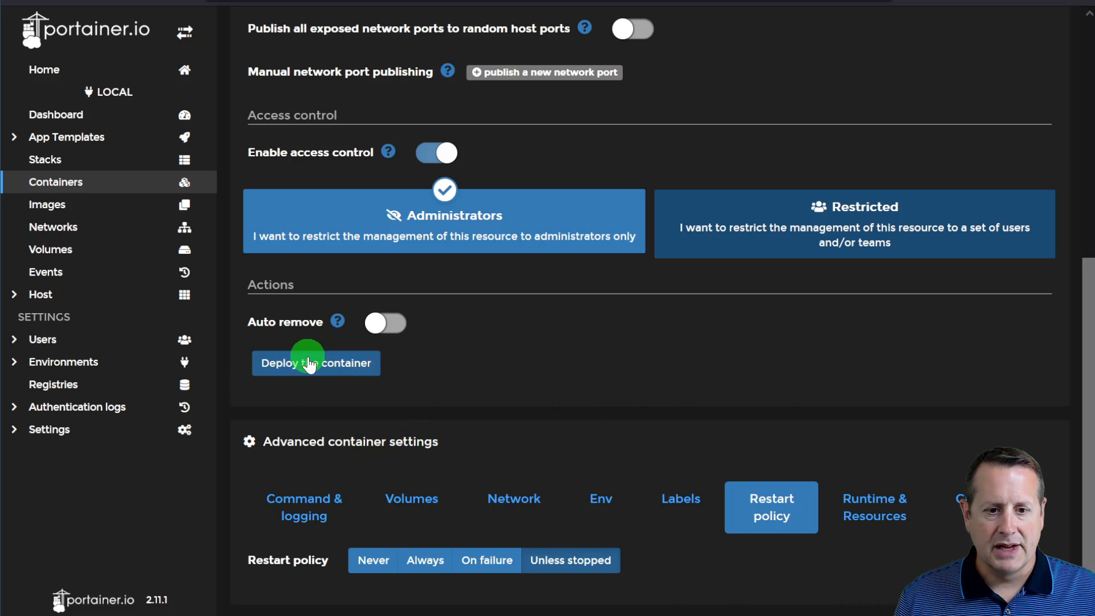
# - Deploy the mqtt container so it runs eclipse-mosquitto:latest
pyautogui.click(316, 362)
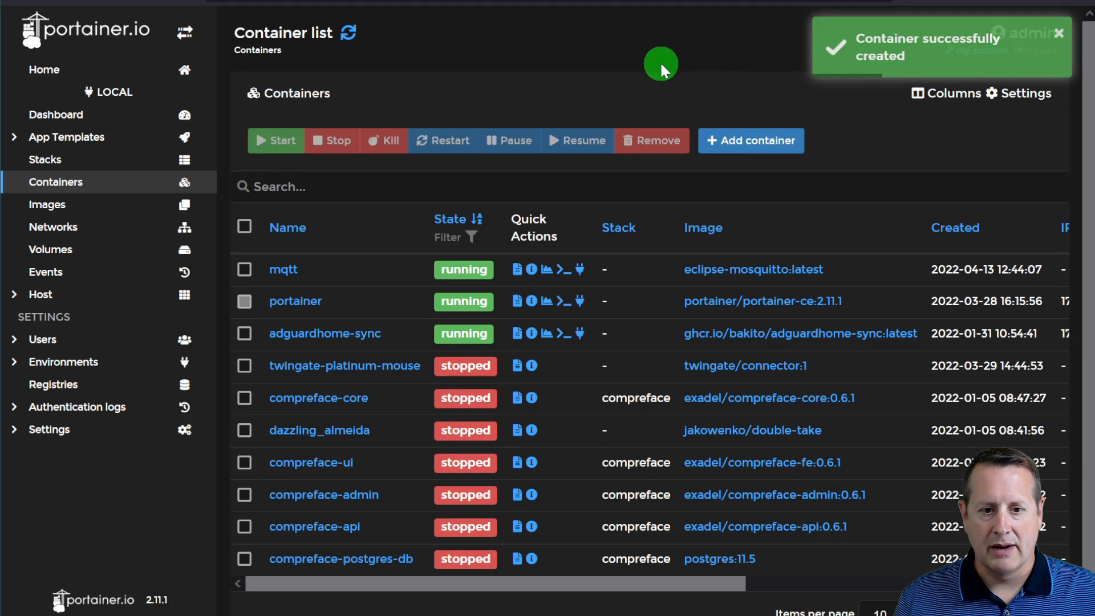
pyautogui.moveTo(629, 80)
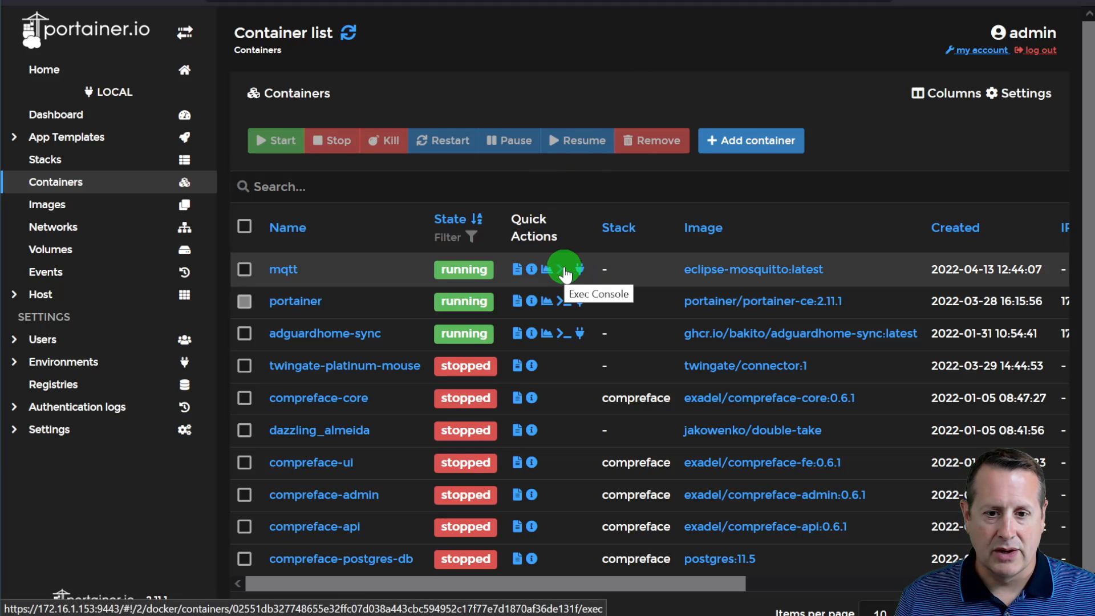
# - Connect an Exec Console into the mqtt container using /bin/sh
pyautogui.click(566, 269)
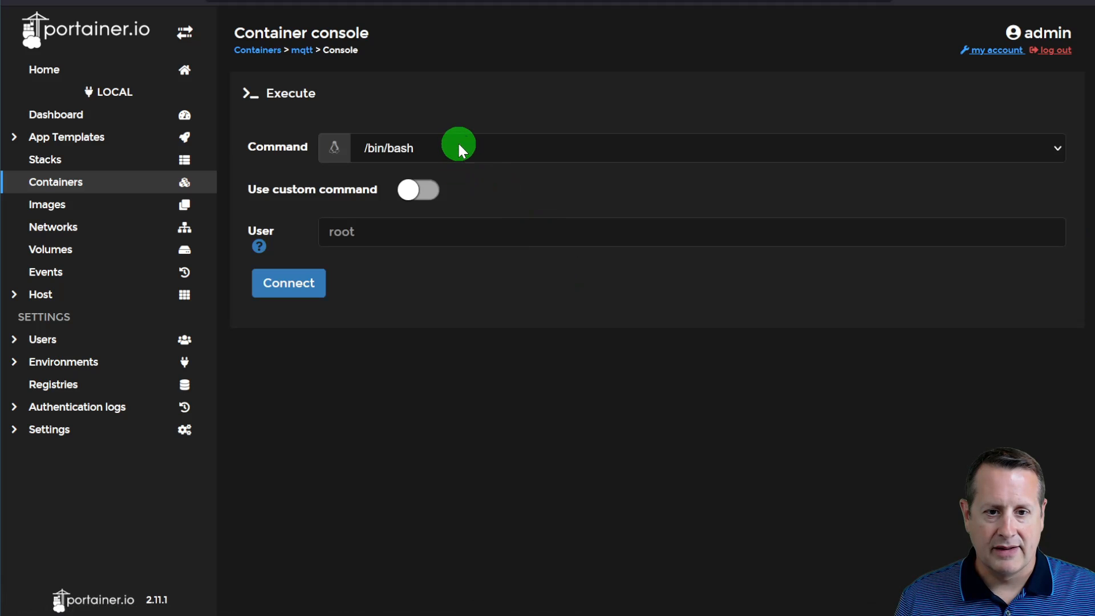
pyautogui.click(691, 159)
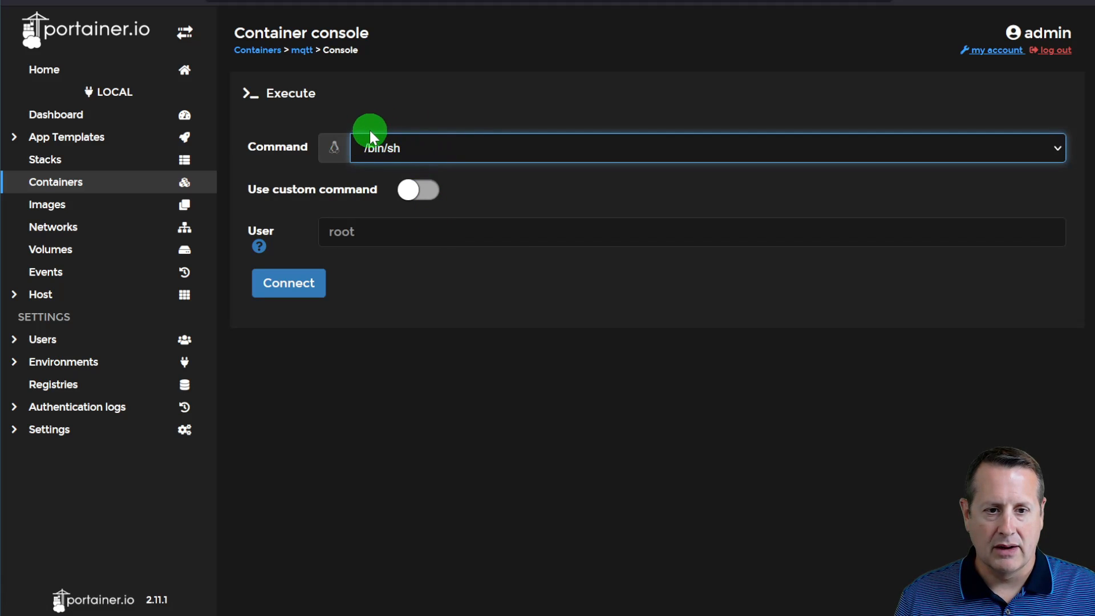
pyautogui.moveTo(411, 366)
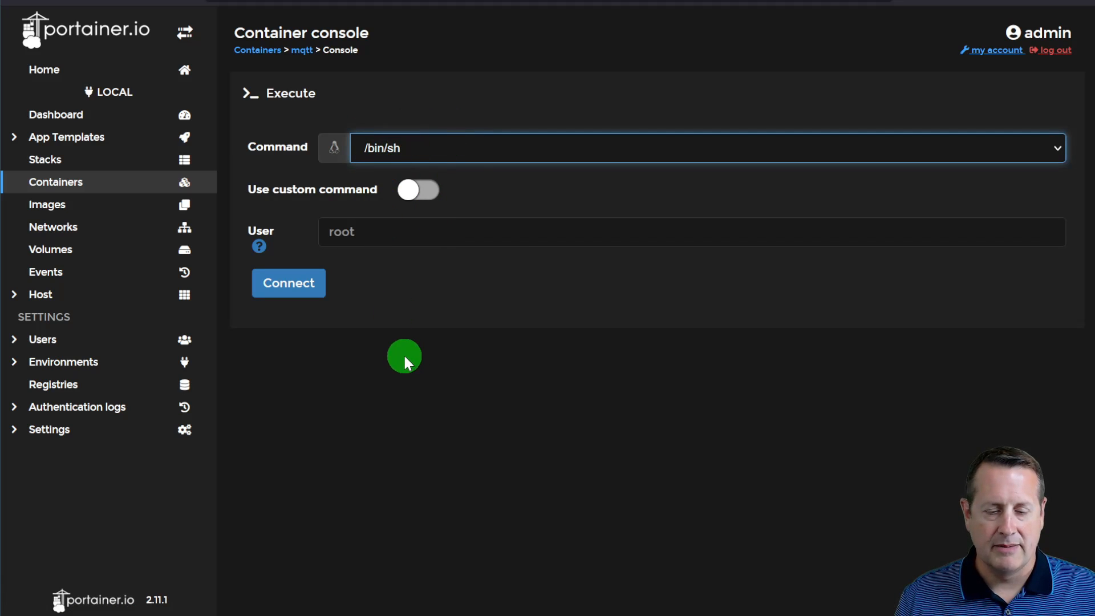
pyautogui.click(288, 283)
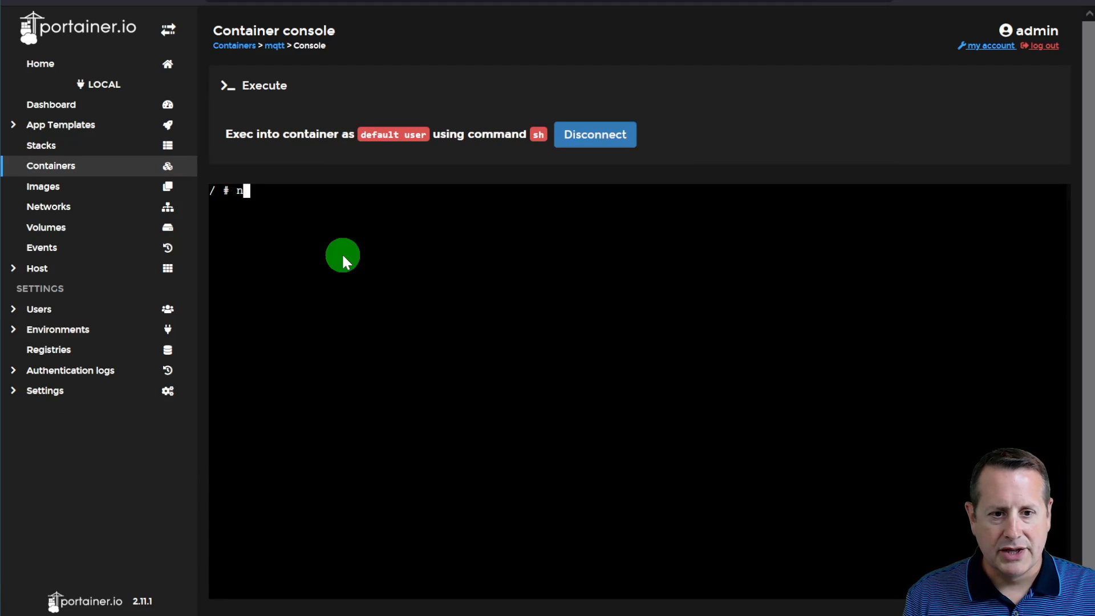
# - Run netstat -lntp | grep 1883 to see which addresses the broker listens on
pyautogui.write('etstat')
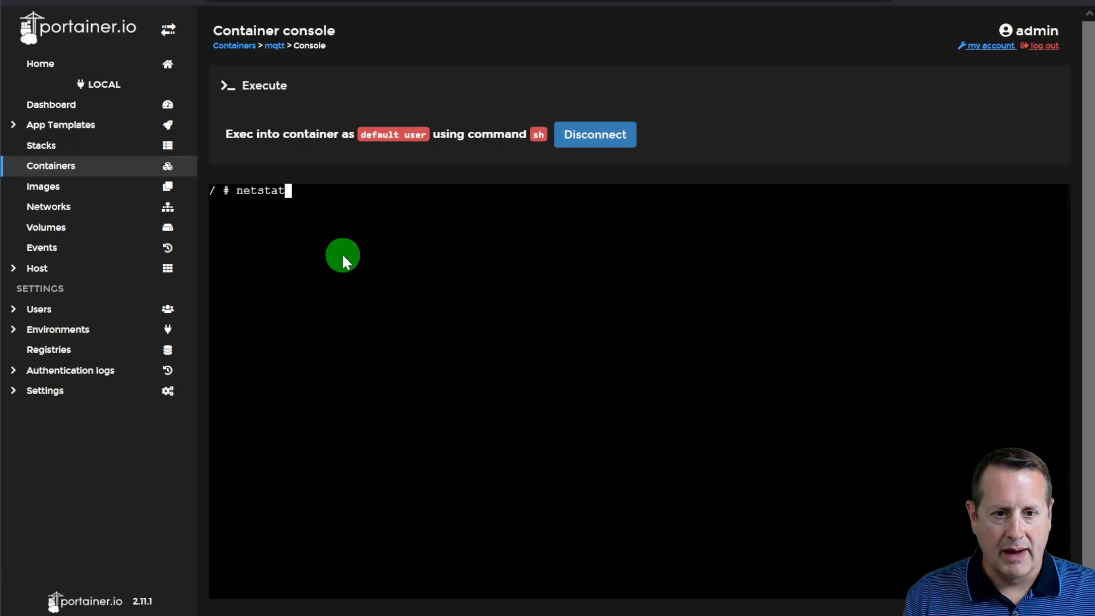
pyautogui.write('-lntp')
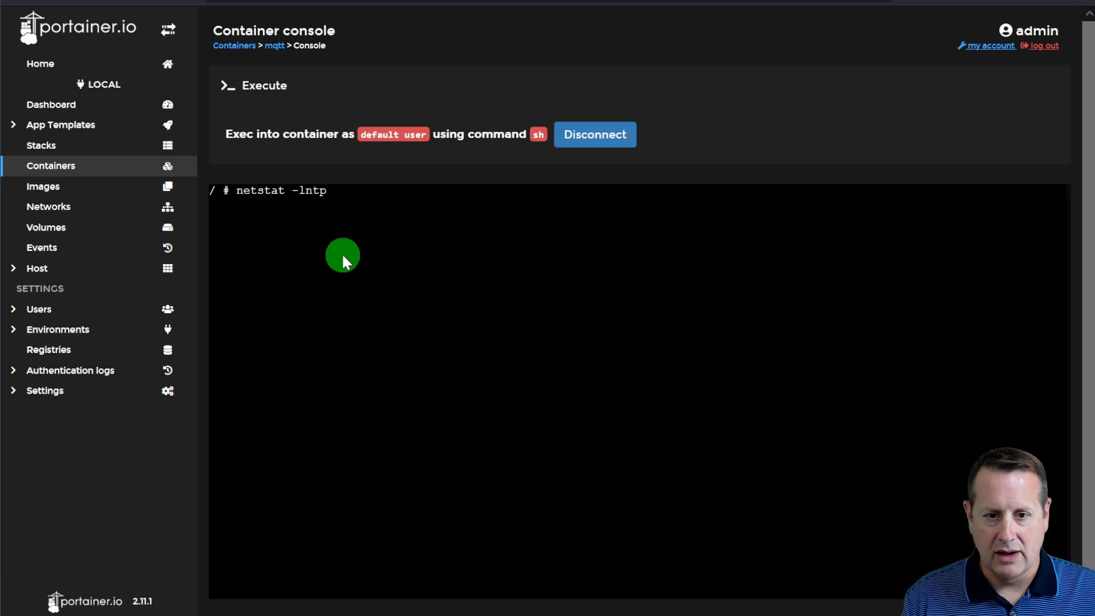
pyautogui.write('|')
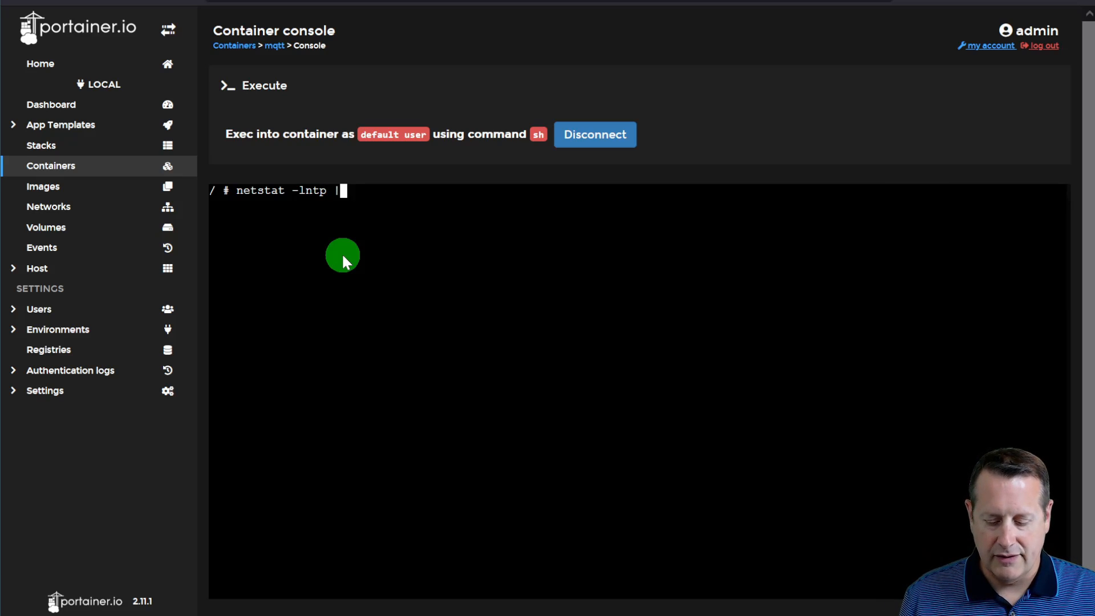
pyautogui.write('gre')
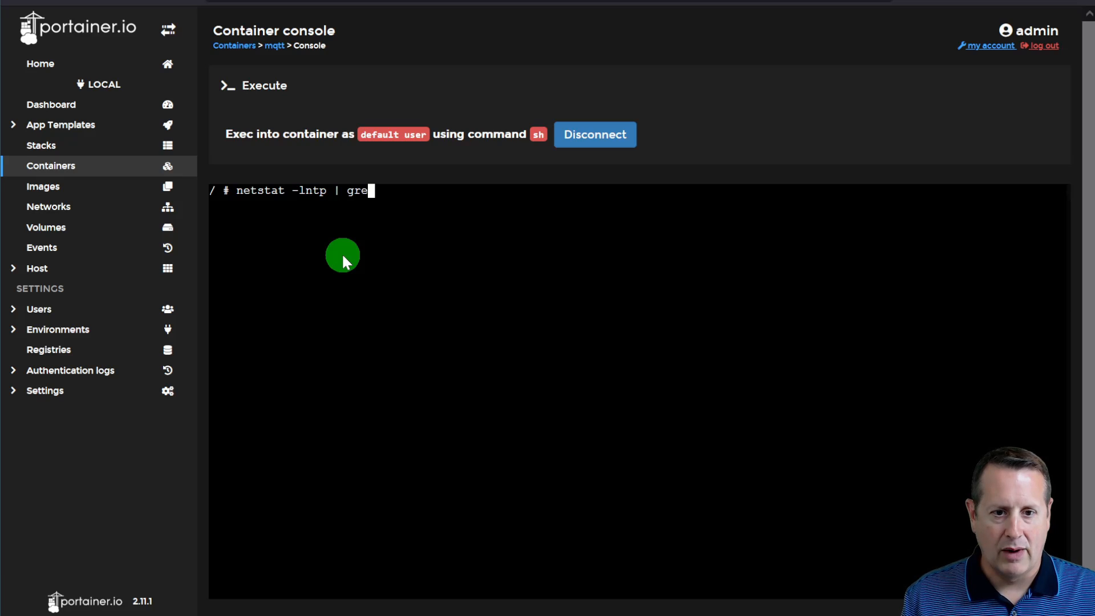
pyautogui.write('p 1883')
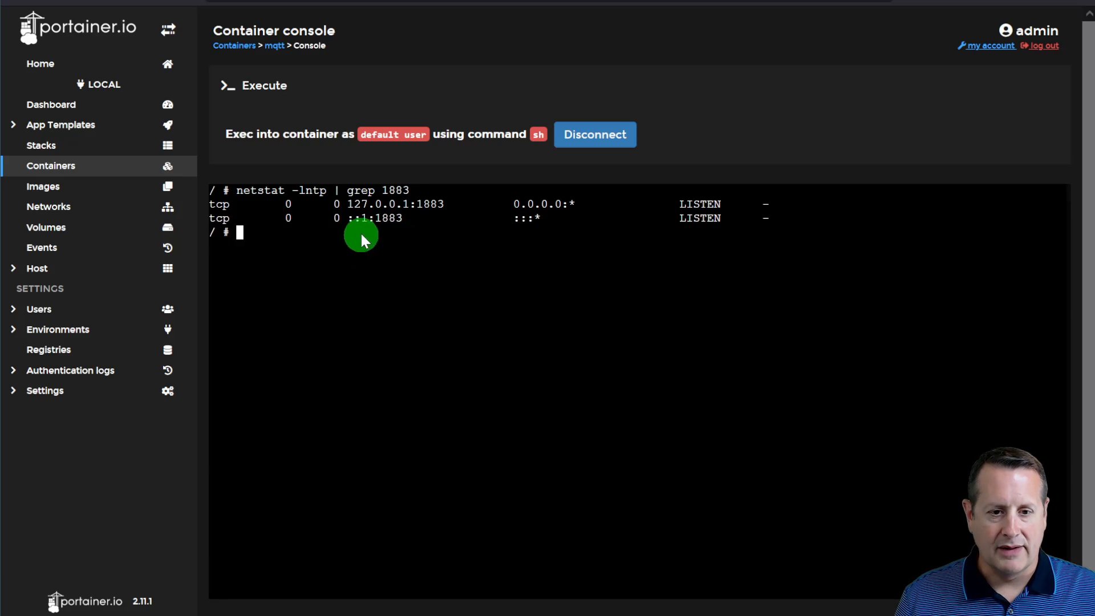
pyautogui.moveTo(424, 206)
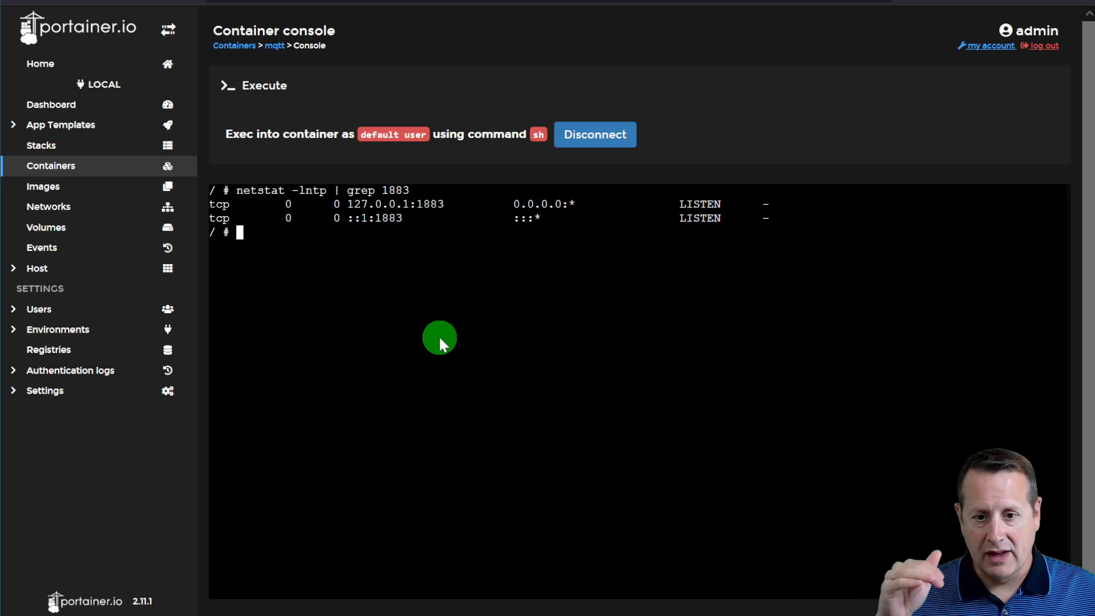
pyautogui.moveTo(390, 329)
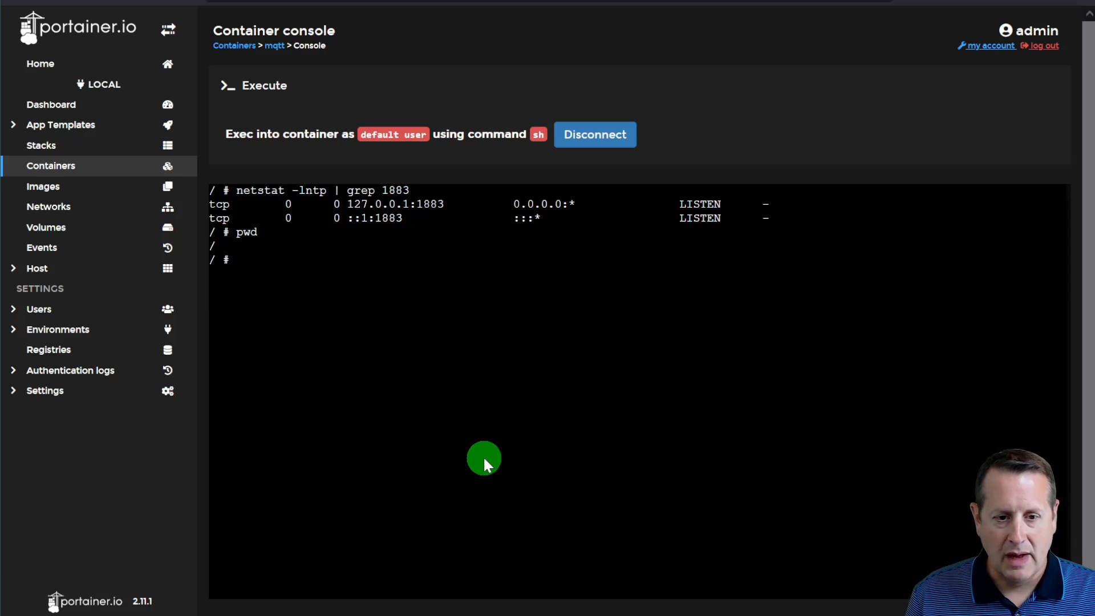
# - Change into /mosquitto/config and list its files, finding mosquitto.conf
pyautogui.write('cd')
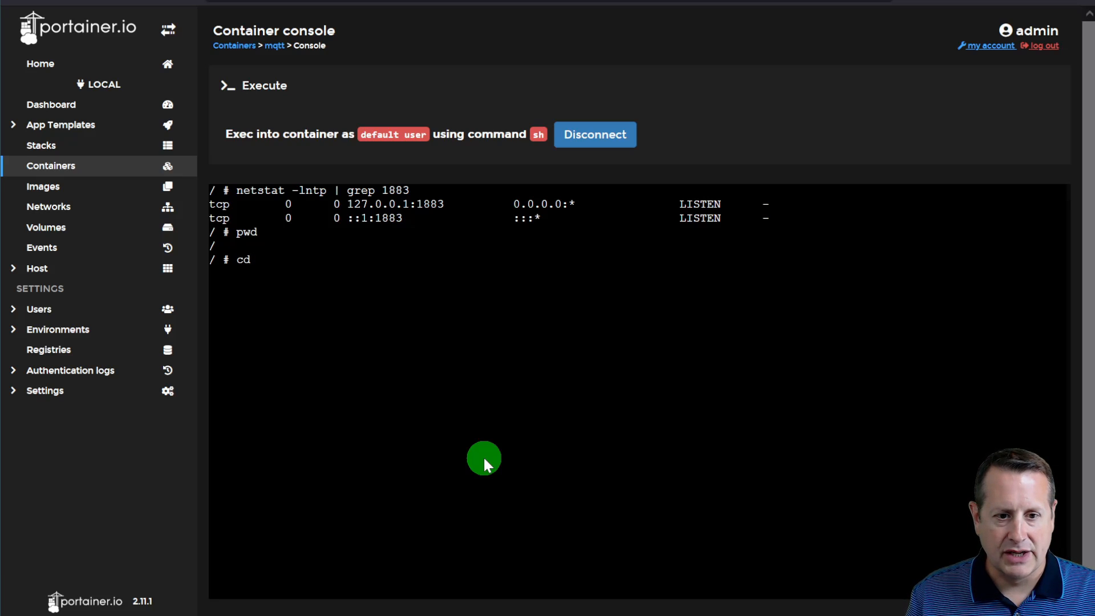
pyautogui.write('mosquitto/')
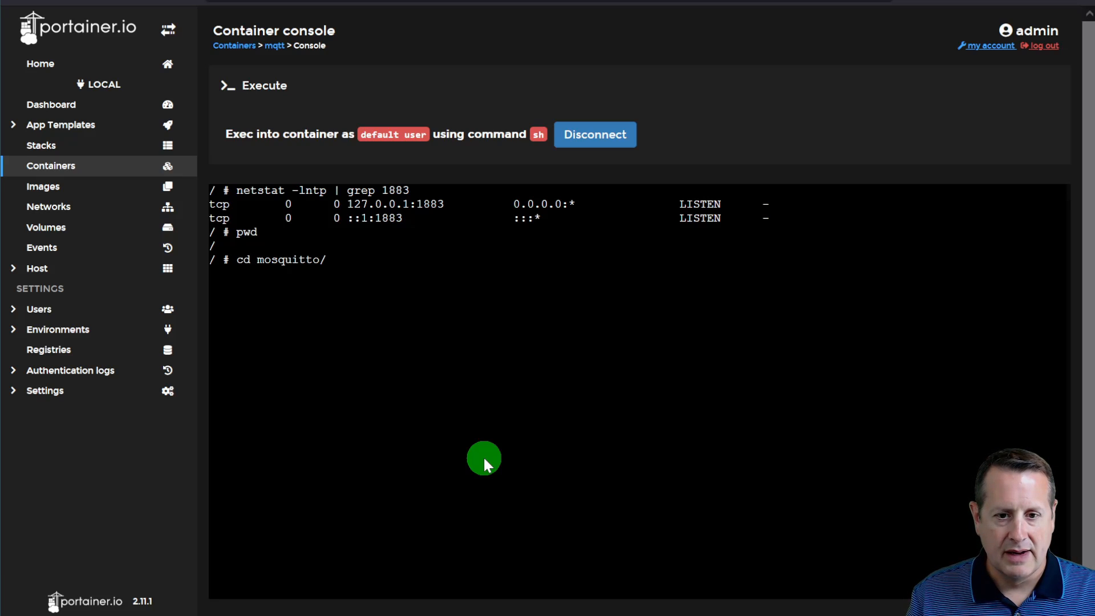
pyautogui.write('config/')
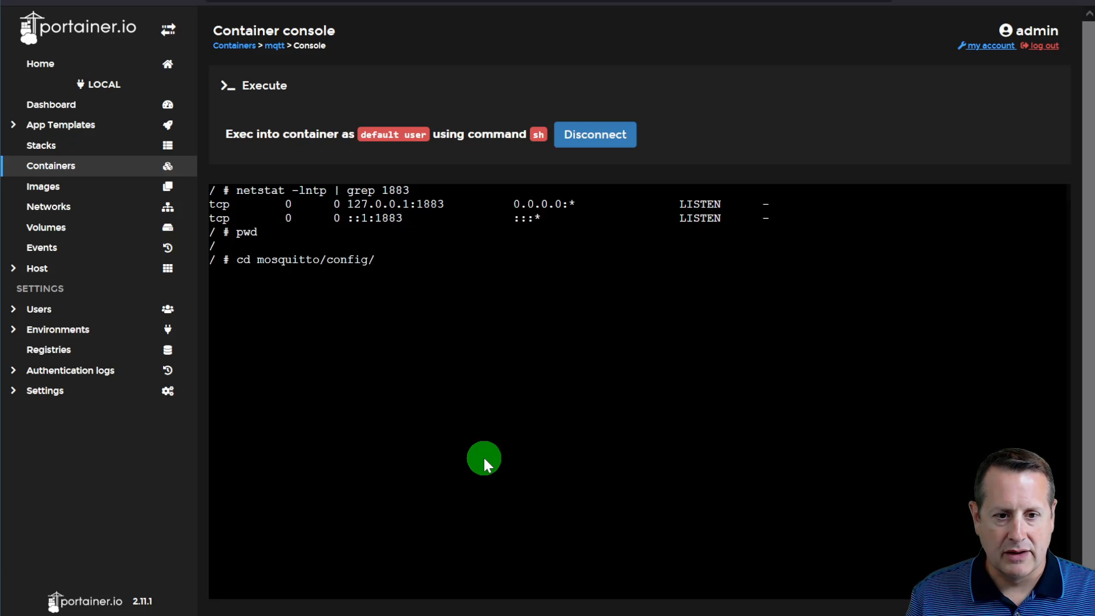
pyautogui.write('l')
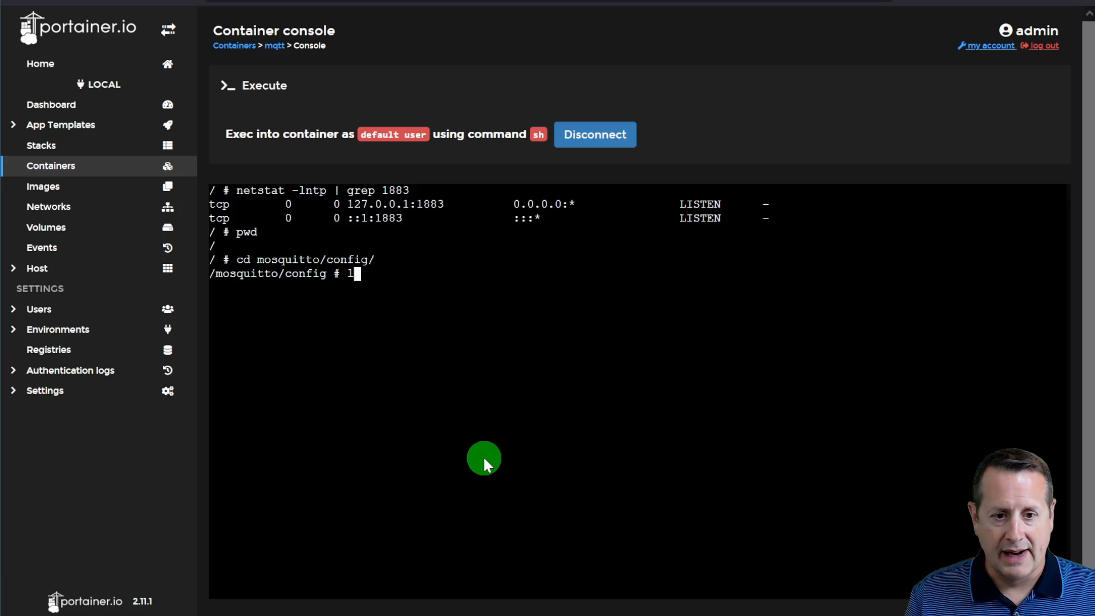
pyautogui.press('Enter')
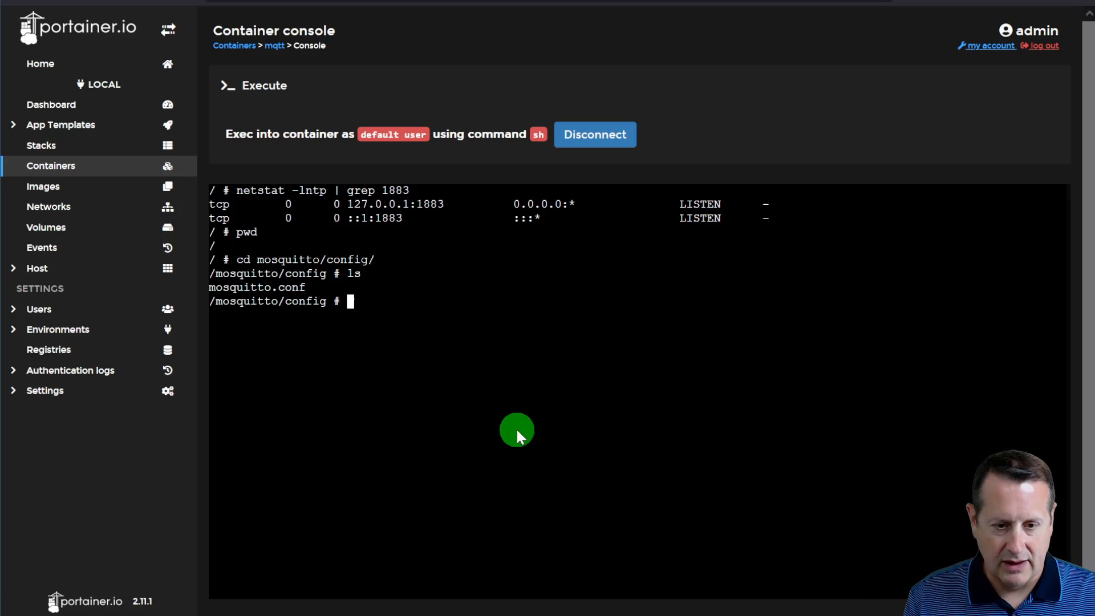
# - Page through the full contents of mosquitto.conf with more
pyautogui.write('l')
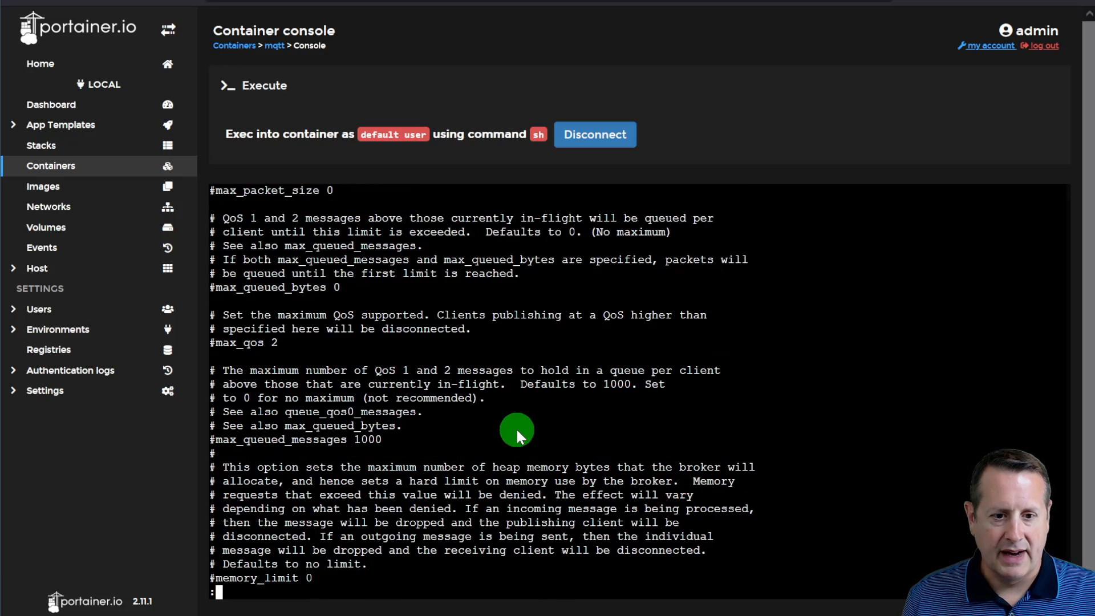
pyautogui.scroll(-3)
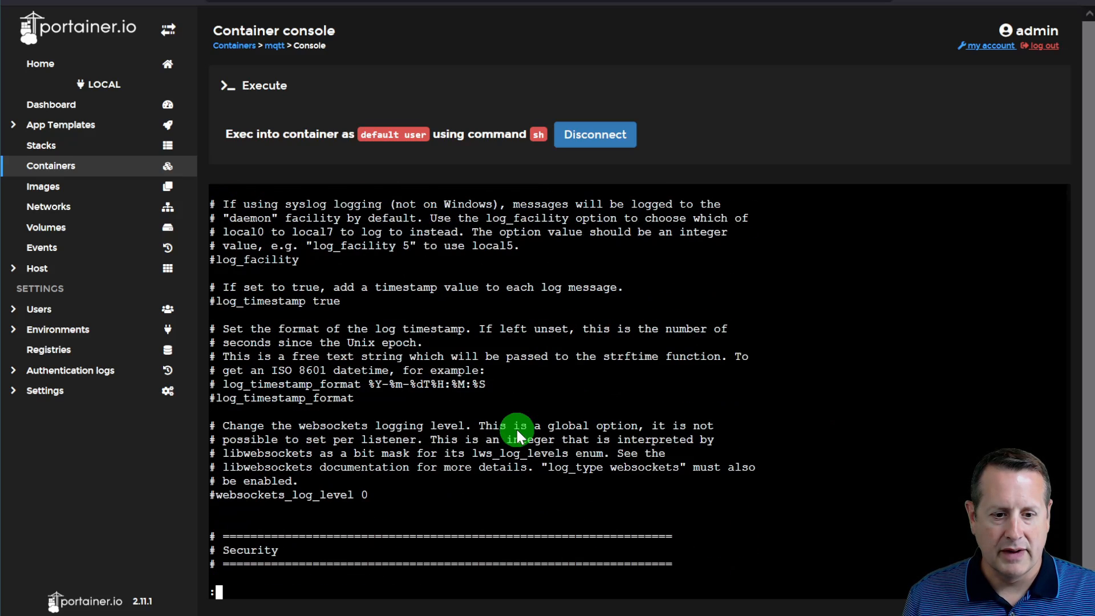
pyautogui.scroll(-3)
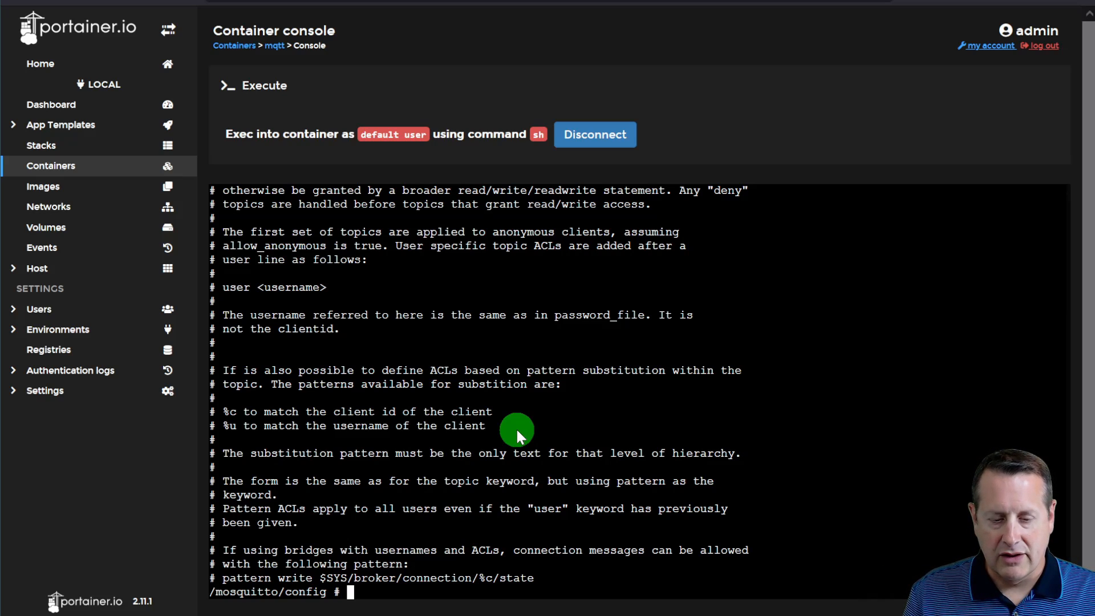
# - Back up mosquitto.conf as mosquitto.conf.orig in the config folder
pyautogui.write('ls')
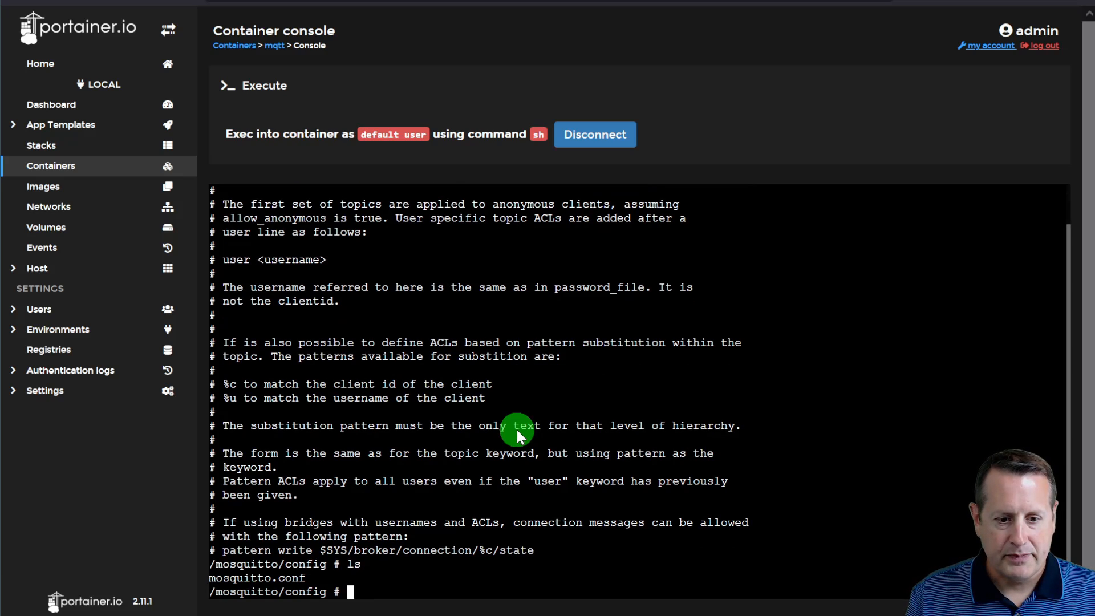
pyautogui.write('cp mosquitto.conf')
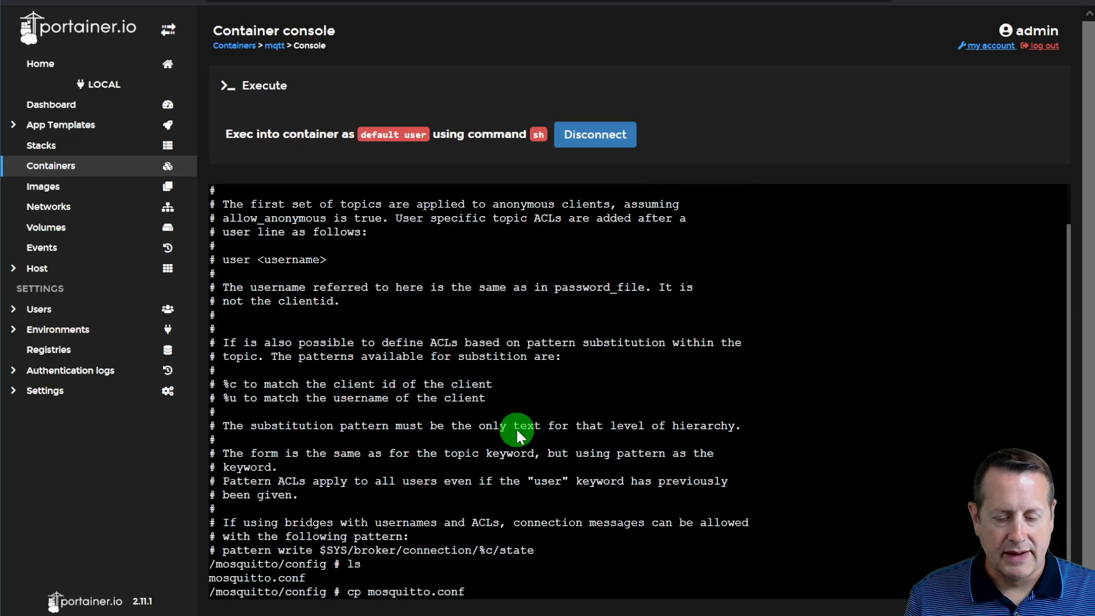
pyautogui.write('mosquitto.conf.orig')
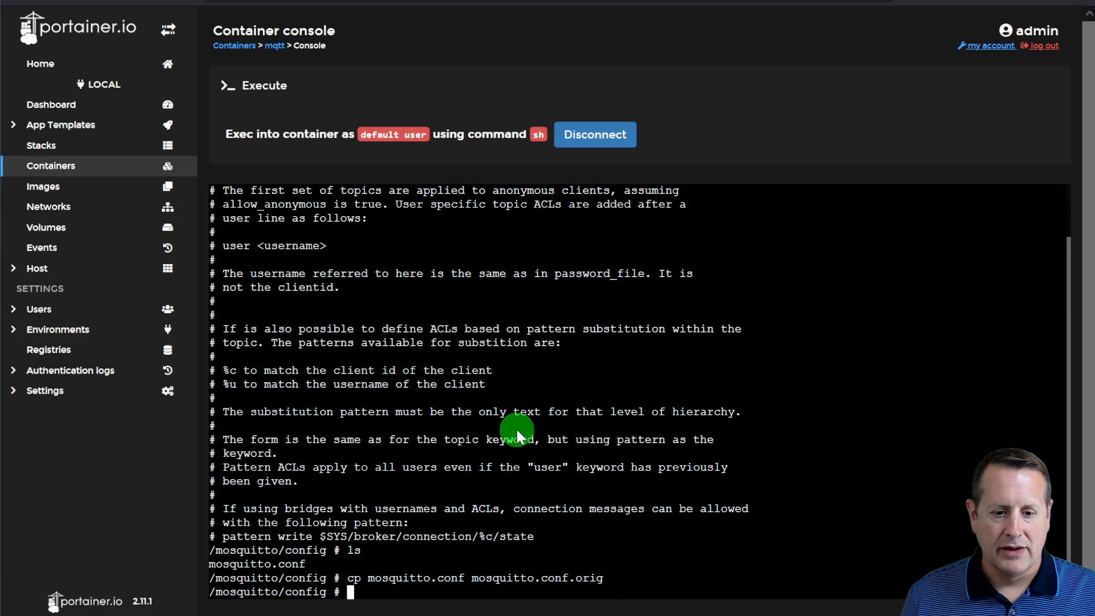
# - Rewrite mosquitto.conf in vi with persistence, listener 1883, allow_anonymous and log lines, then save
pyautogui.write('vi')
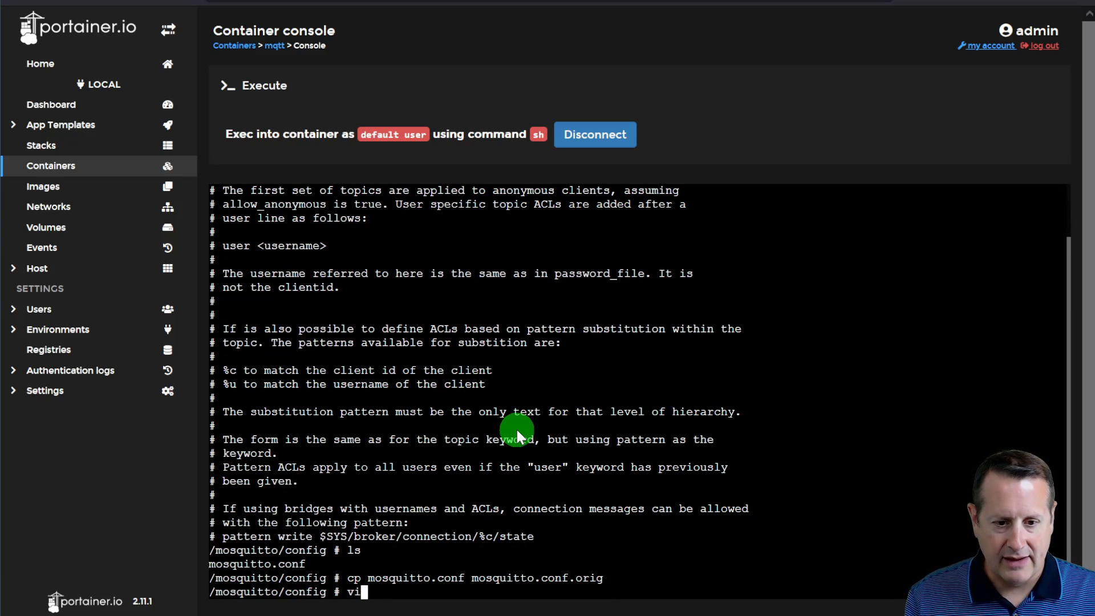
pyautogui.press('Enter')
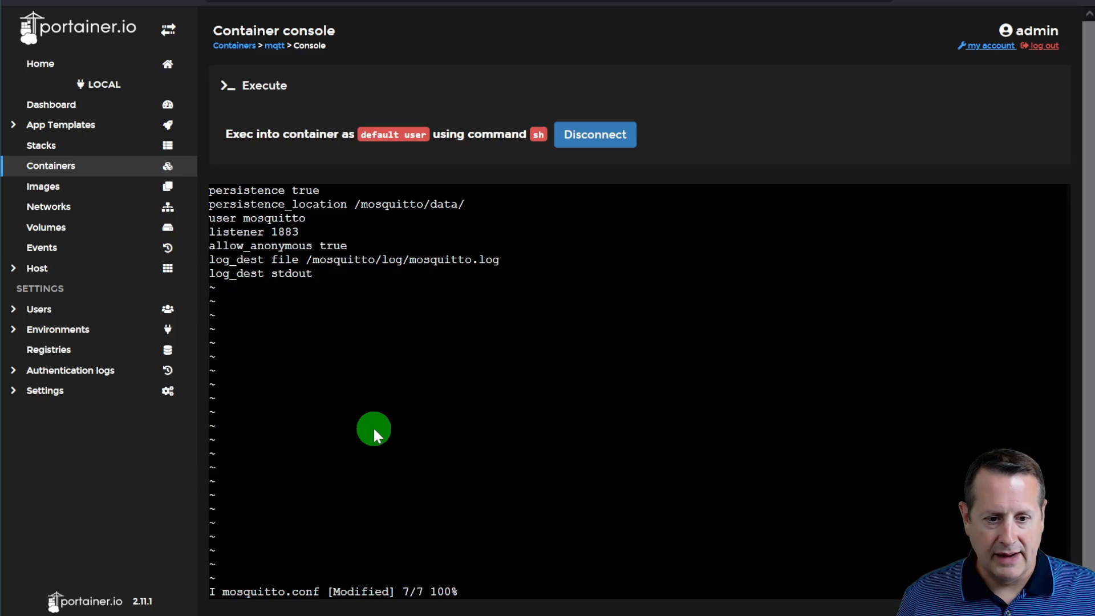
pyautogui.write(':wq')
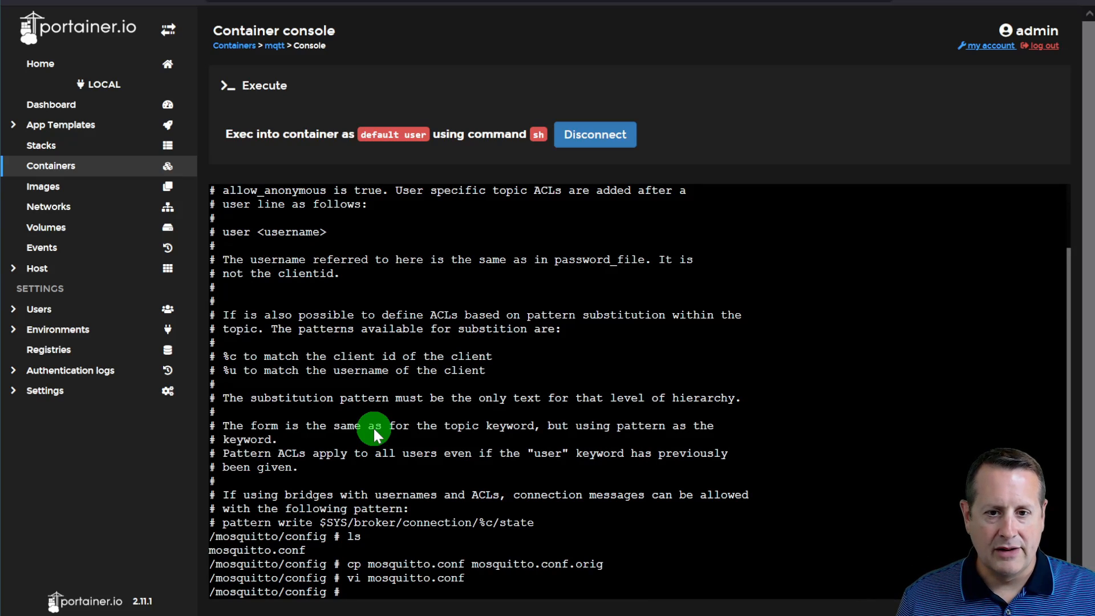
# - End the console session and restart the mqtt container from its details page
pyautogui.click(595, 134)
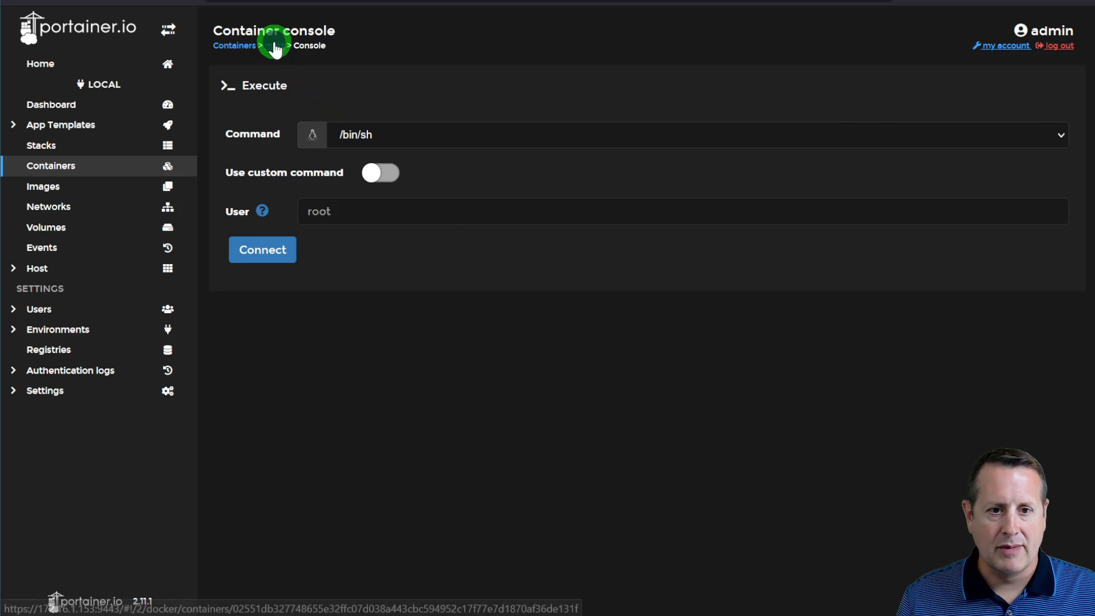
pyautogui.click(275, 46)
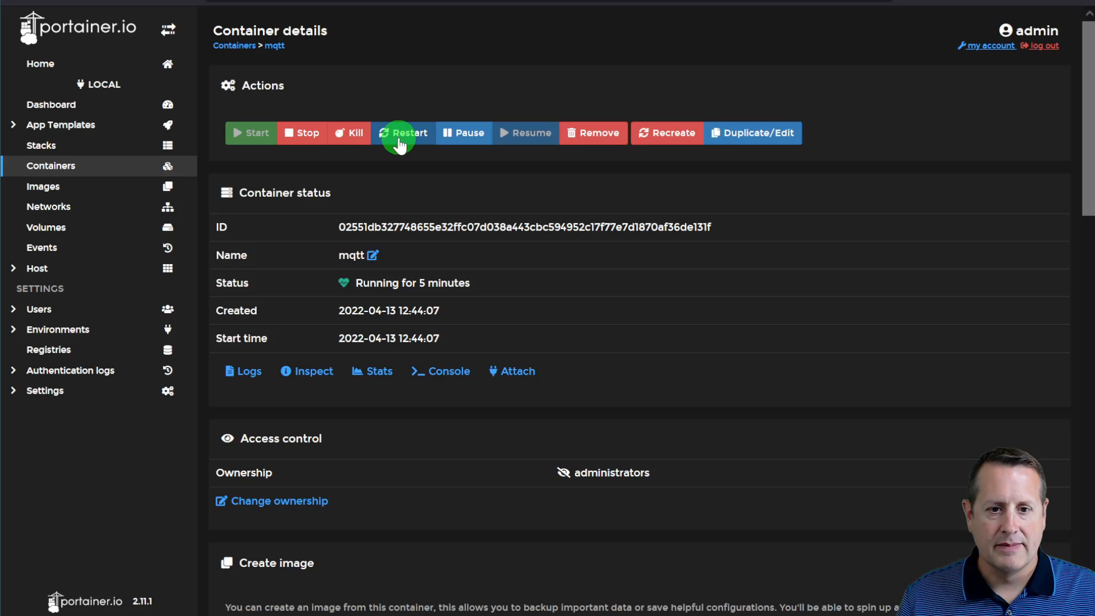
pyautogui.click(403, 132)
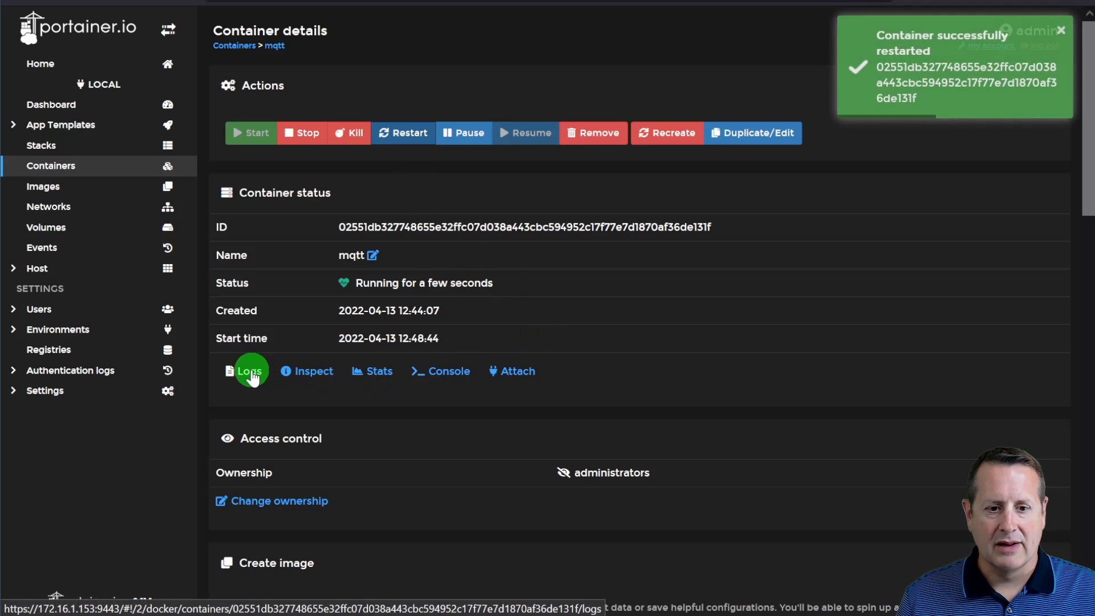
# - Show the mqtt container's logs with mosquitto terminating and starting again
pyautogui.click(250, 372)
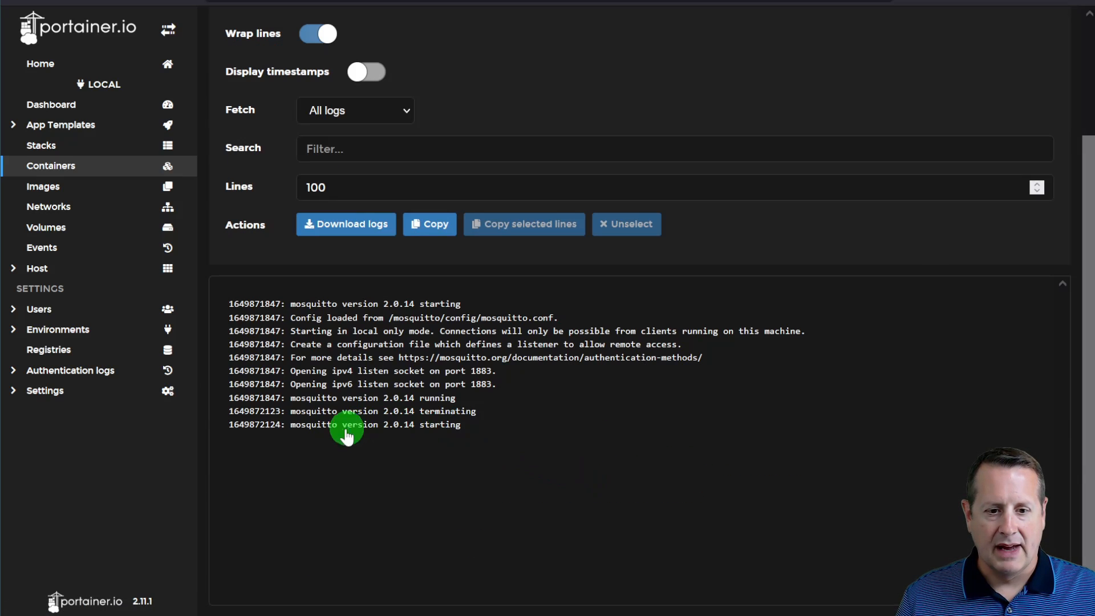
pyautogui.moveTo(524, 438)
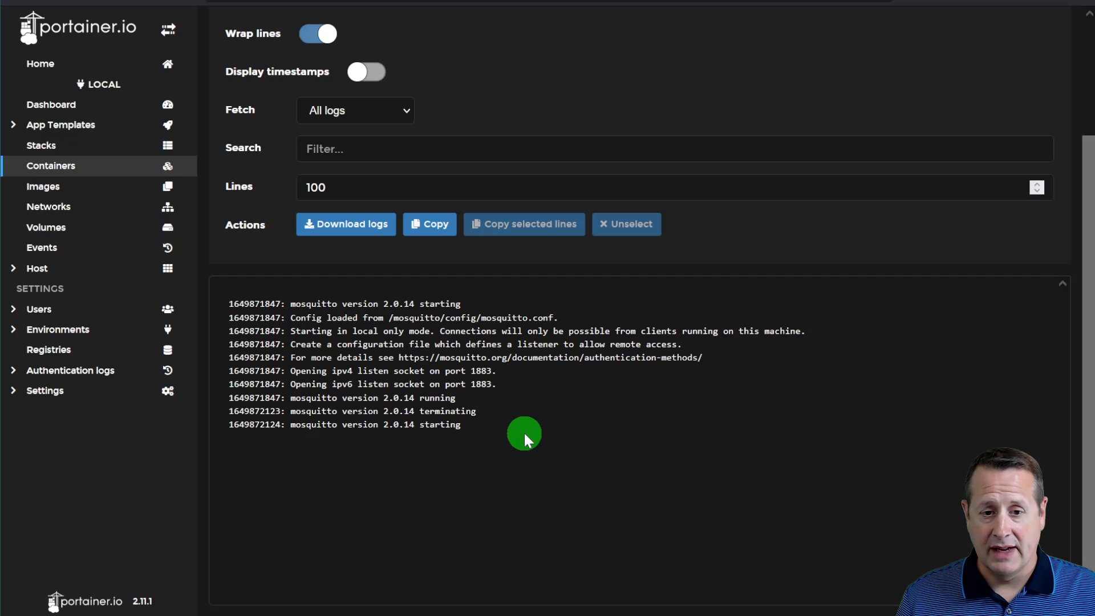
pyautogui.moveTo(530, 438)
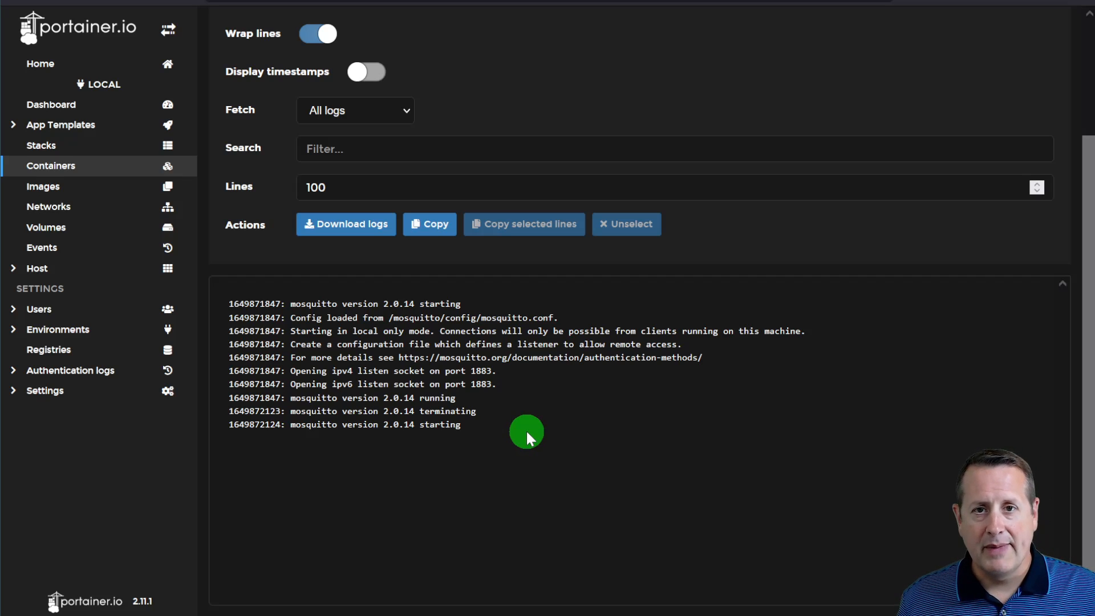
pyautogui.moveTo(330, 463)
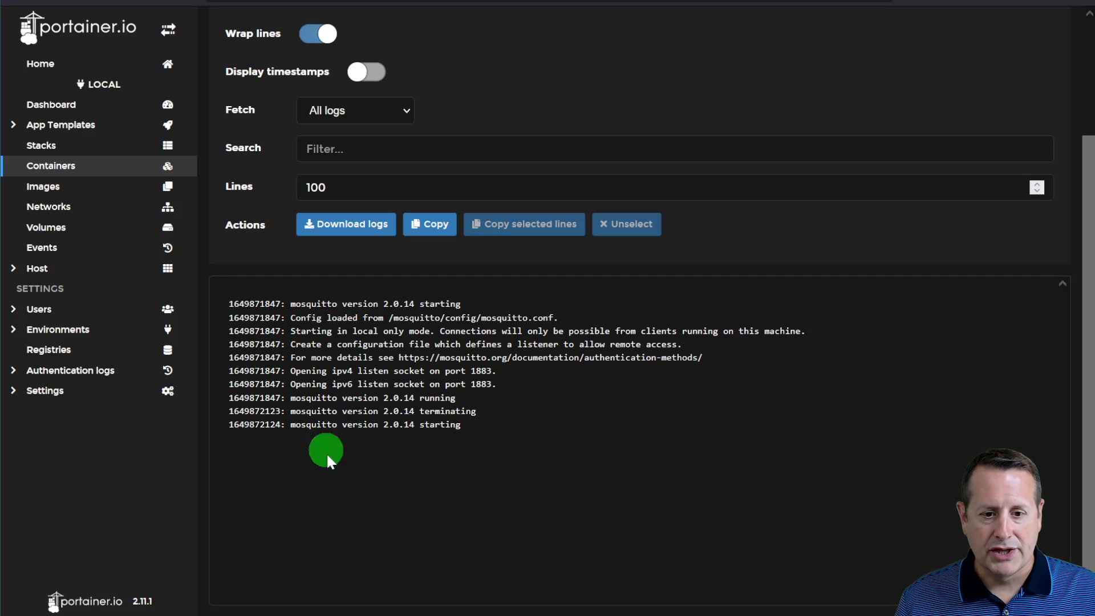
pyautogui.moveTo(427, 520)
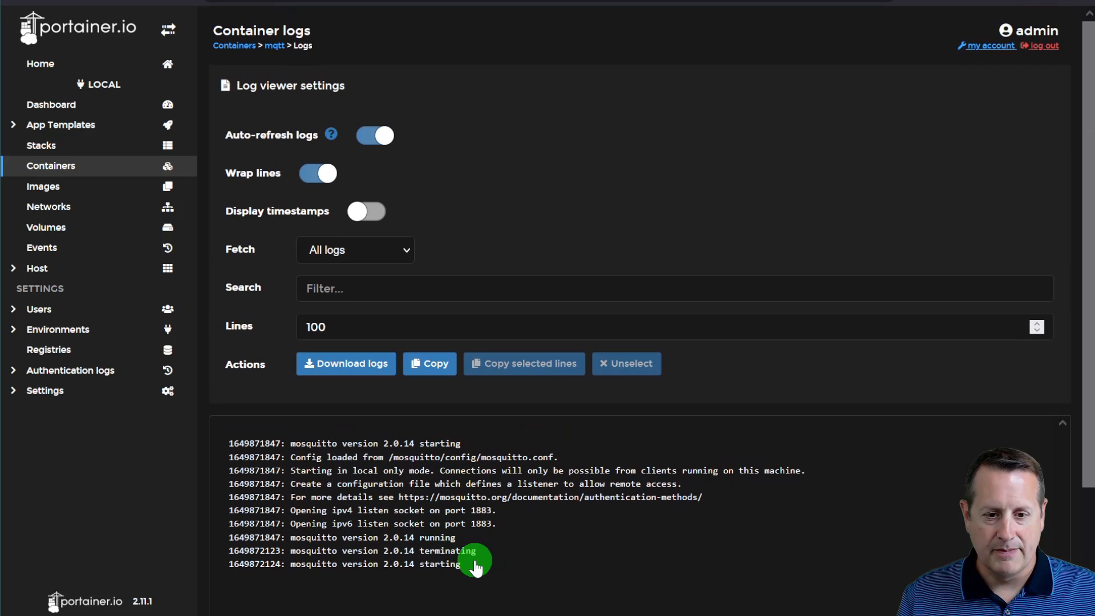
pyautogui.moveTo(344, 87)
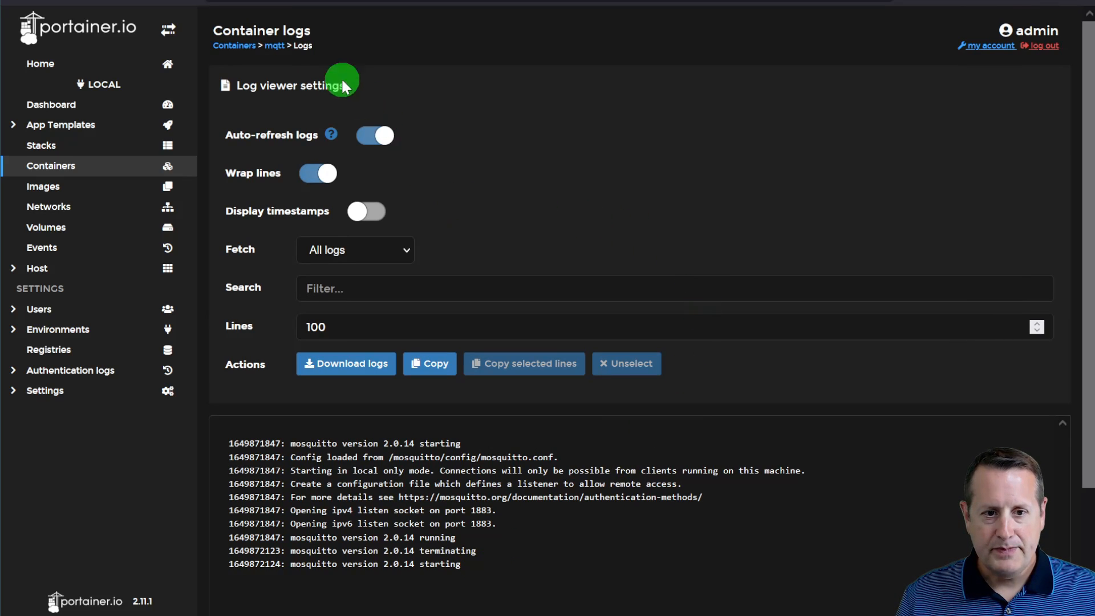
# - Start a new console in the mqtt container and run netstat -ltnp | grep 1883 to confirm the listener
pyautogui.click(274, 45)
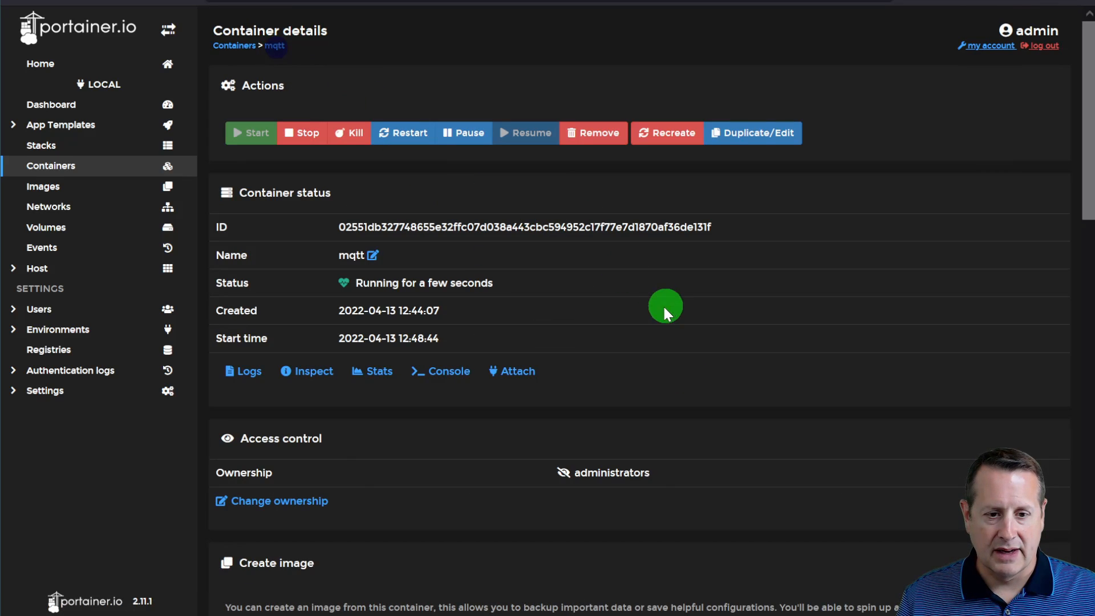
pyautogui.click(449, 372)
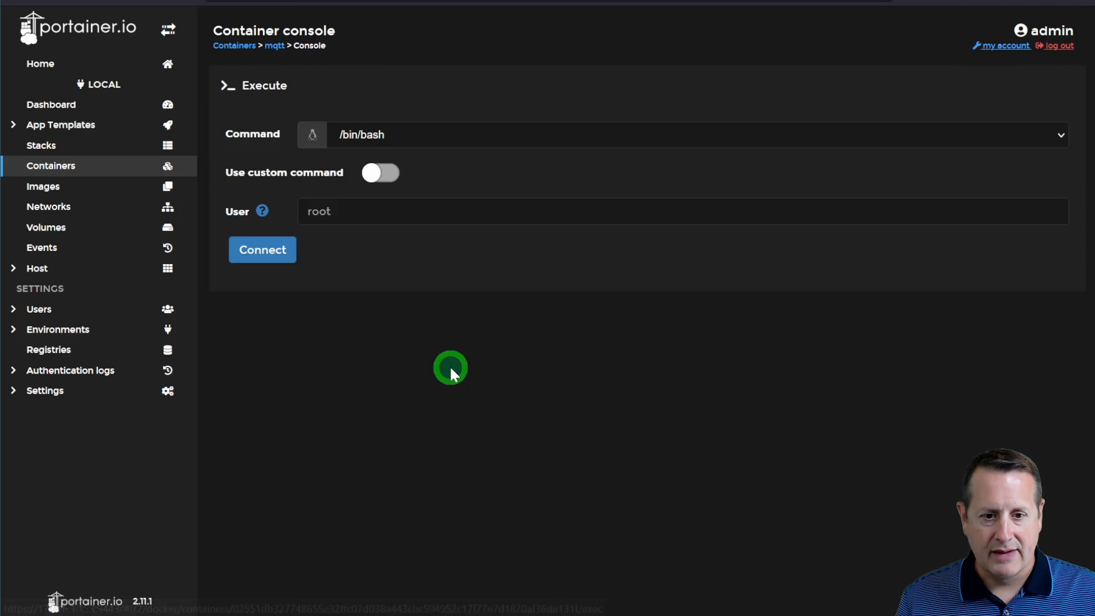
pyautogui.click(262, 249)
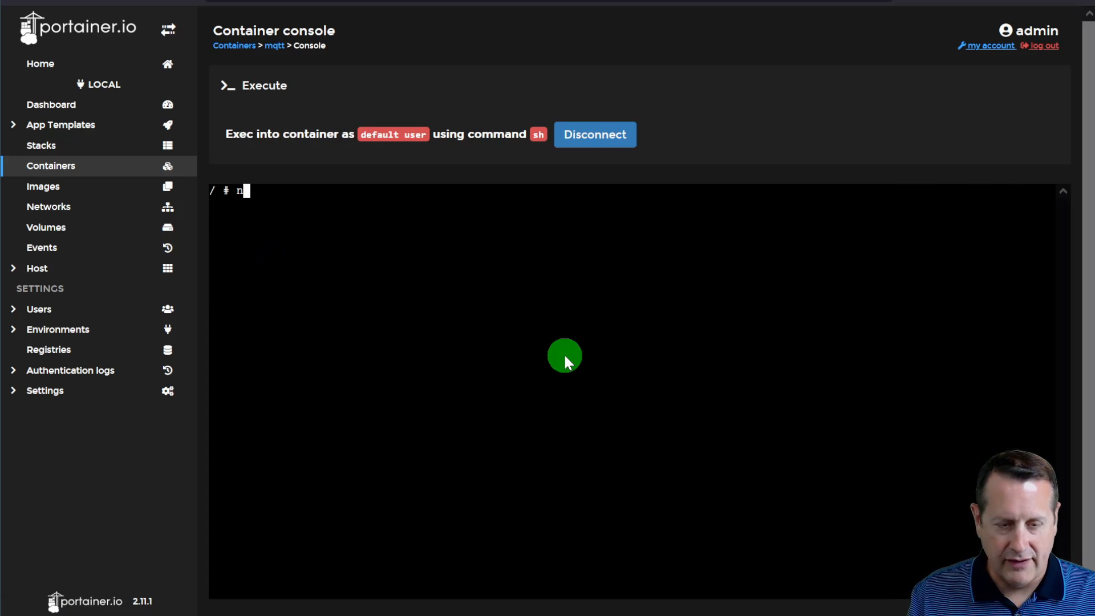
pyautogui.write('netstat -ltnp | grep 1883')
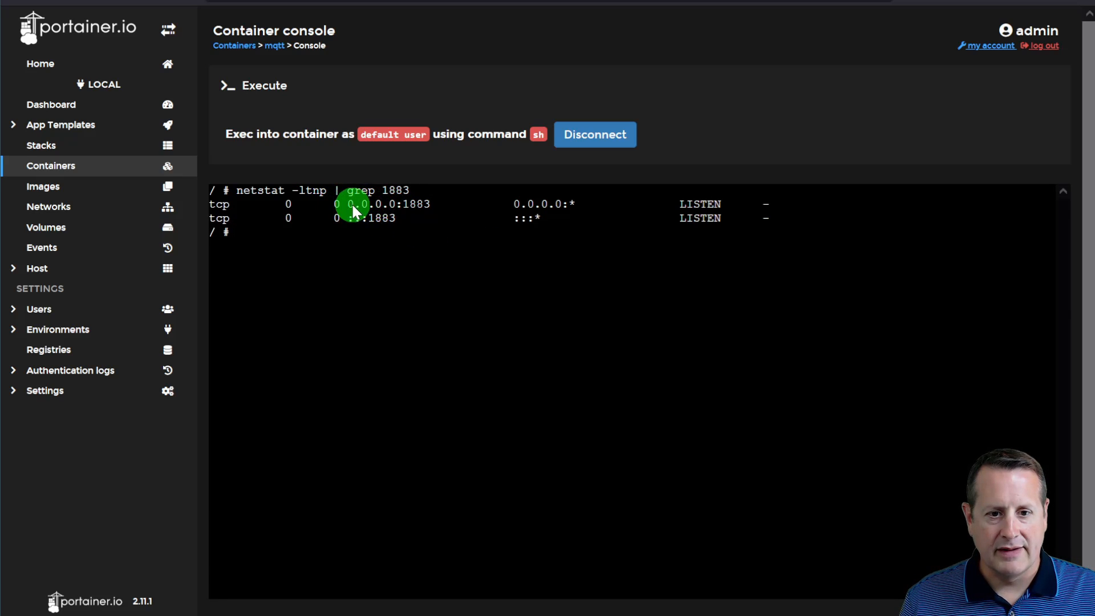
pyautogui.moveTo(394, 209)
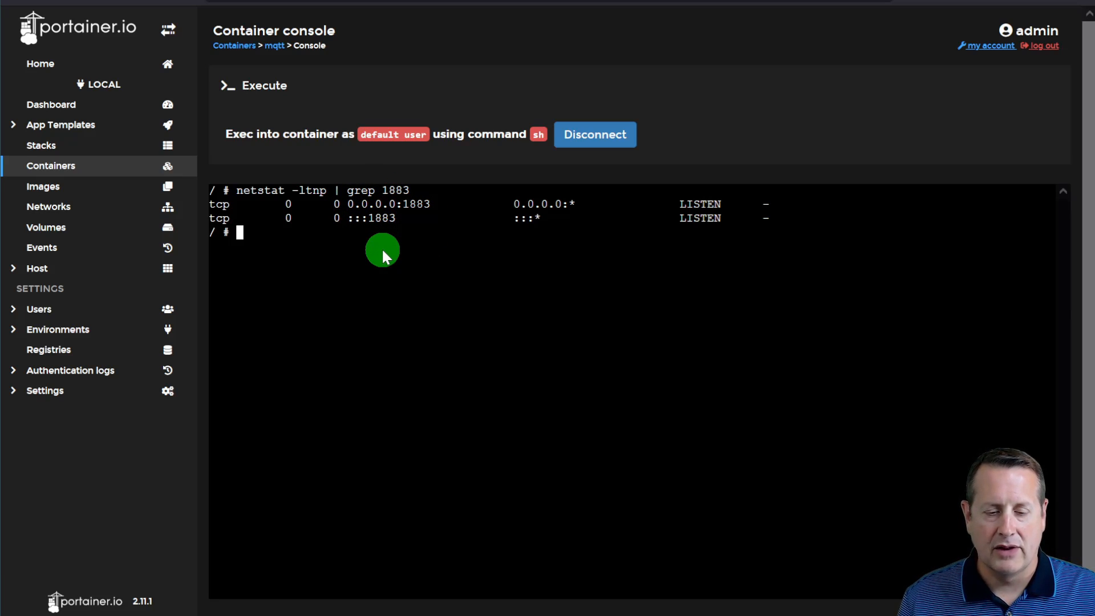
pyautogui.moveTo(404, 265)
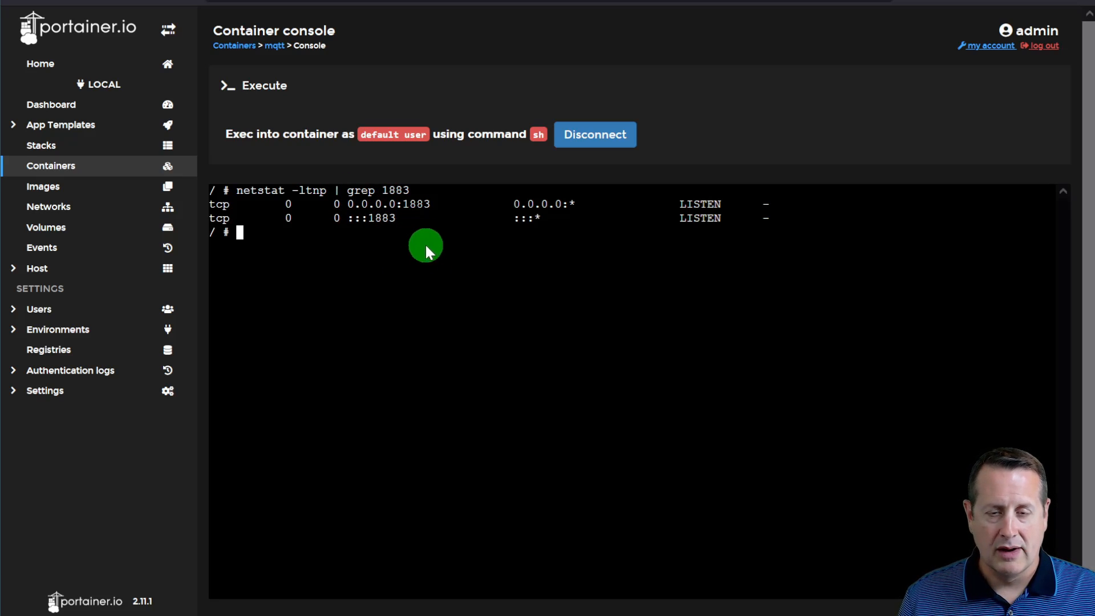
pyautogui.moveTo(439, 273)
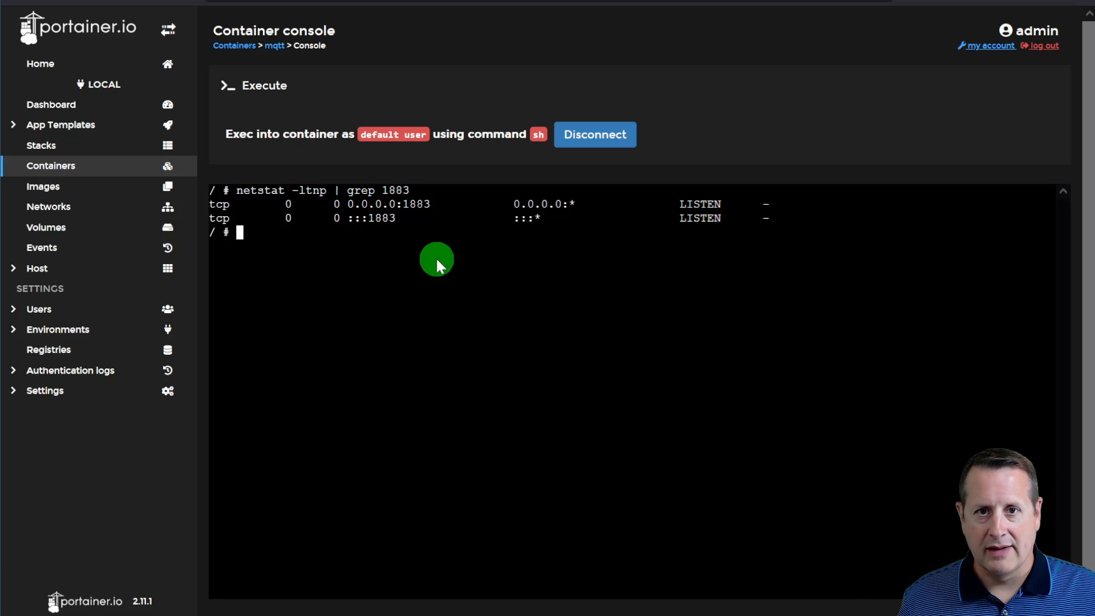
pyautogui.moveTo(374, 234)
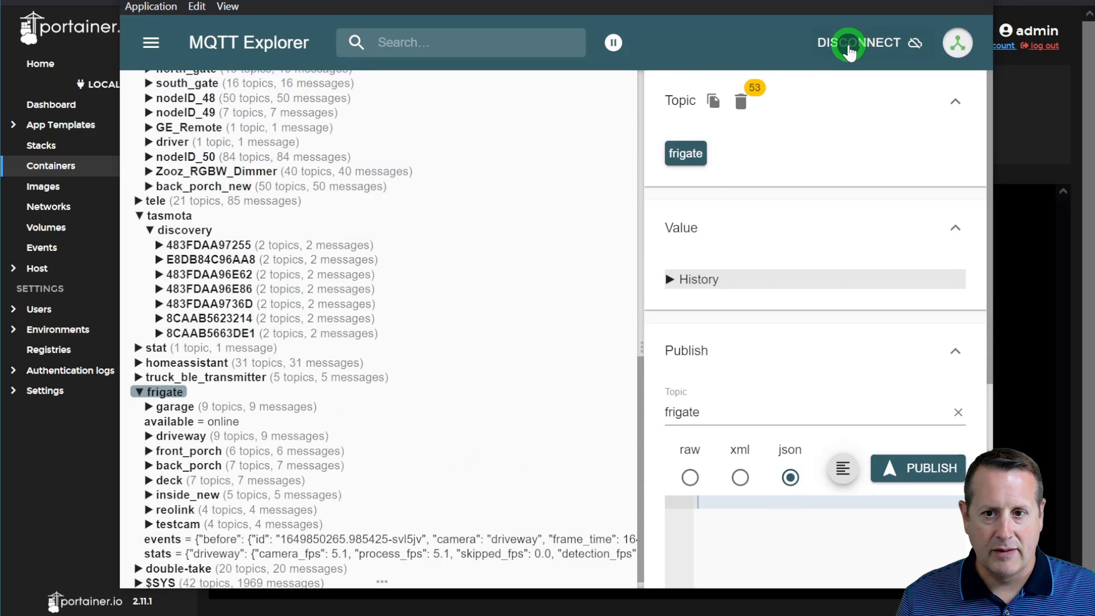
# - Connect anonymously to the broker at 172.16.1.153:1883 and expand its $SYS topics
pyautogui.click(848, 44)
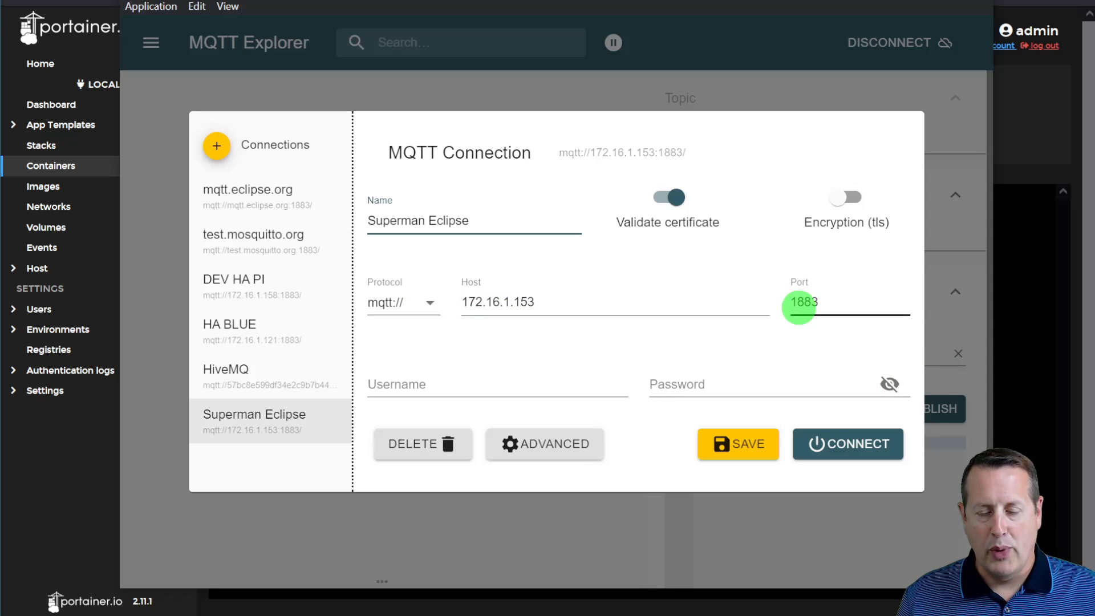
pyautogui.click(677, 385)
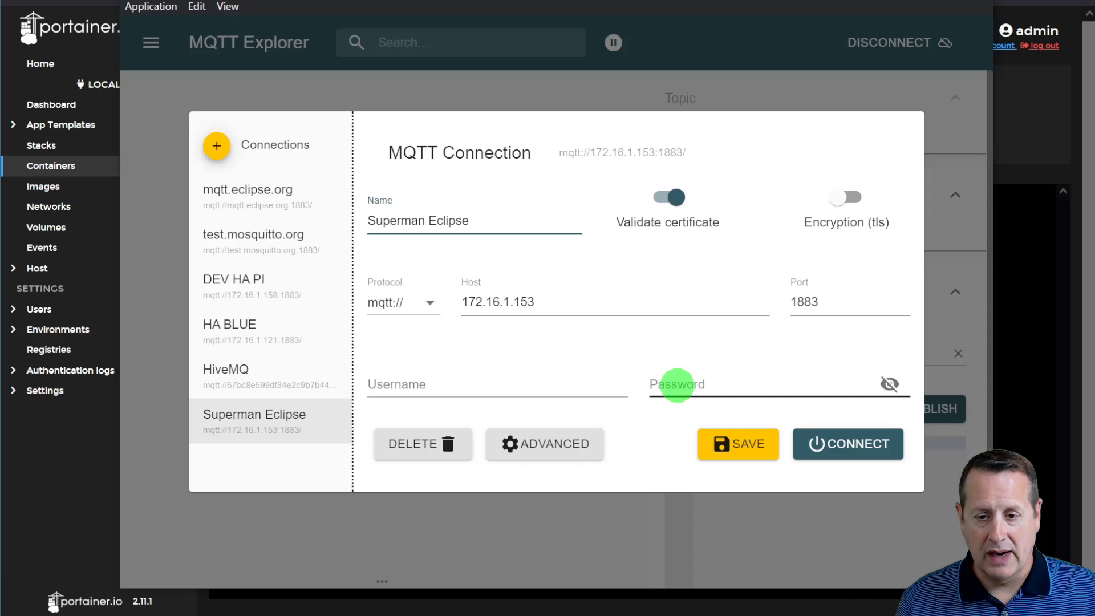
pyautogui.click(849, 444)
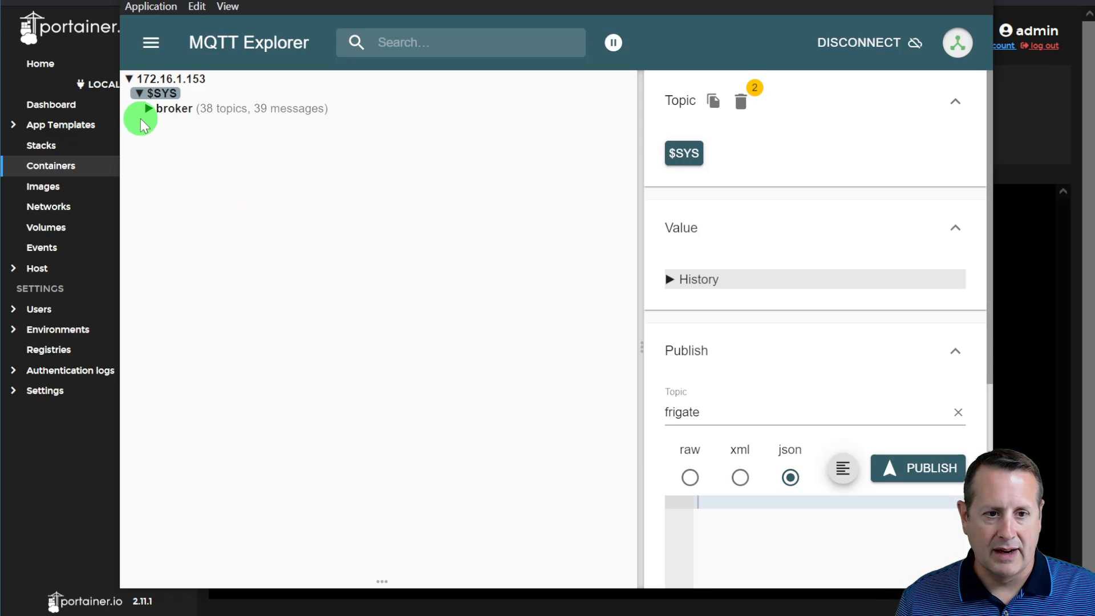
pyautogui.click(146, 108)
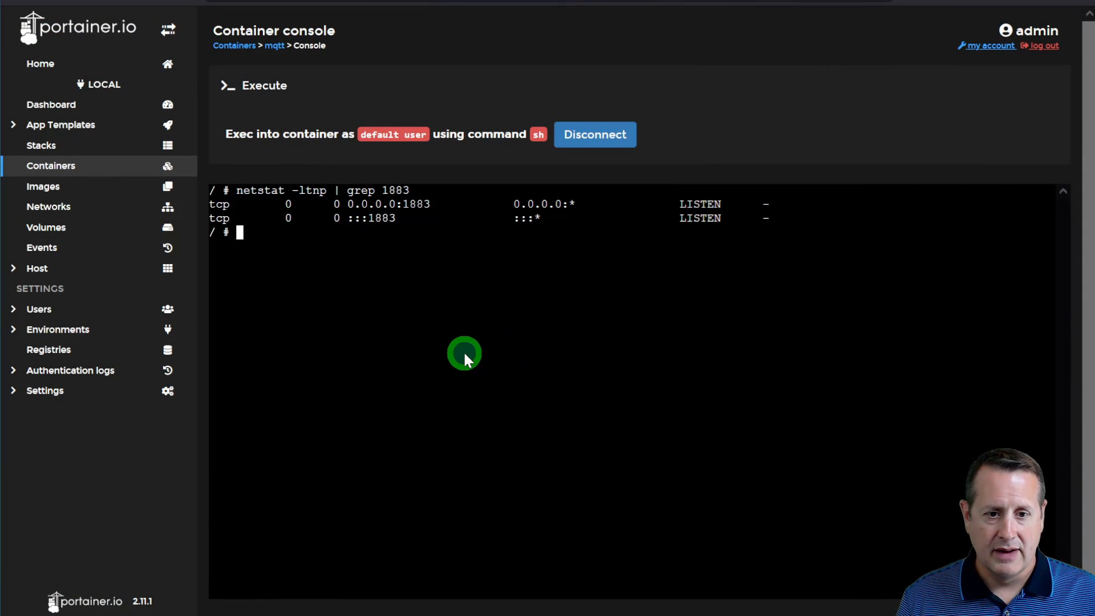
pyautogui.moveTo(414, 487)
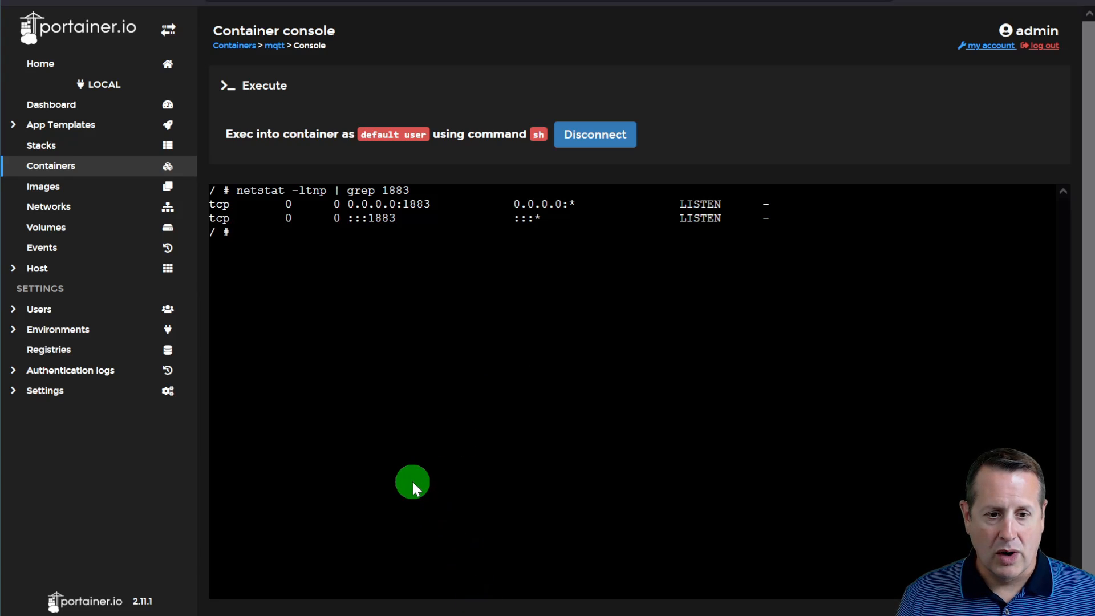
pyautogui.moveTo(465, 362)
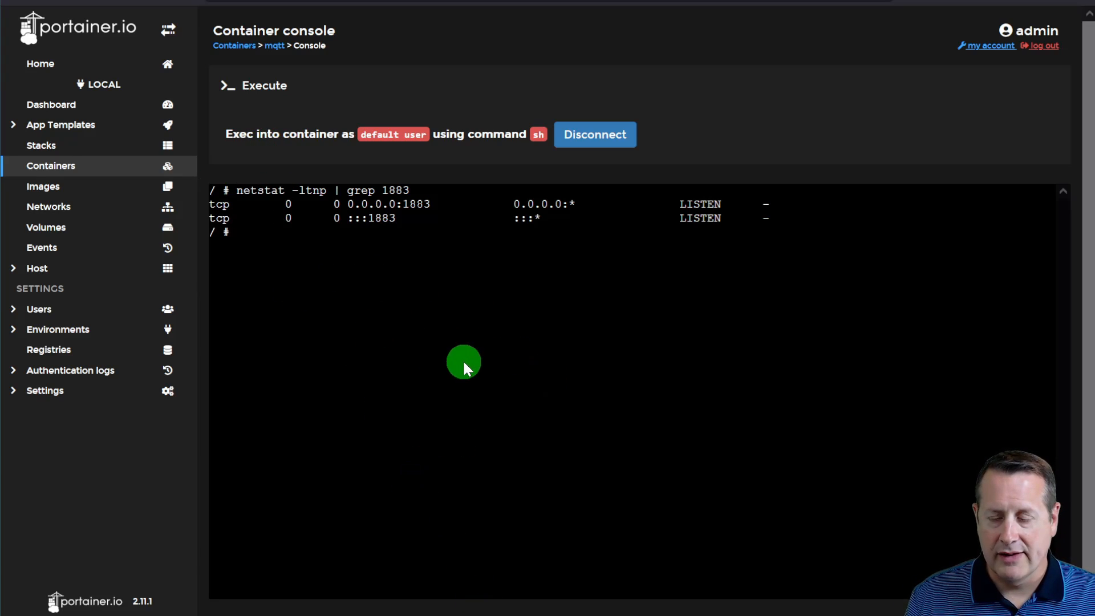
# - Run mosquitto_passwd -c /mosquitto/config/credentials mqtt, set its password, and list the new credentials file
pyautogui.write('mos')
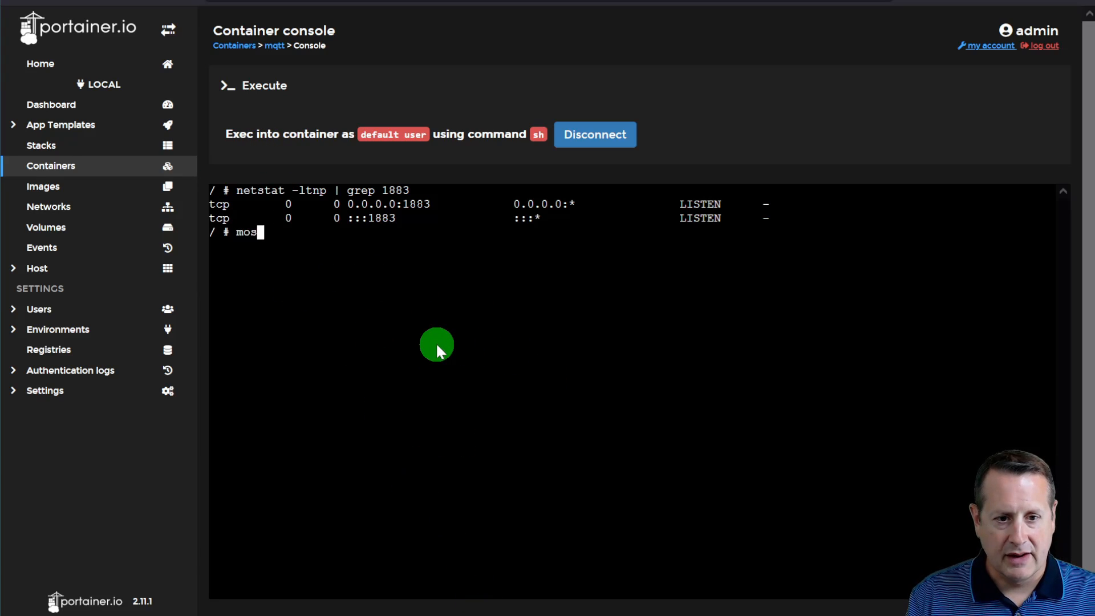
pyautogui.write('quitto_p')
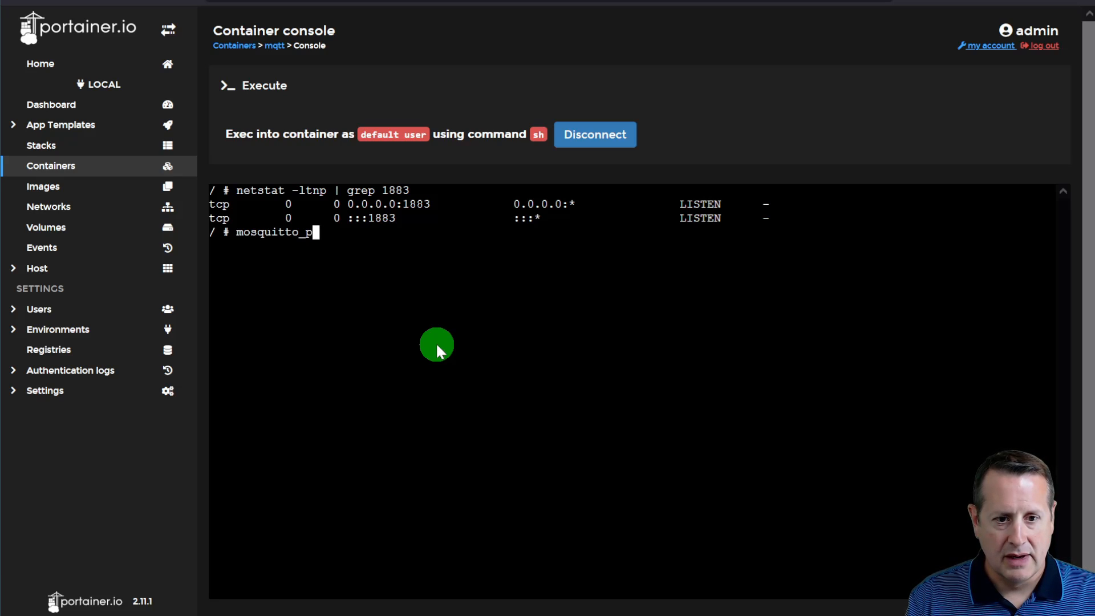
pyautogui.write('asswd')
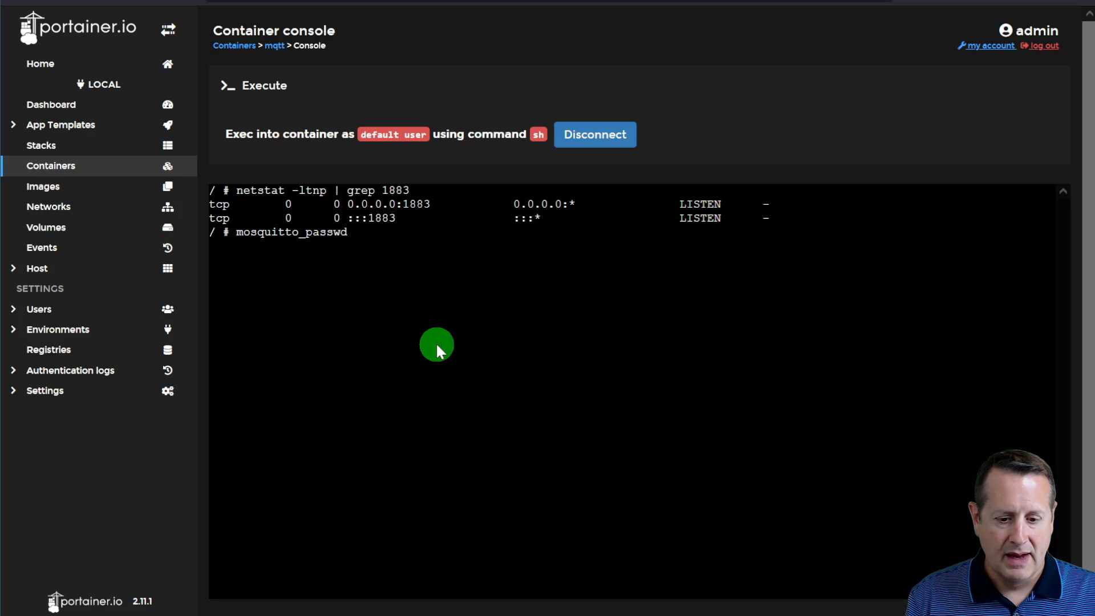
pyautogui.write('-c')
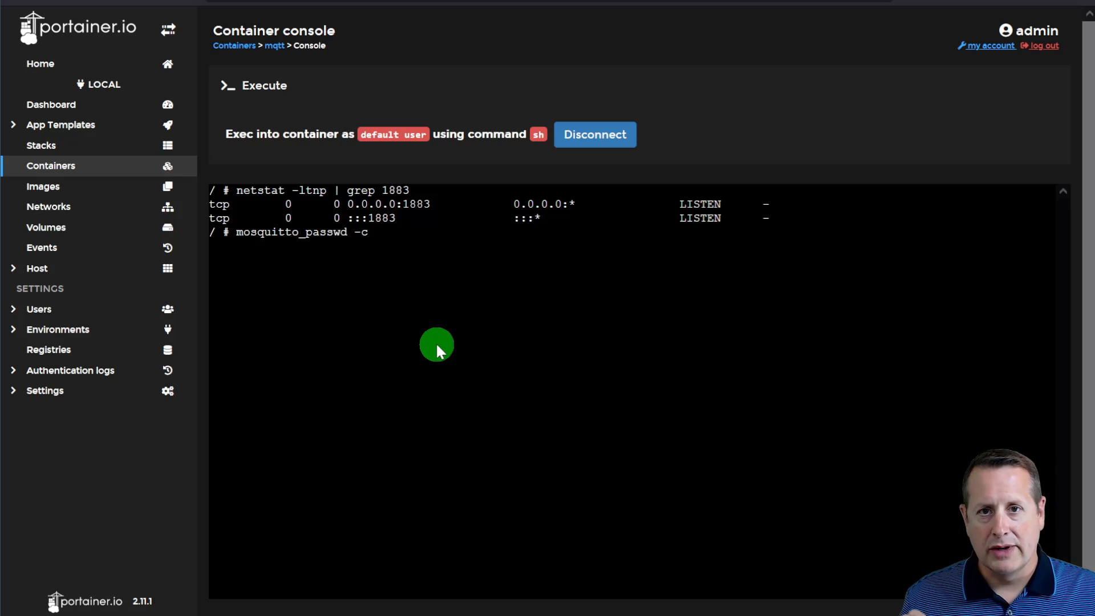
pyautogui.write('/m')
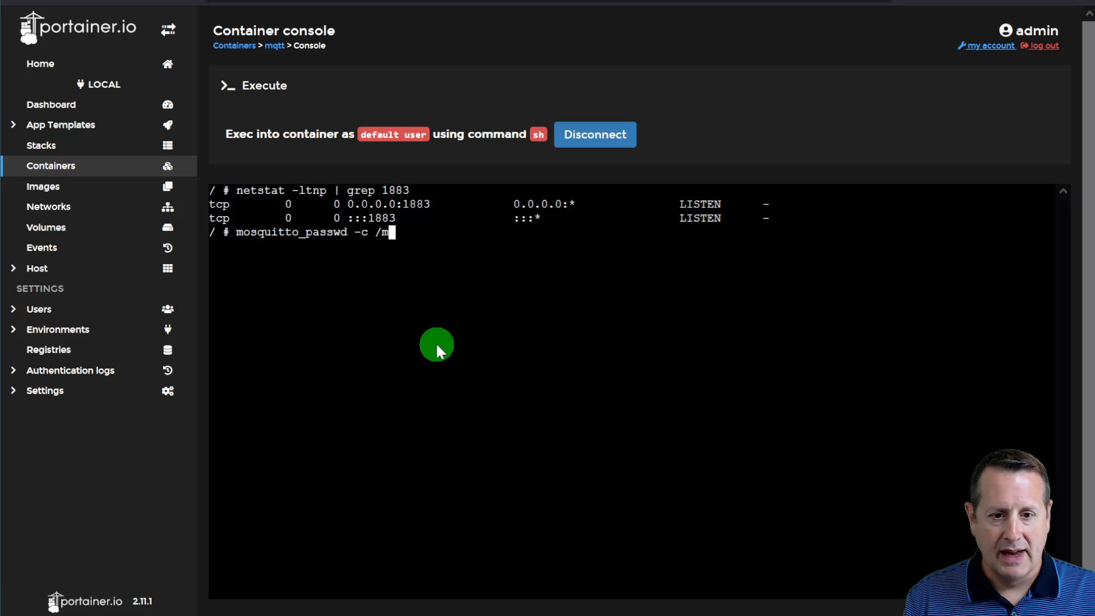
pyautogui.write('osquitto/')
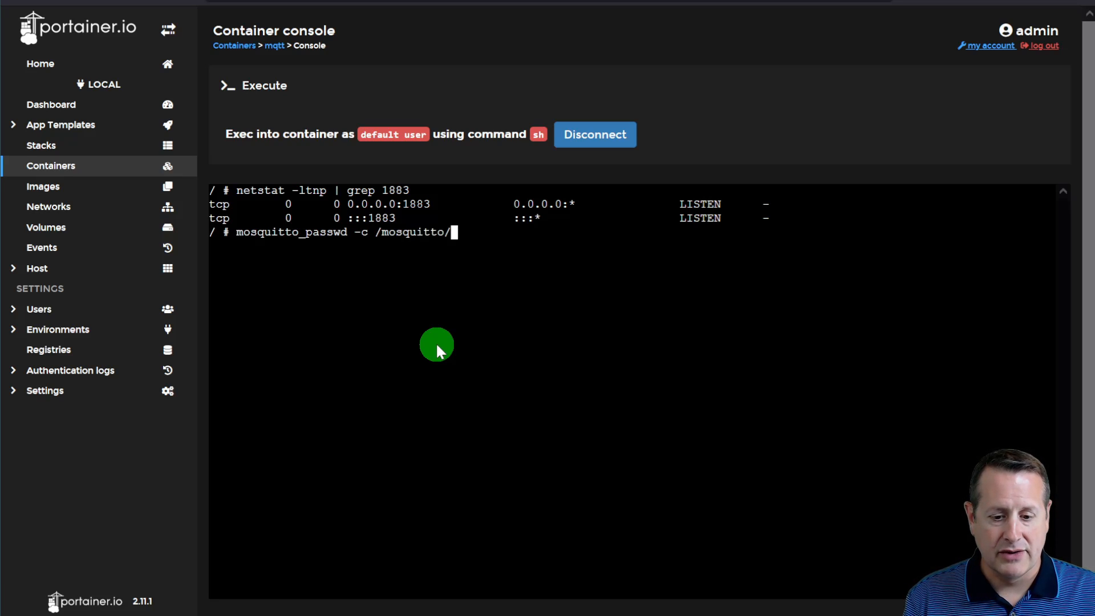
pyautogui.write('config/credent')
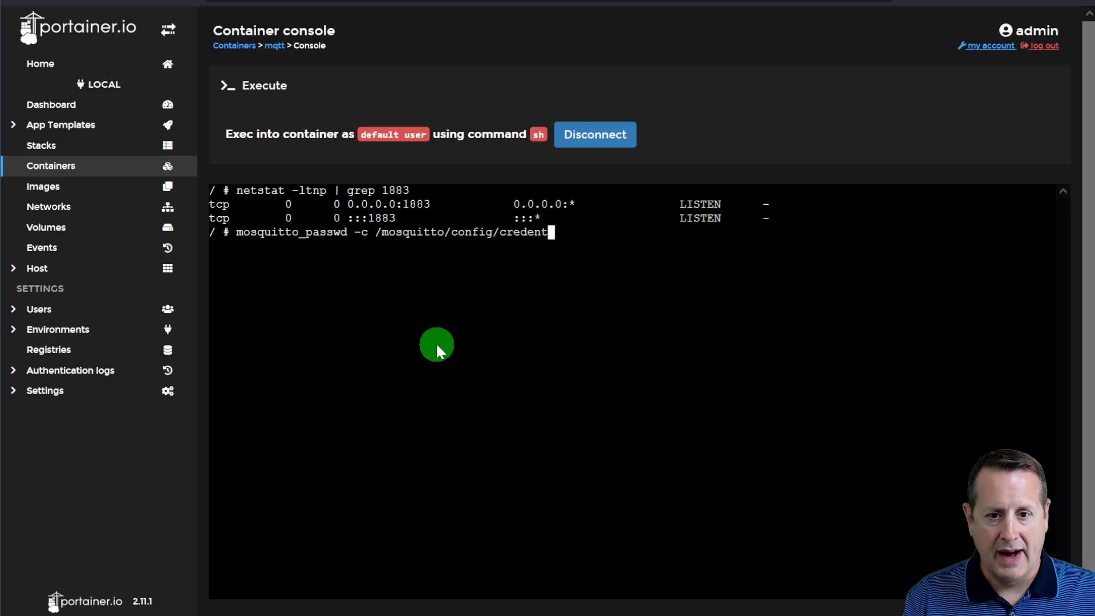
pyautogui.write('ials')
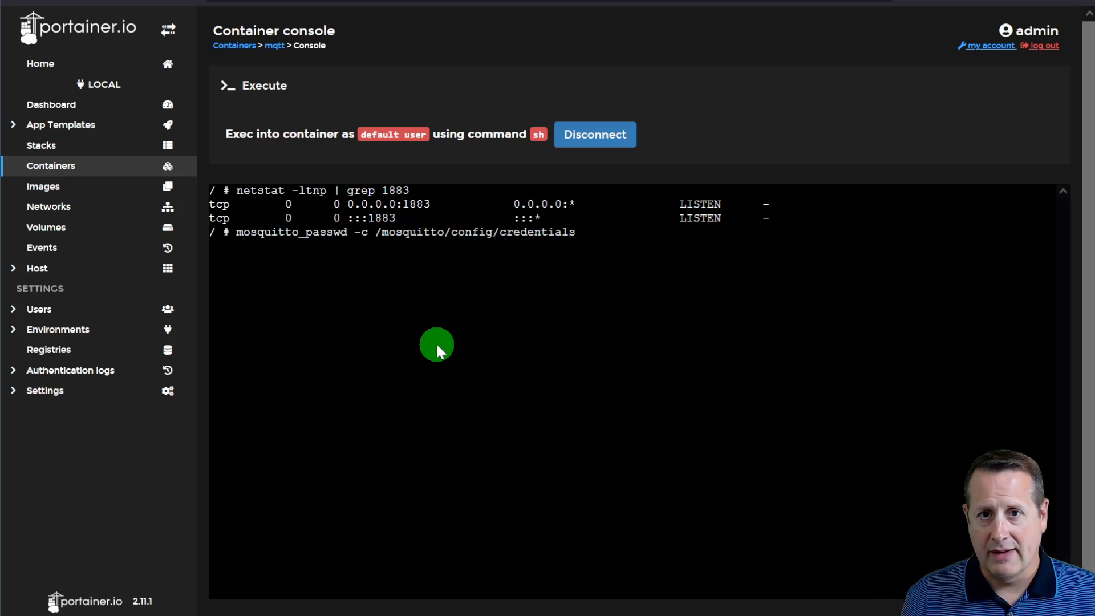
pyautogui.write('mq')
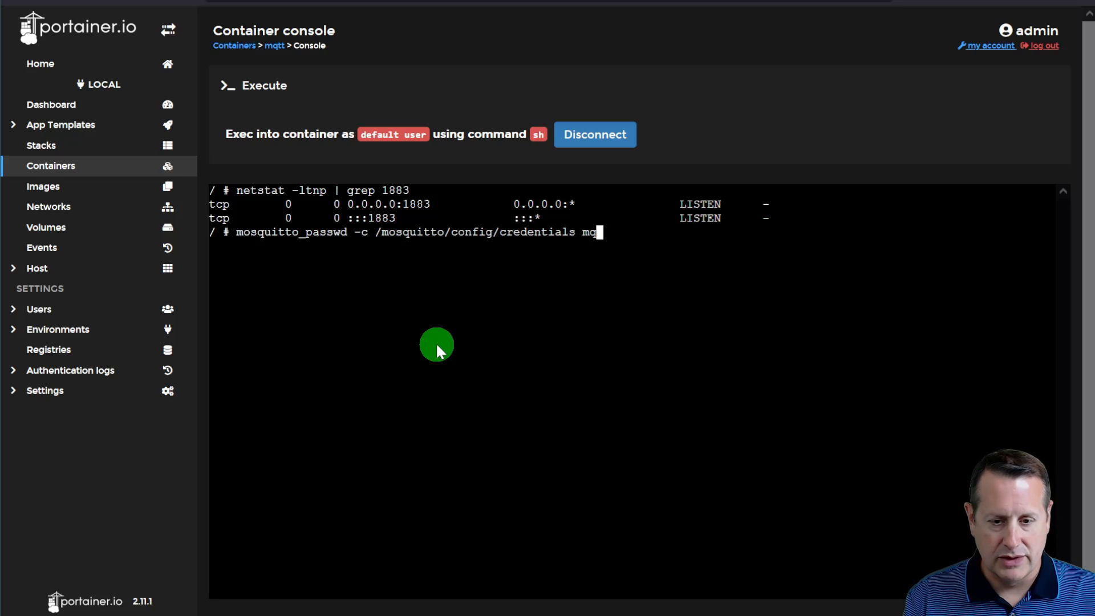
pyautogui.write('tt')
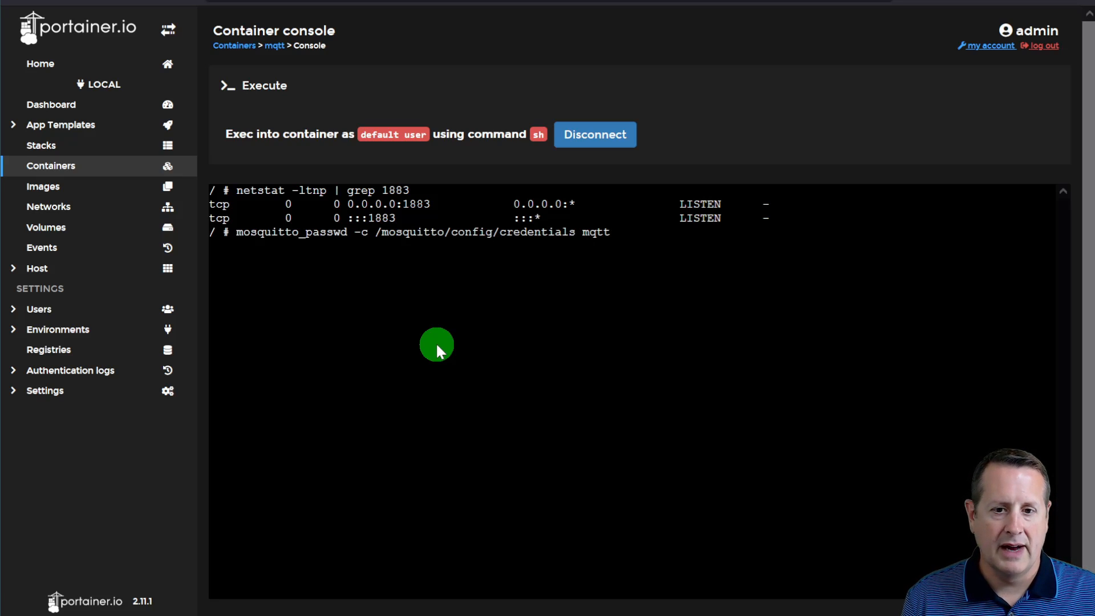
pyautogui.press('Enter')
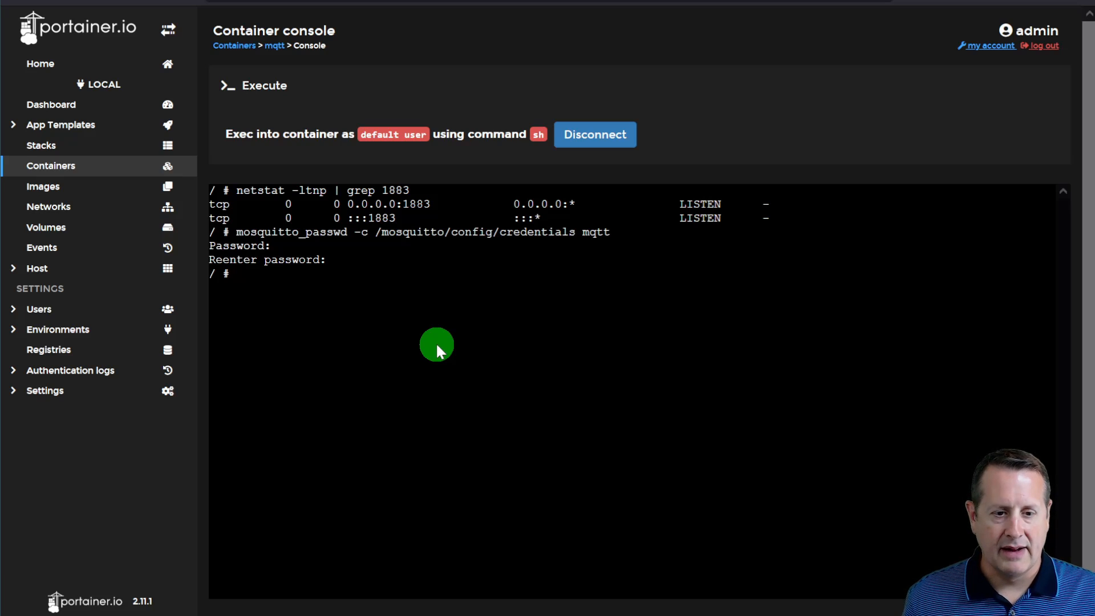
pyautogui.write('ls')
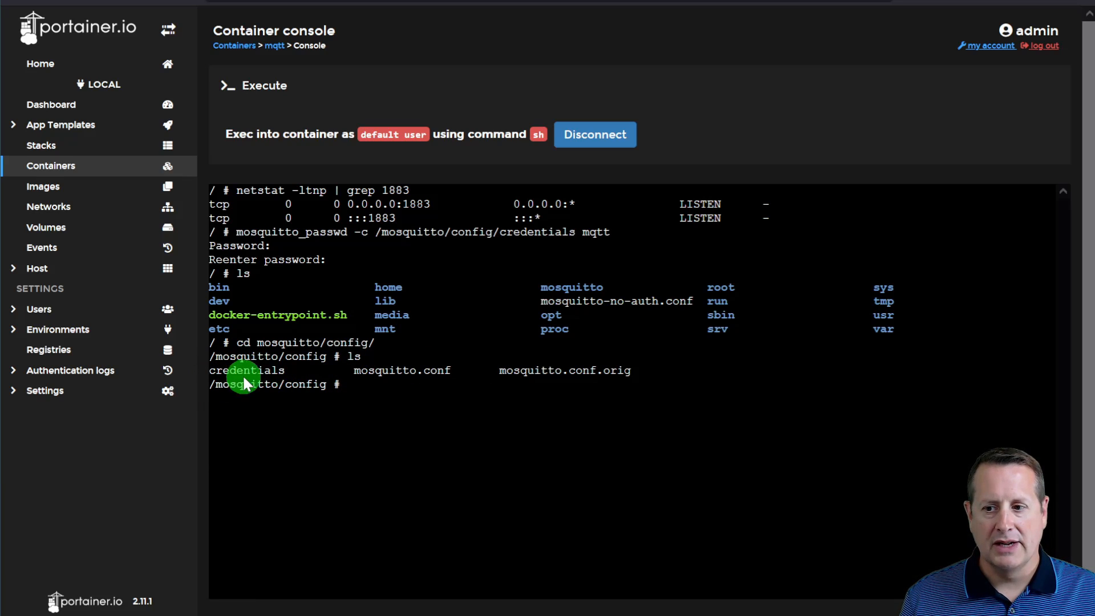
pyautogui.moveTo(343, 480)
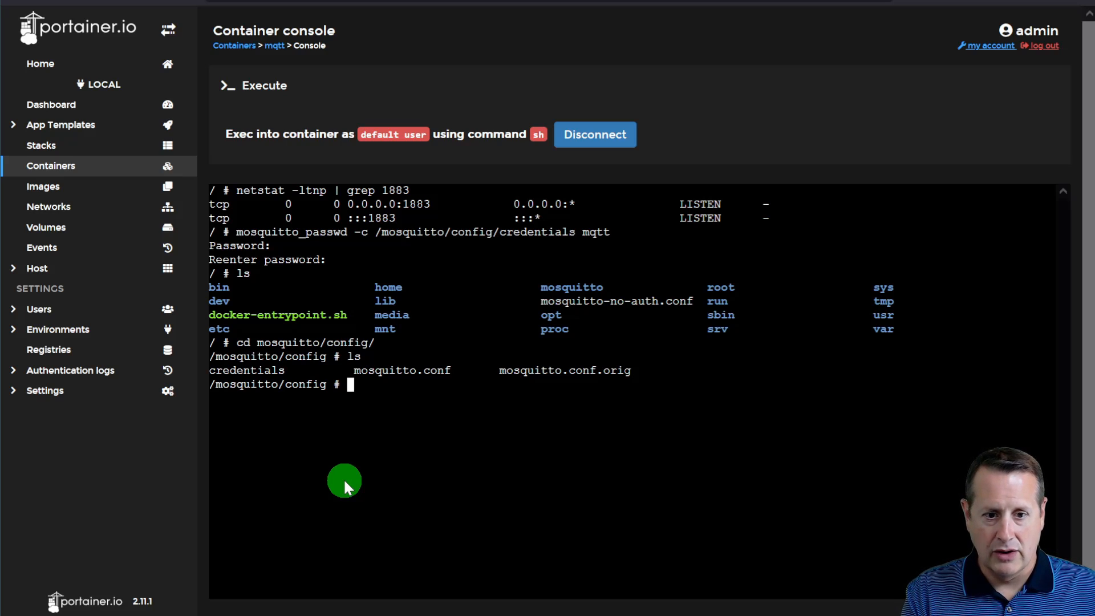
pyautogui.moveTo(488, 466)
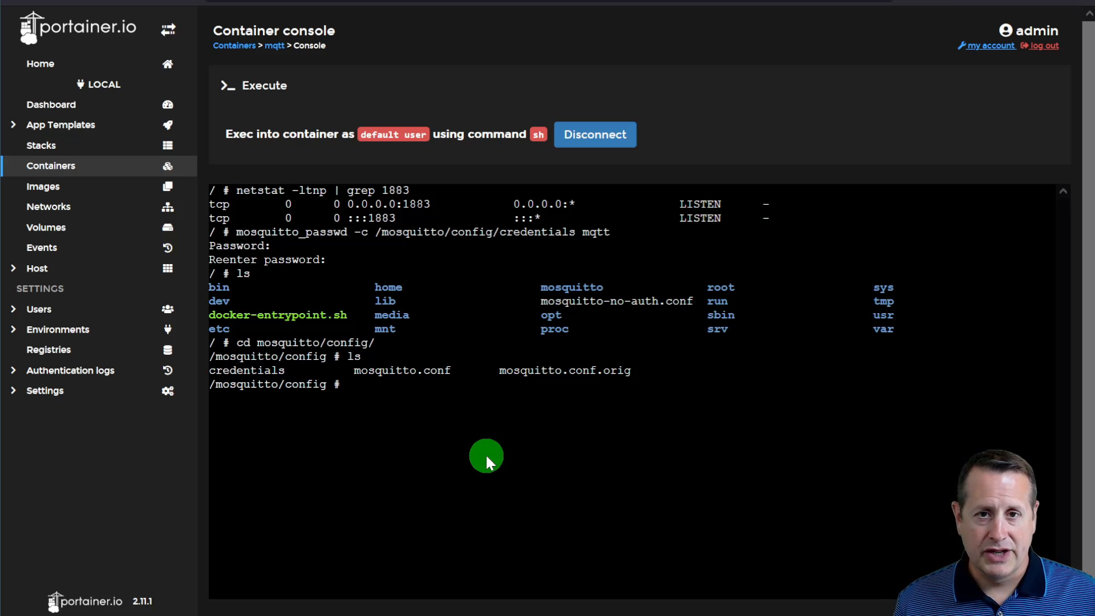
# - Edit mosquitto.conf to allow_anonymous false and password_file /mosquitto/config/credentials
pyautogui.write('vi')
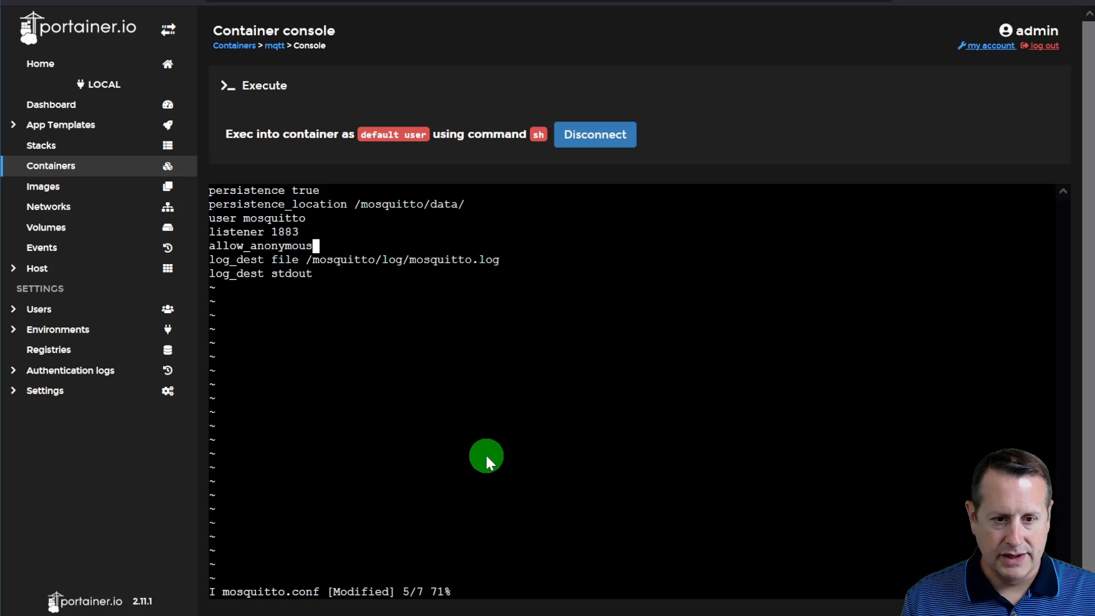
pyautogui.write('false')
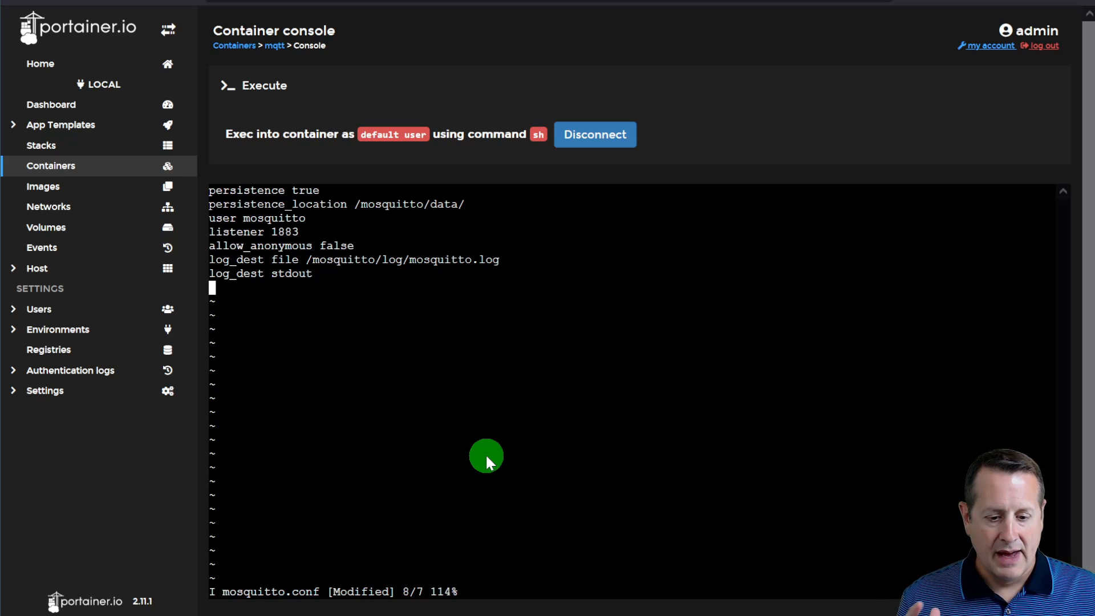
pyautogui.write('password')
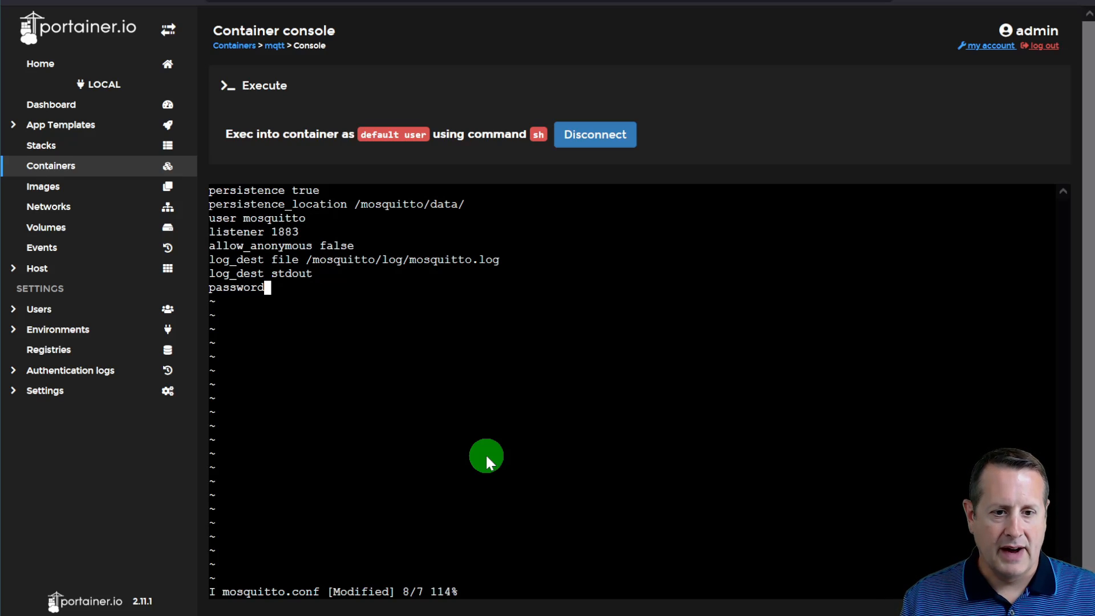
pyautogui.write('_file /mosq')
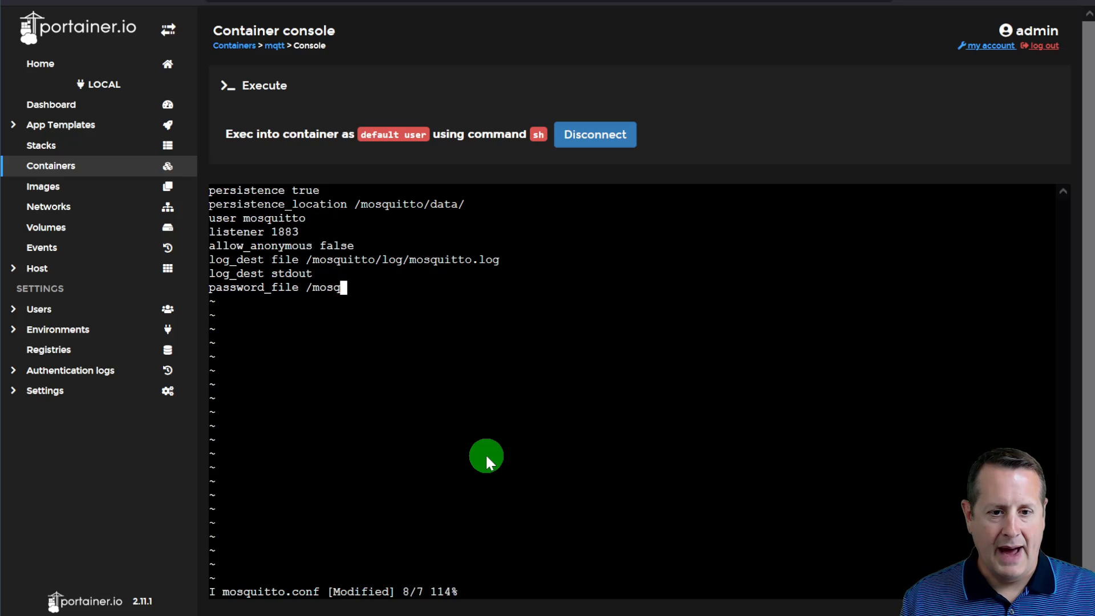
pyautogui.write('uitto')
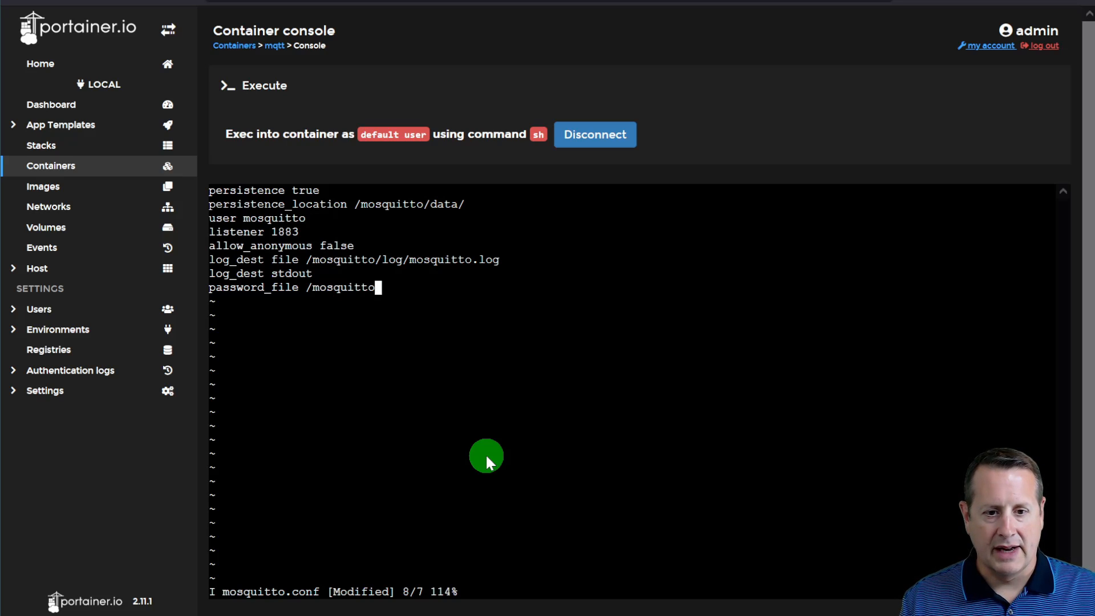
pyautogui.write('/config/')
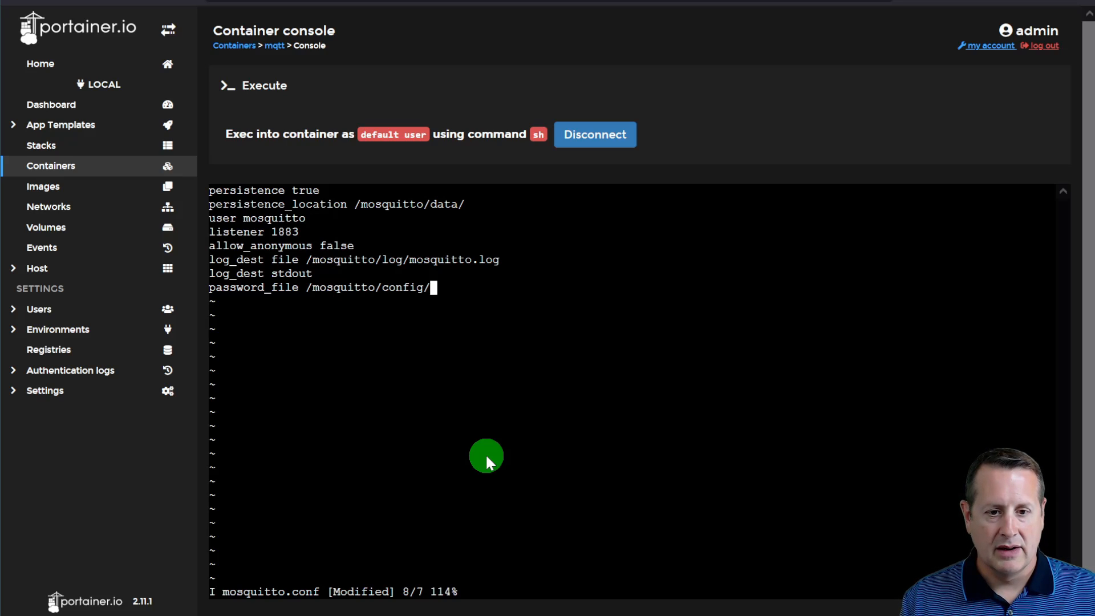
pyautogui.write('credentials')
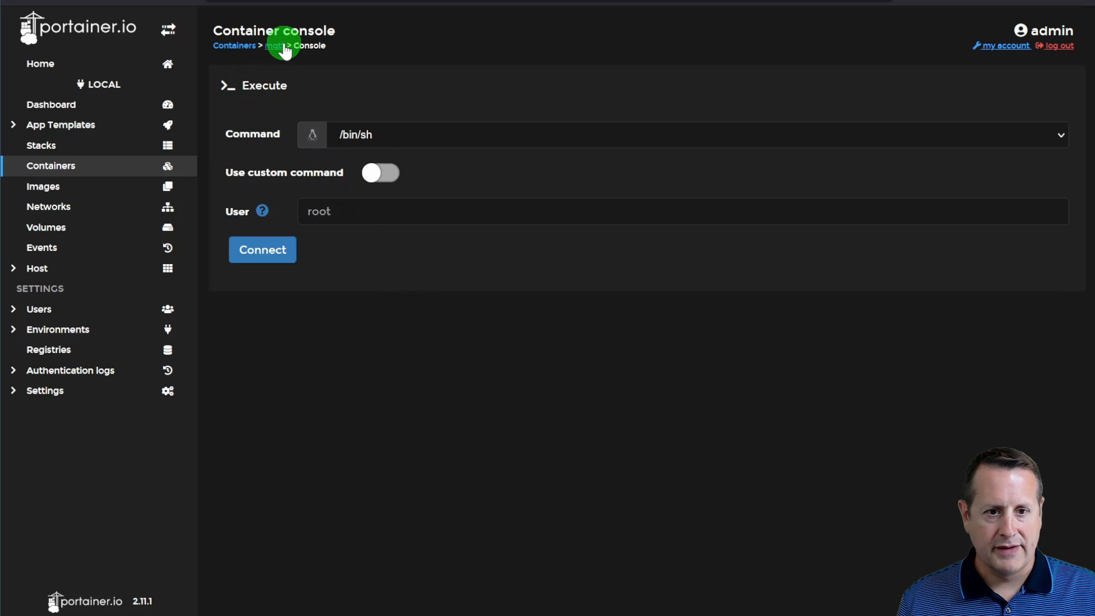
# - Restart the mqtt container from its details page and review its log output
pyautogui.click(273, 45)
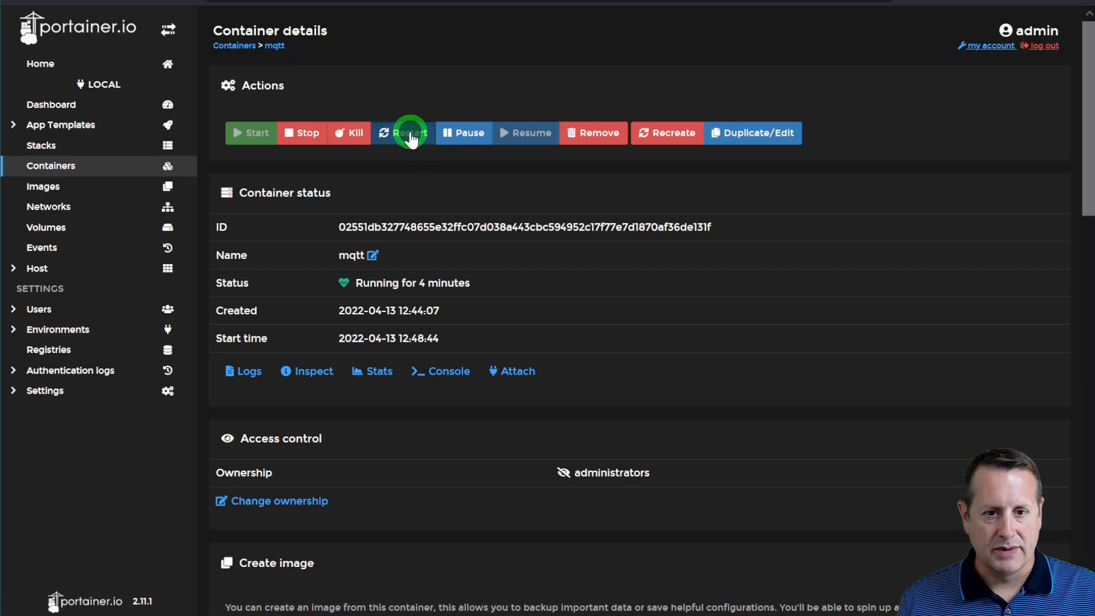
pyautogui.click(408, 132)
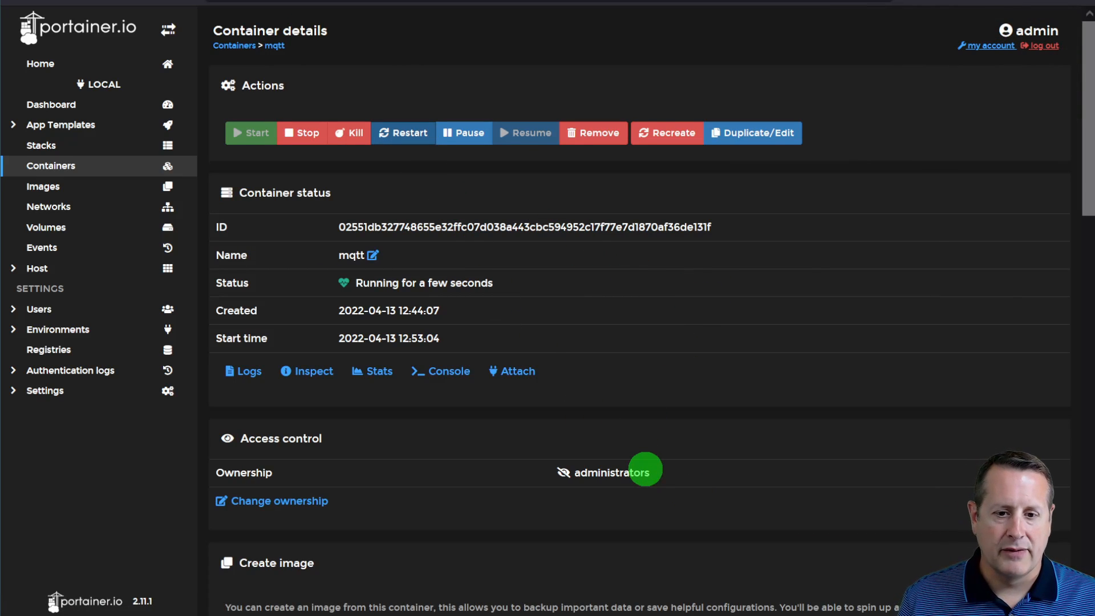
pyautogui.click(242, 372)
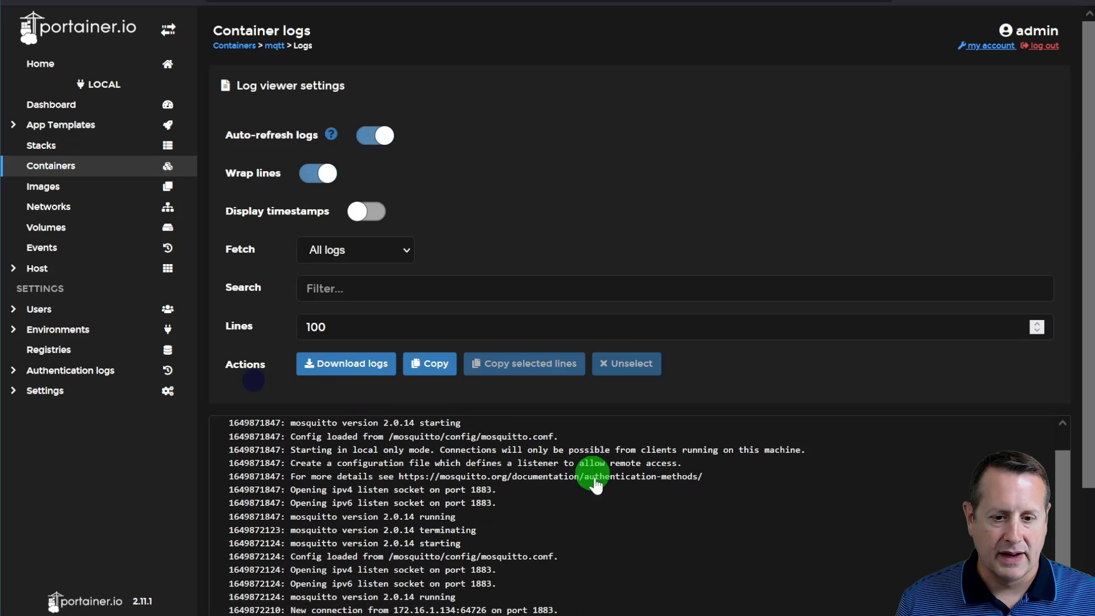
pyautogui.scroll(-3)
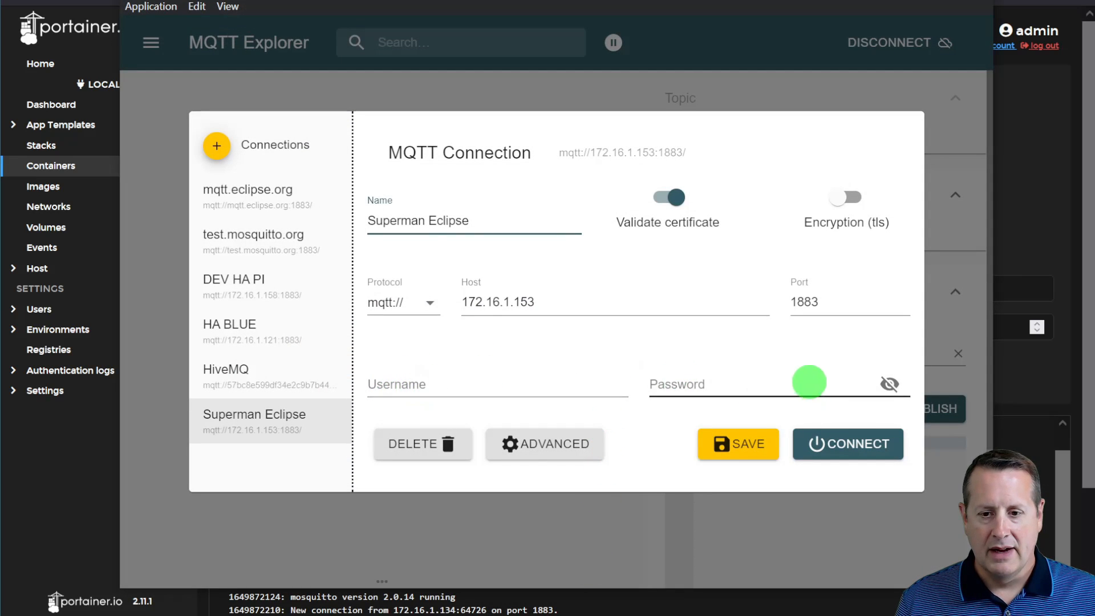
# - Reconnect MQTT Explorer to the broker as user mqtt with its password, reaching the $SYS topics
pyautogui.click(750, 449)
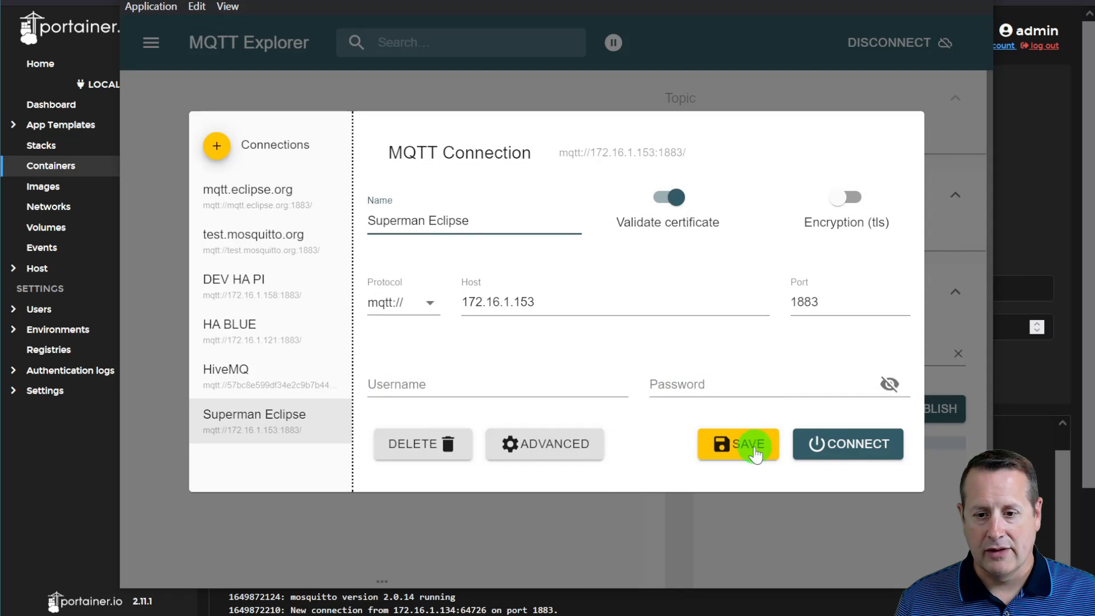
pyautogui.click(746, 452)
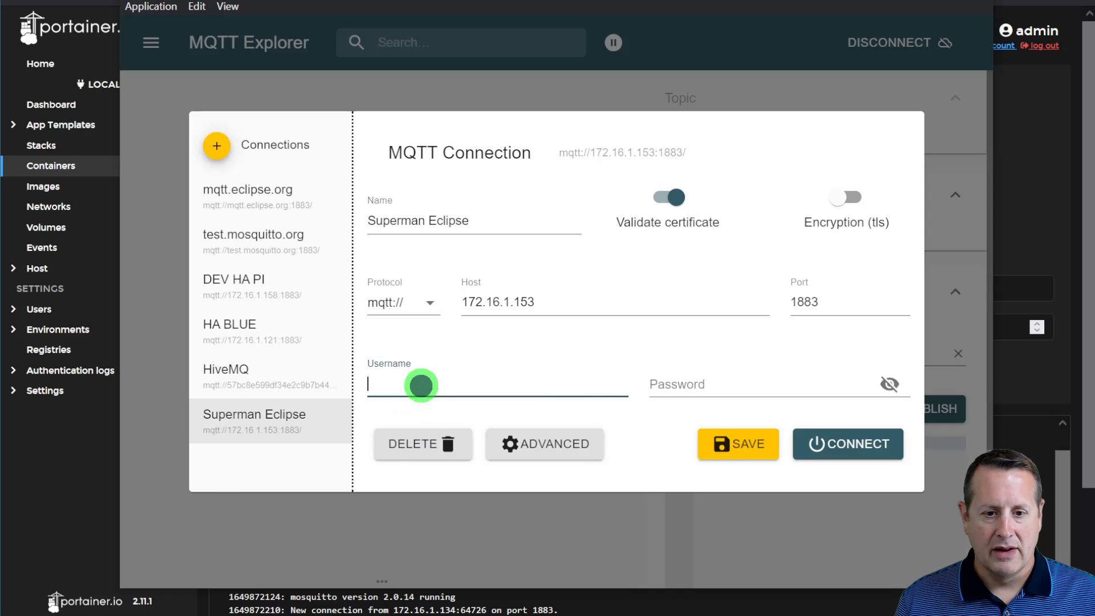
pyautogui.write('mqtt')
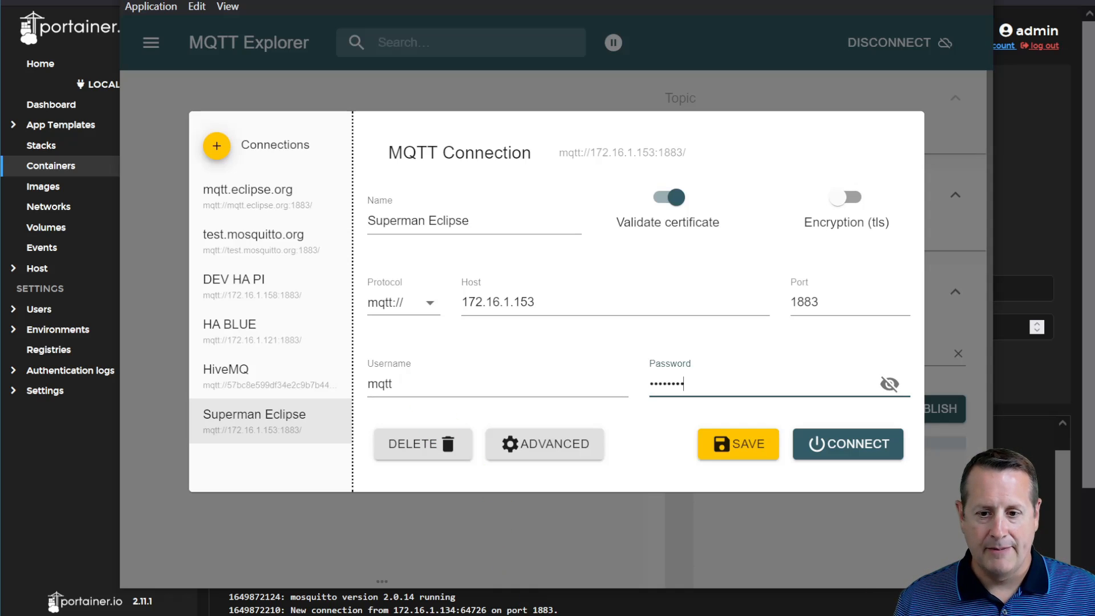
pyautogui.click(844, 444)
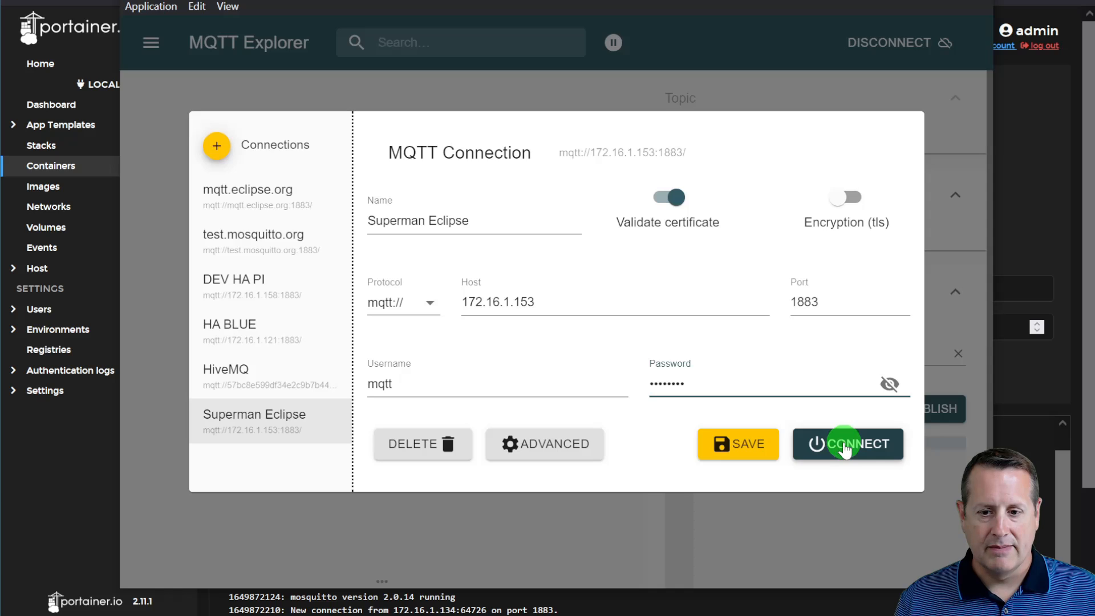
pyautogui.click(846, 444)
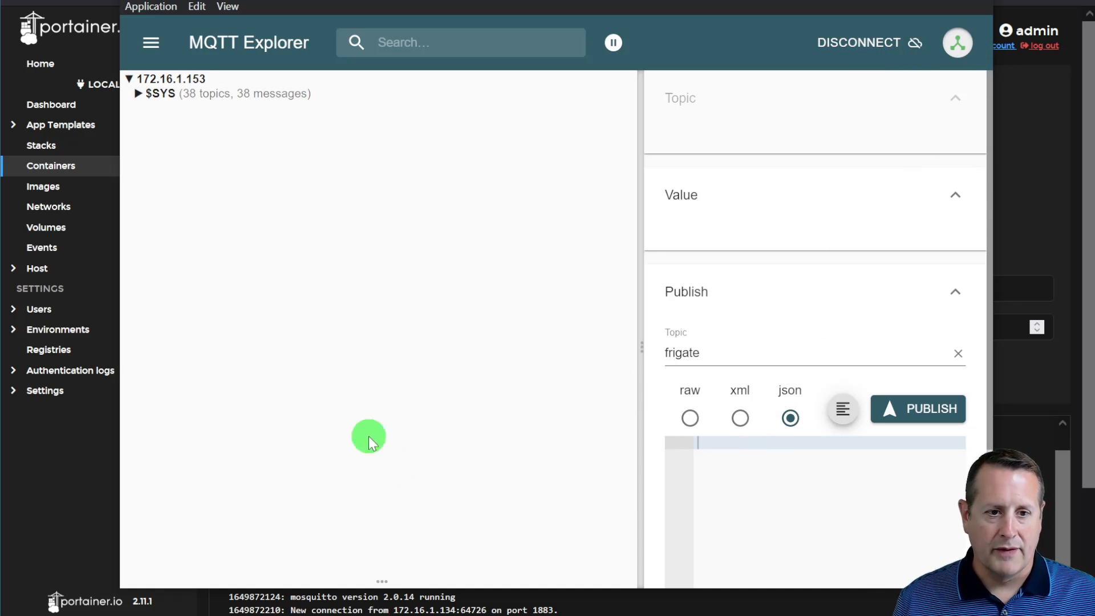
pyautogui.click(139, 94)
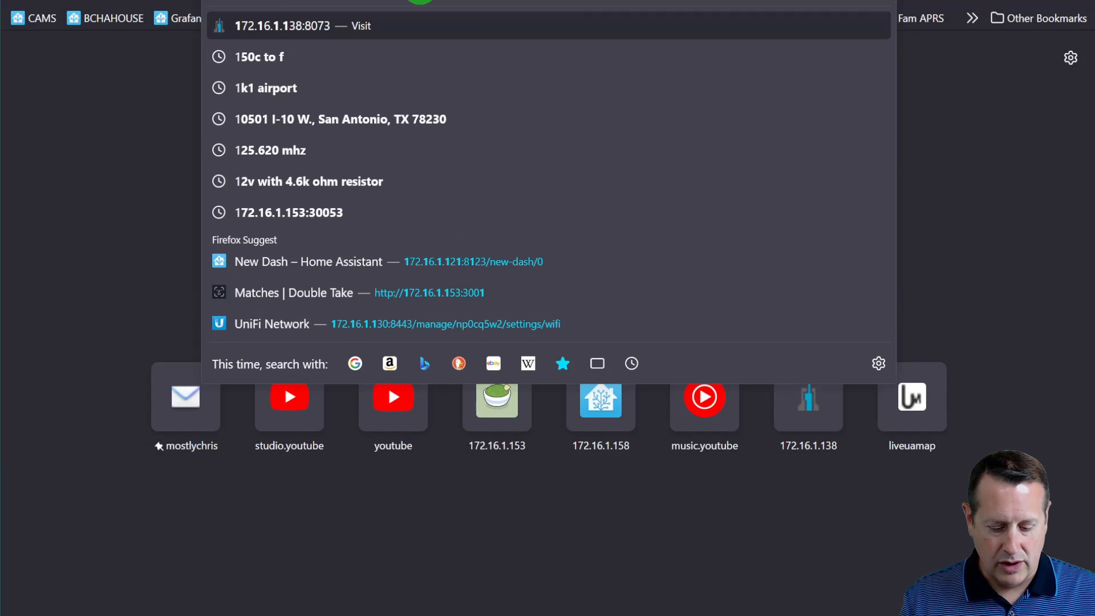
# - Reach the freezerplug's Tasmota MQTT configuration page from its web interface
pyautogui.click(287, 27)
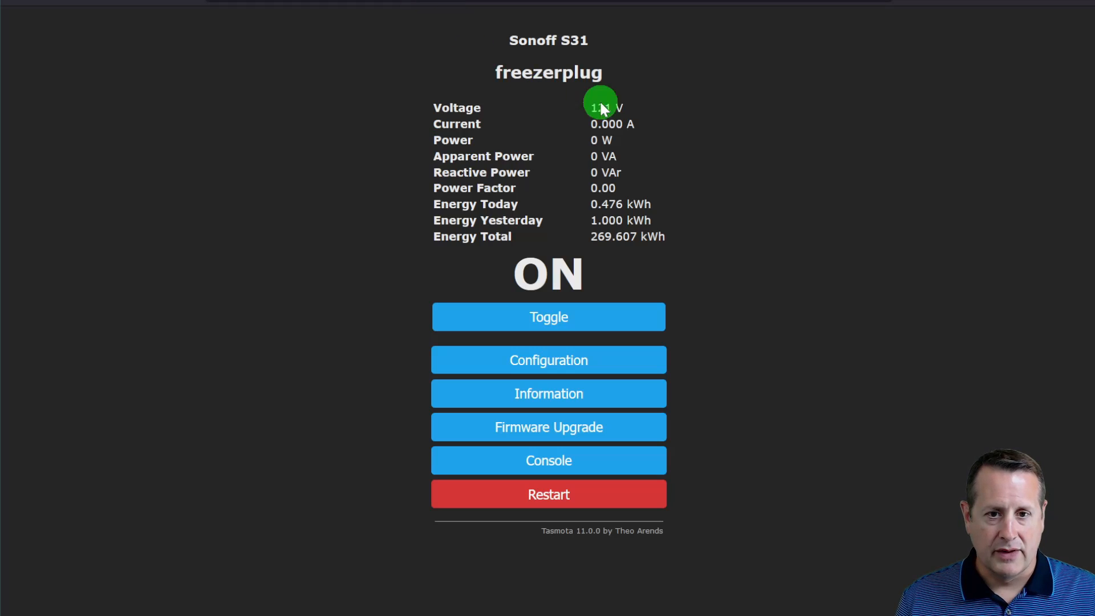
pyautogui.moveTo(443, 101)
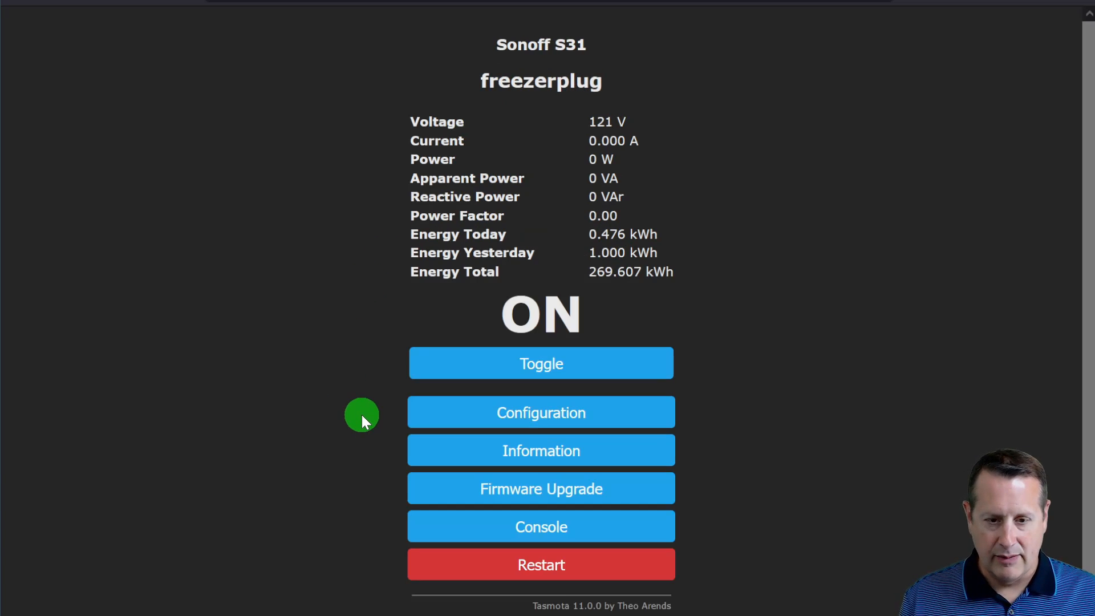
pyautogui.click(540, 412)
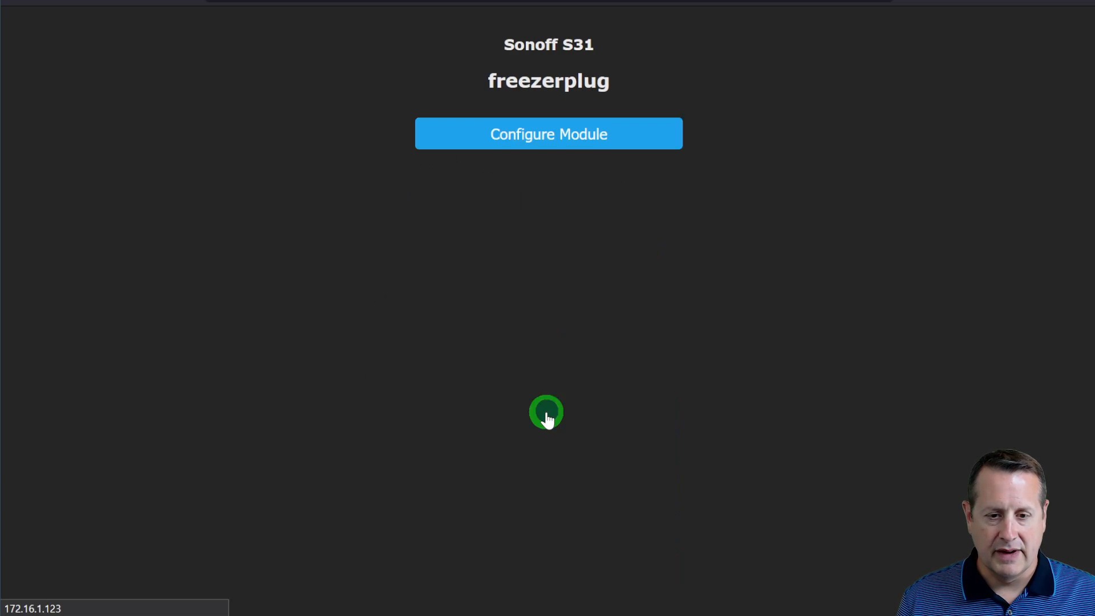
pyautogui.click(547, 134)
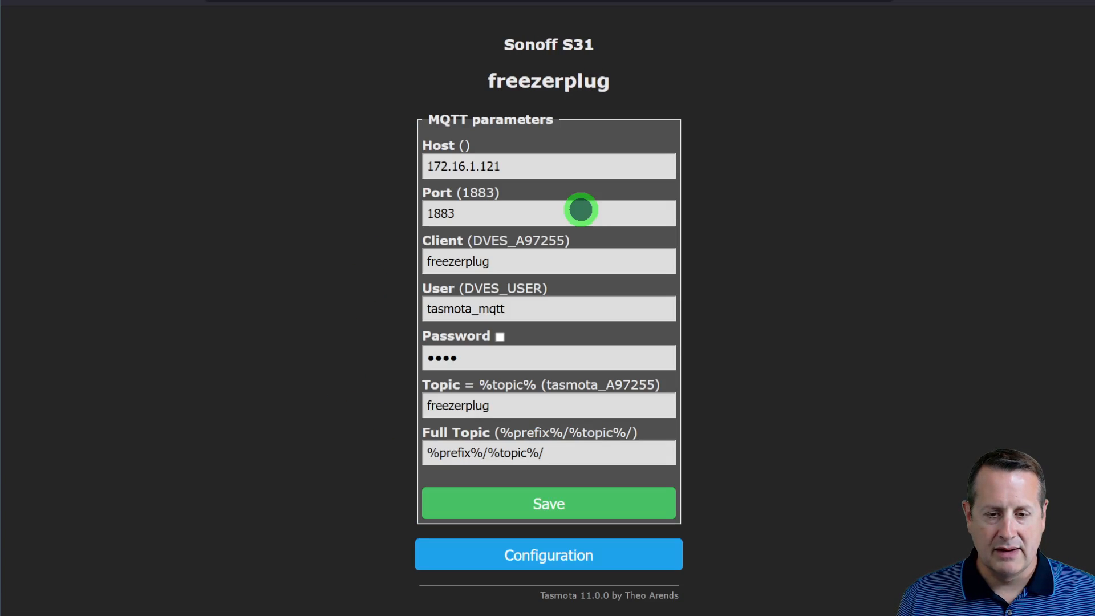
# - Replace the broker host with 172.16.1.153, user mqtt and its password, and save the settings
pyautogui.click(496, 166)
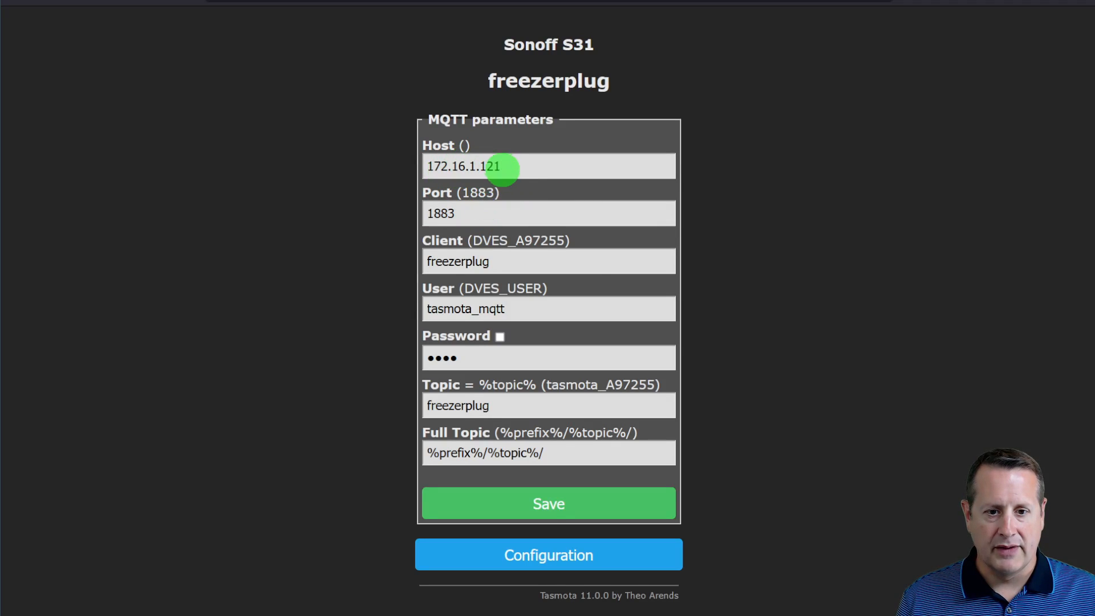
pyautogui.click(508, 166)
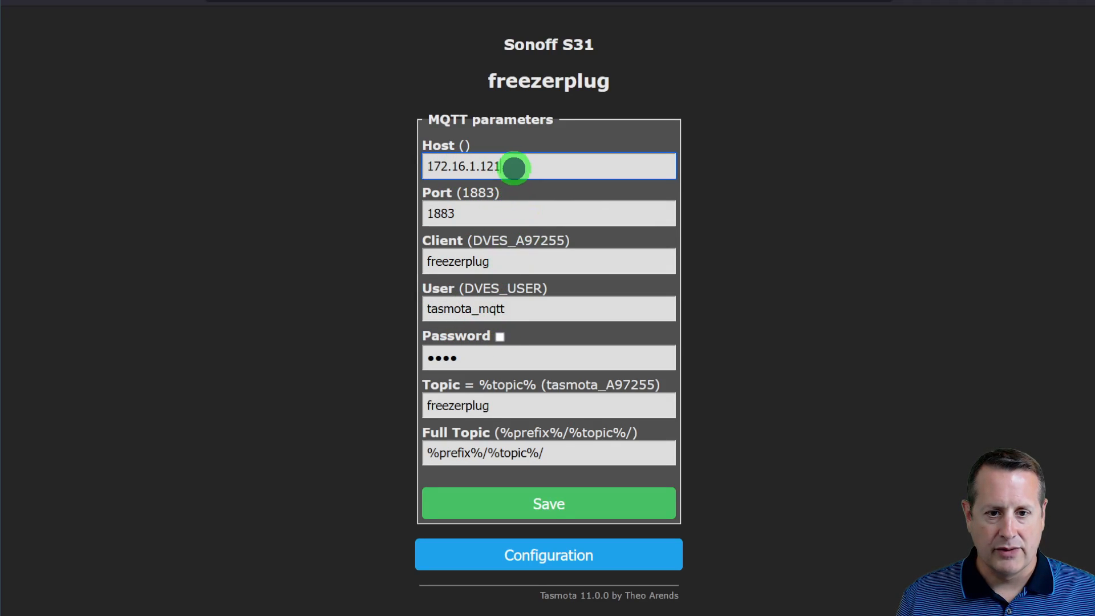
pyautogui.write('172')
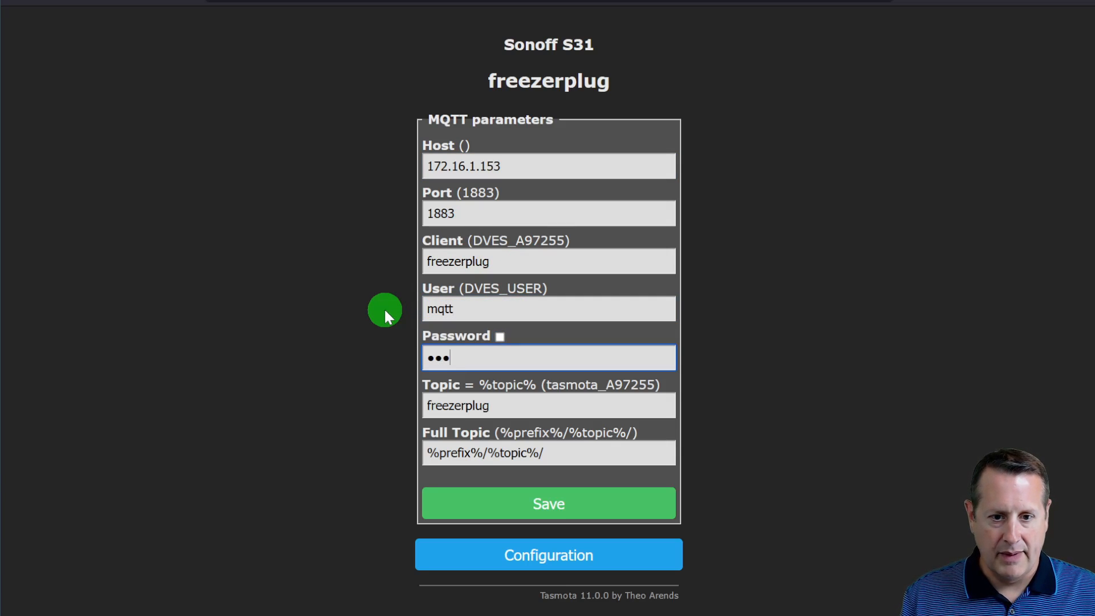
pyautogui.click(547, 503)
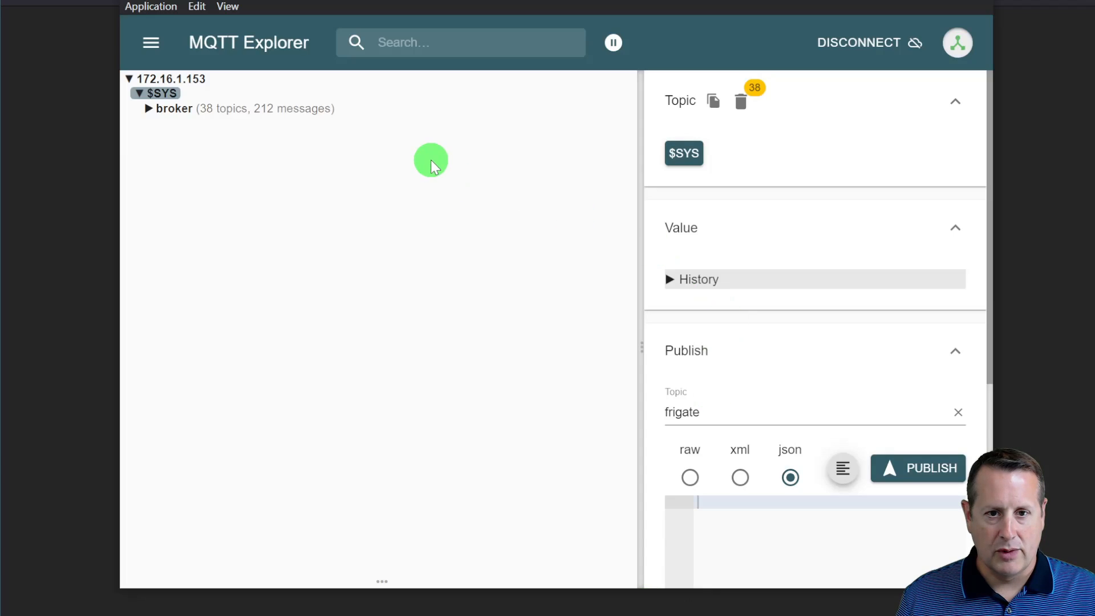
pyautogui.moveTo(213, 258)
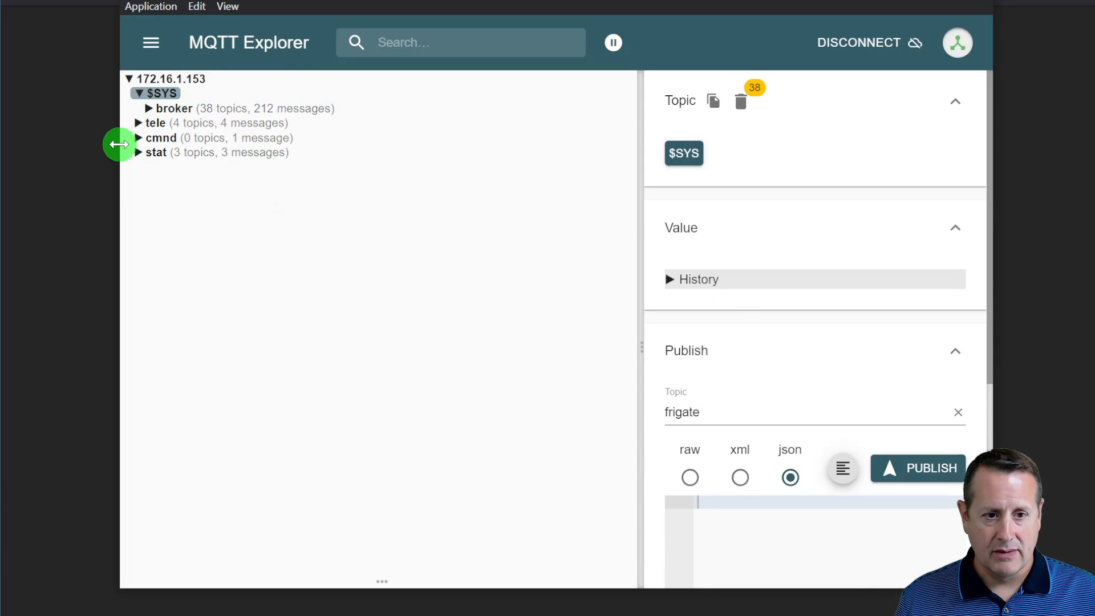
pyautogui.moveTo(159, 240)
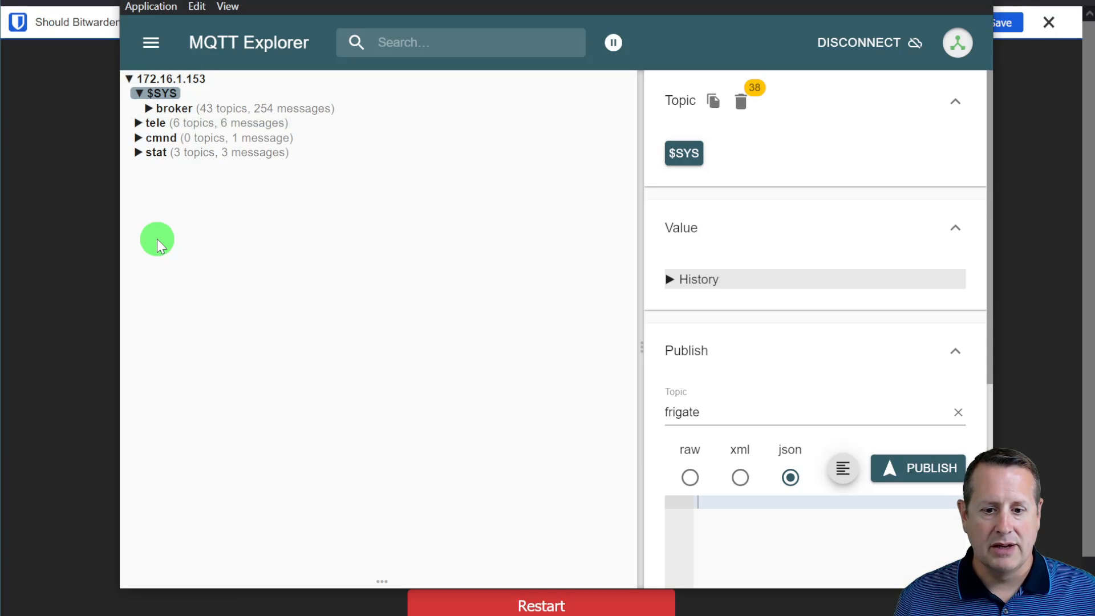
# - Expand tele > freezerplug and view the JSON contents of its STATE message
pyautogui.click(138, 123)
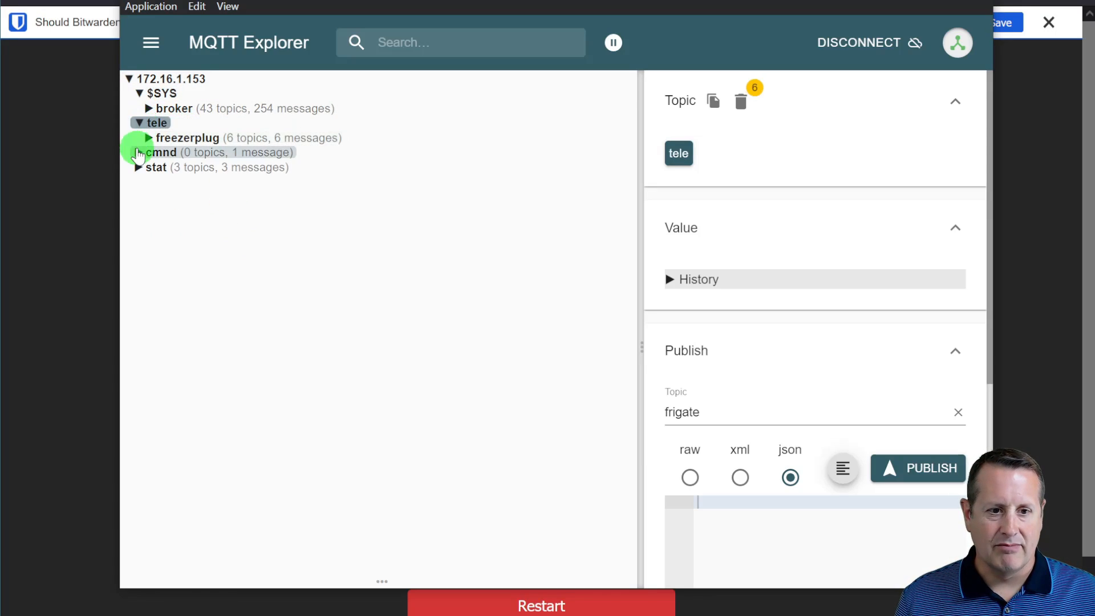
pyautogui.click(149, 138)
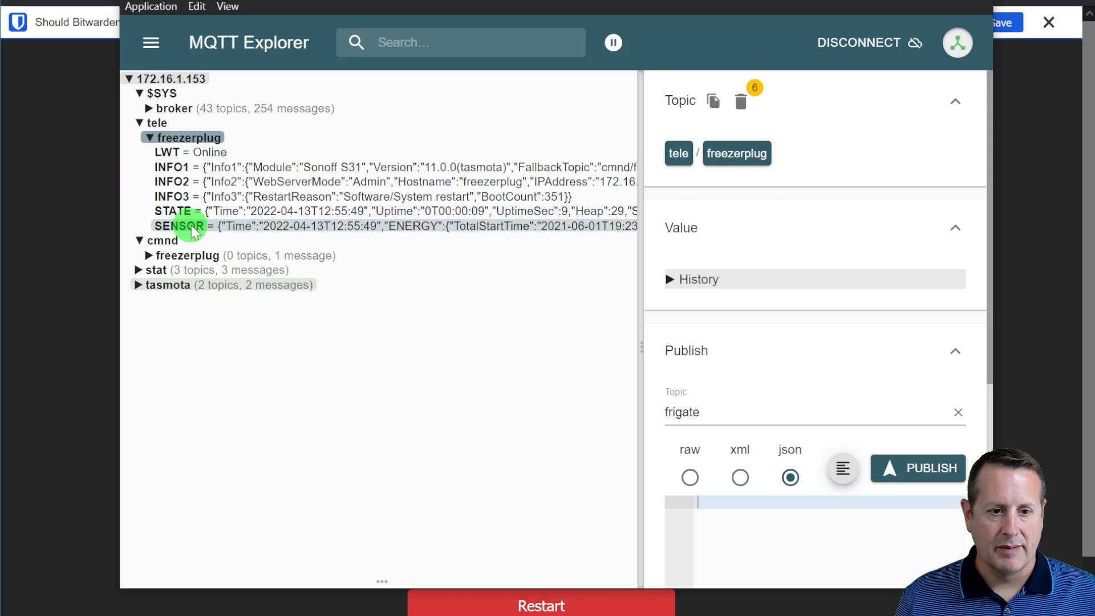
pyautogui.click(174, 211)
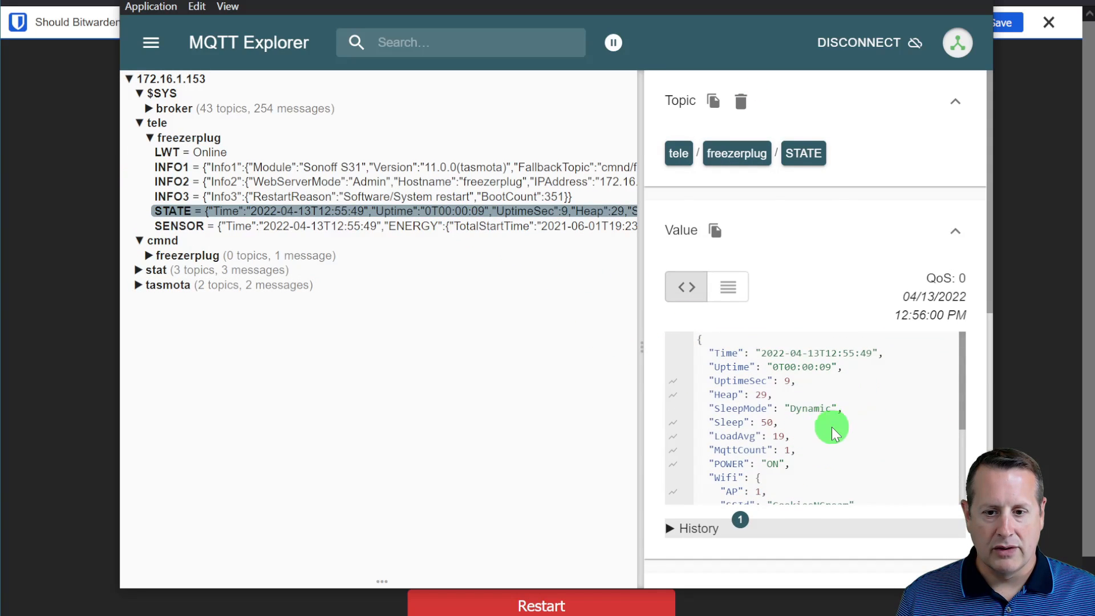
pyautogui.scroll(-3)
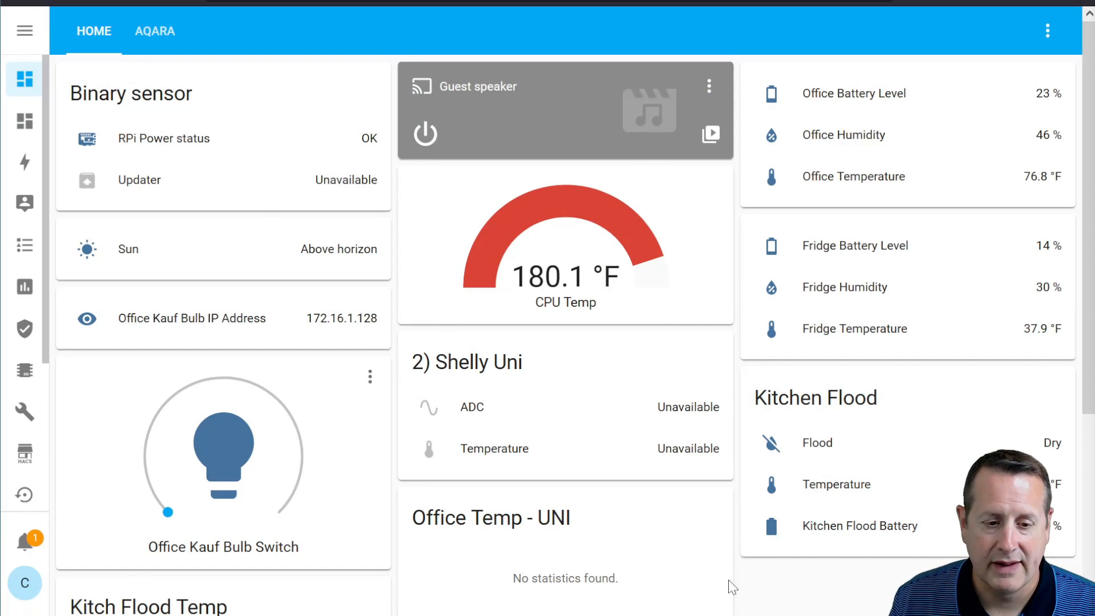
pyautogui.moveTo(23, 539)
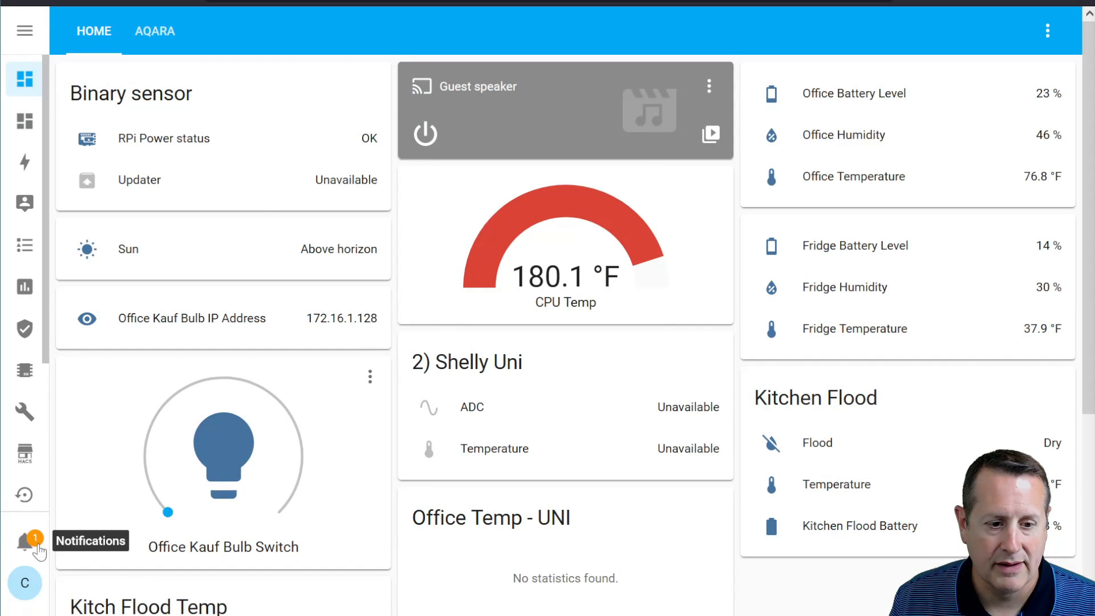
# - Start configuring the discovered MQTT integration from Home Assistant's notification
pyautogui.click(23, 541)
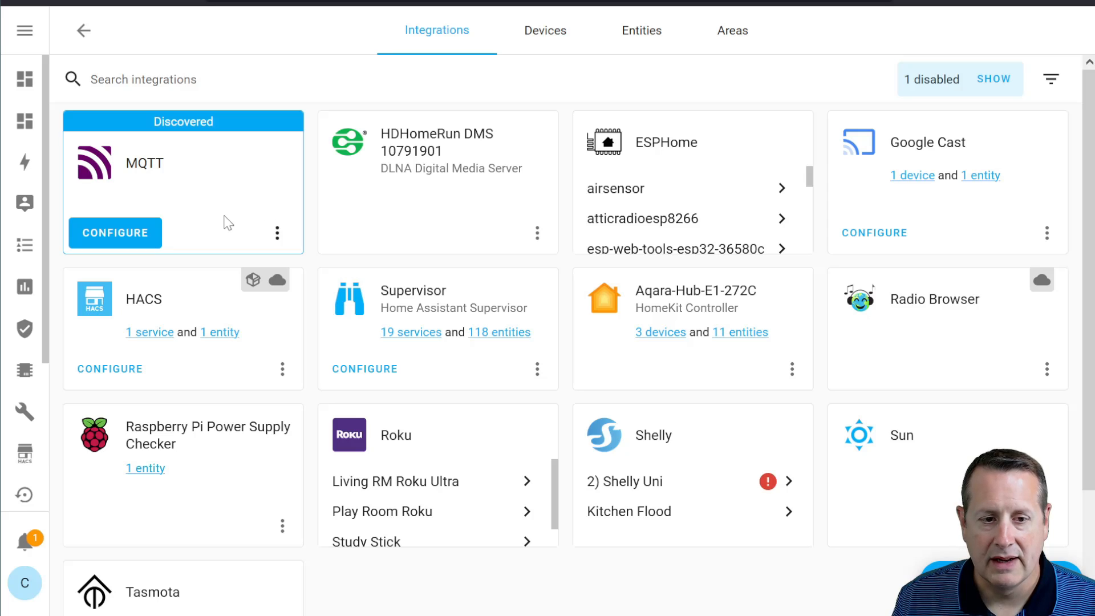
pyautogui.click(114, 233)
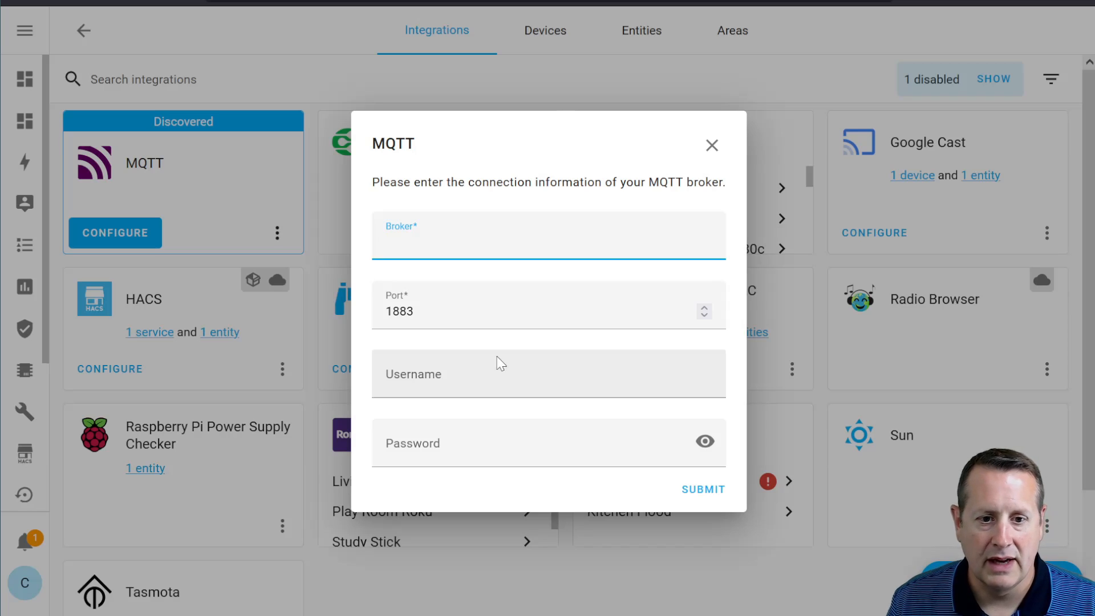
# - Submit broker 172.16.1.153 with username mqtt and its password for the integration
pyautogui.write('172.16.1.153')
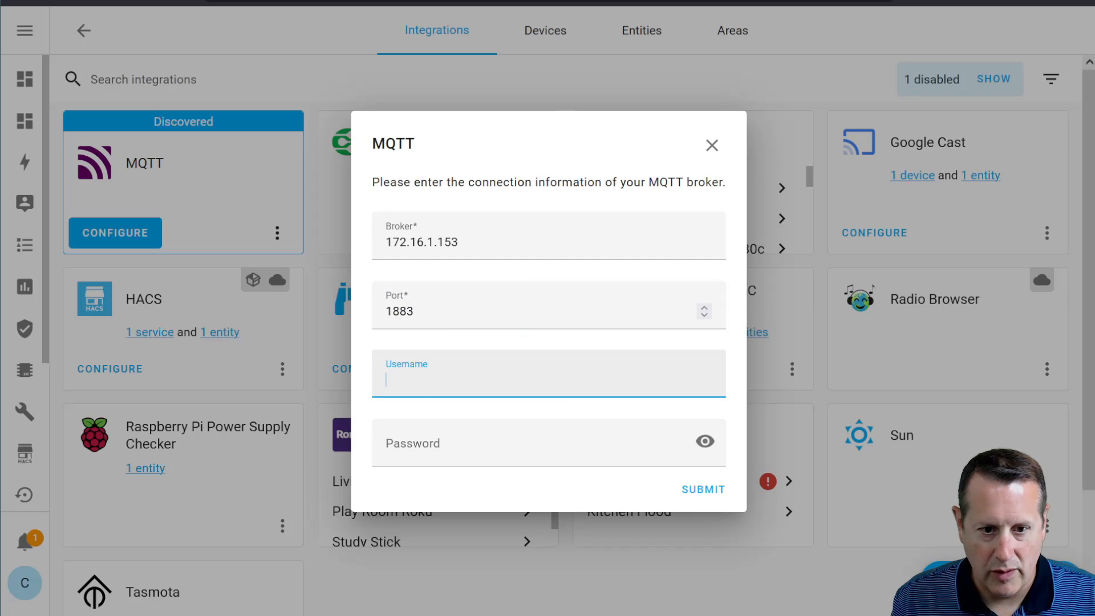
pyautogui.write('mqtt')
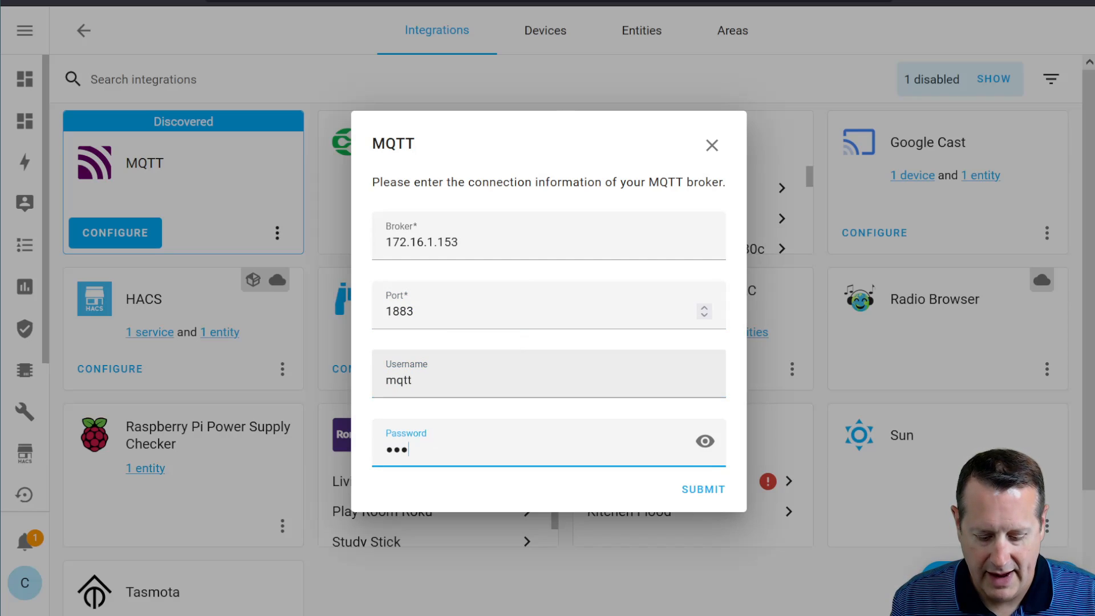
pyautogui.write('••••')
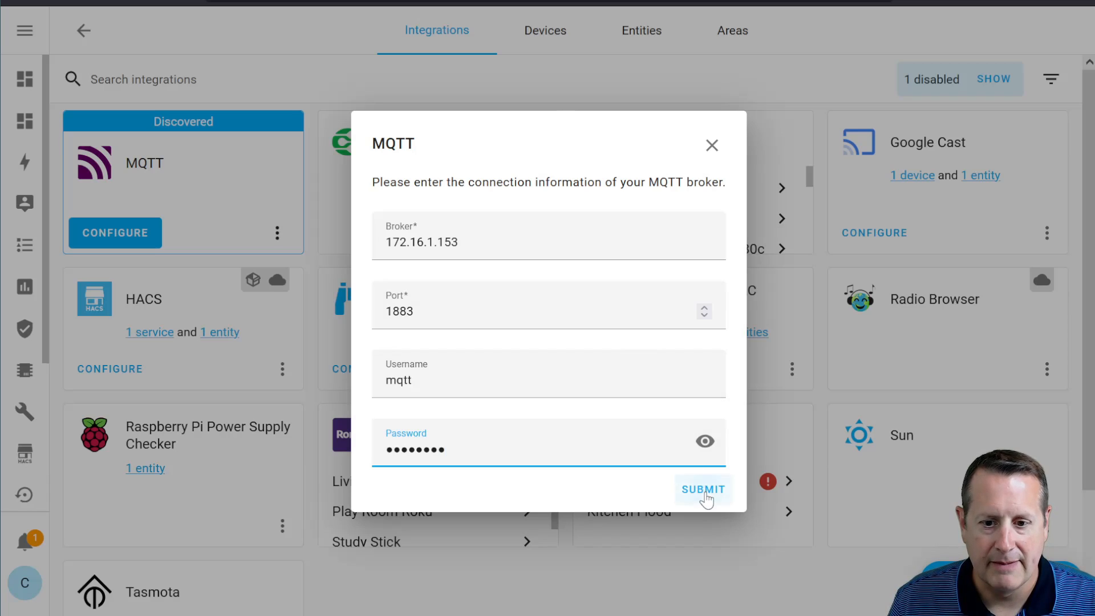
pyautogui.click(702, 489)
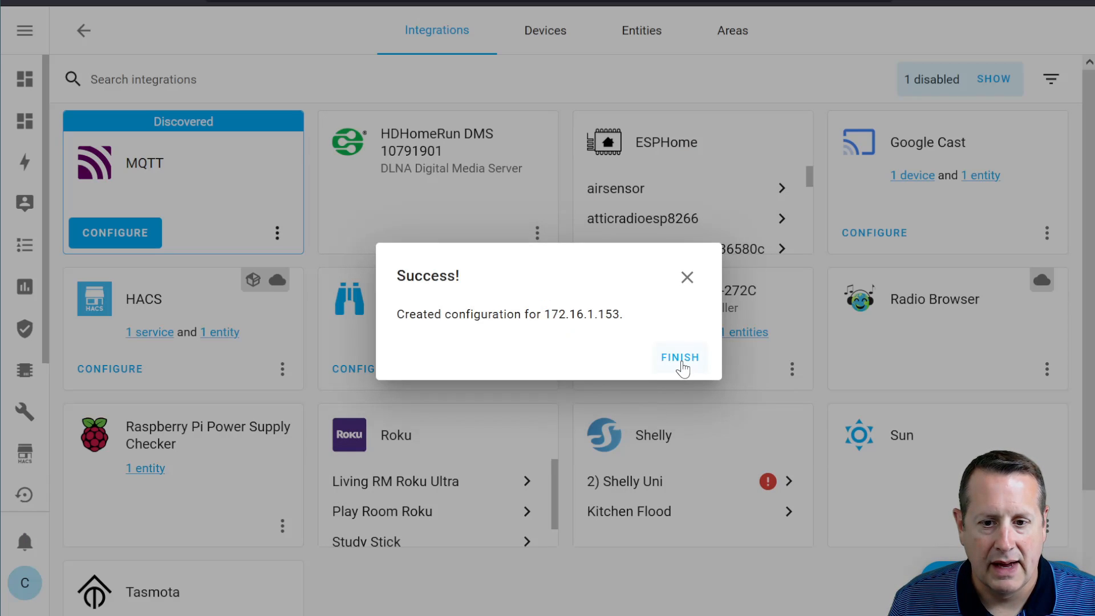
# - Listen on topic # and scroll through the freezerplug's arriving Tasmota discovery messages
pyautogui.click(679, 357)
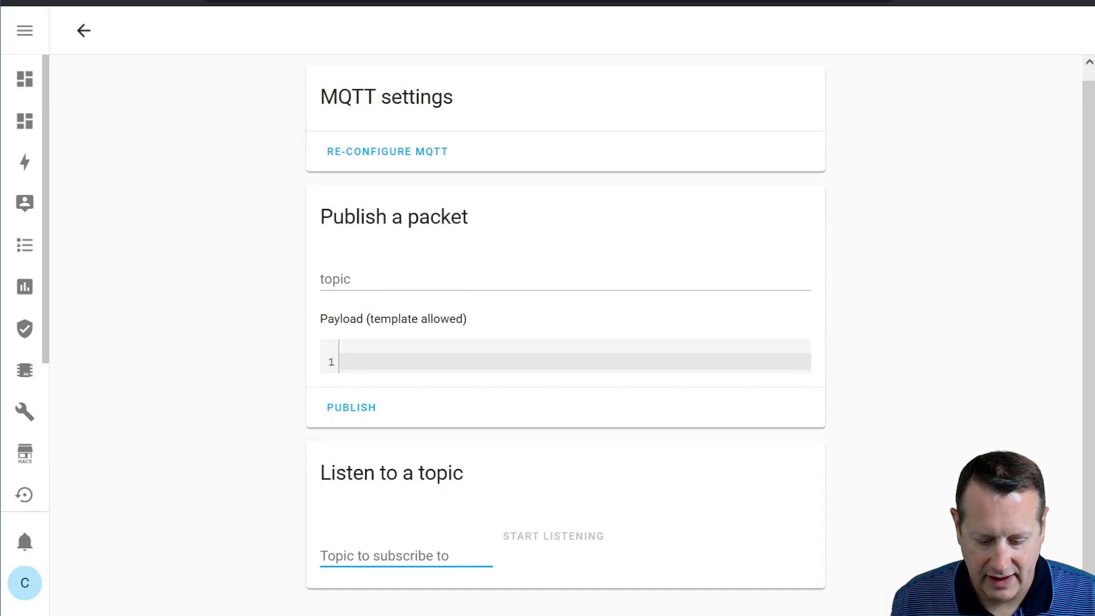
pyautogui.click(553, 536)
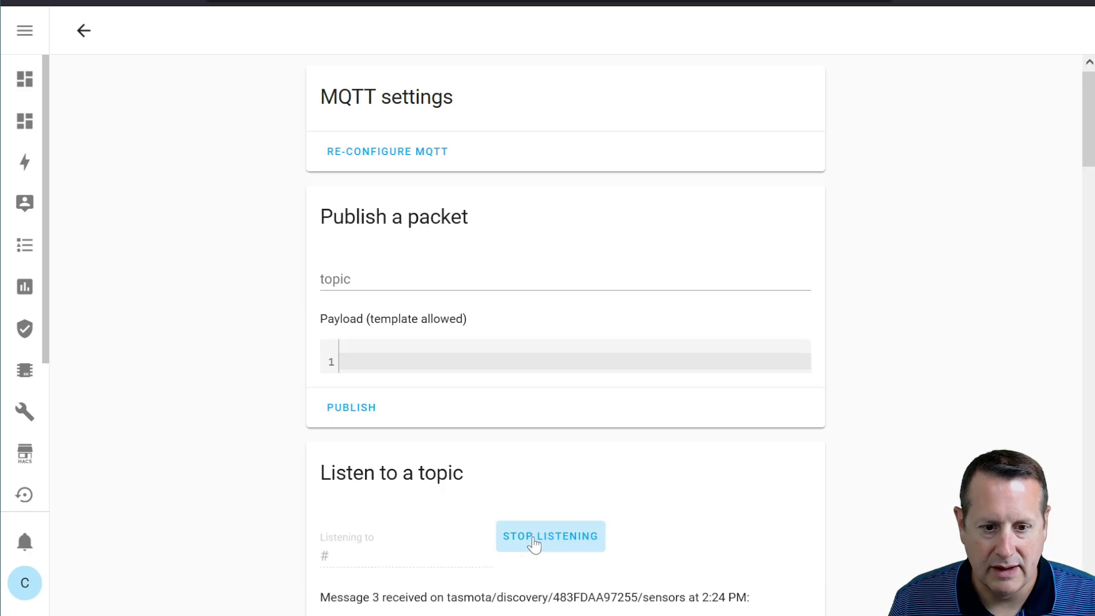
pyautogui.scroll(-3)
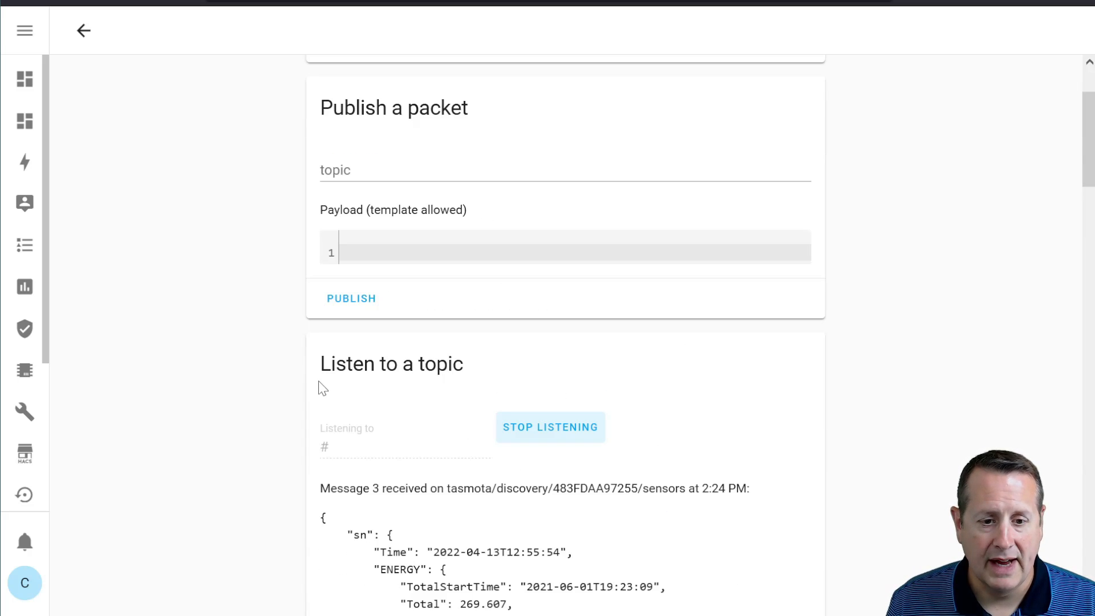
pyautogui.scroll(-3)
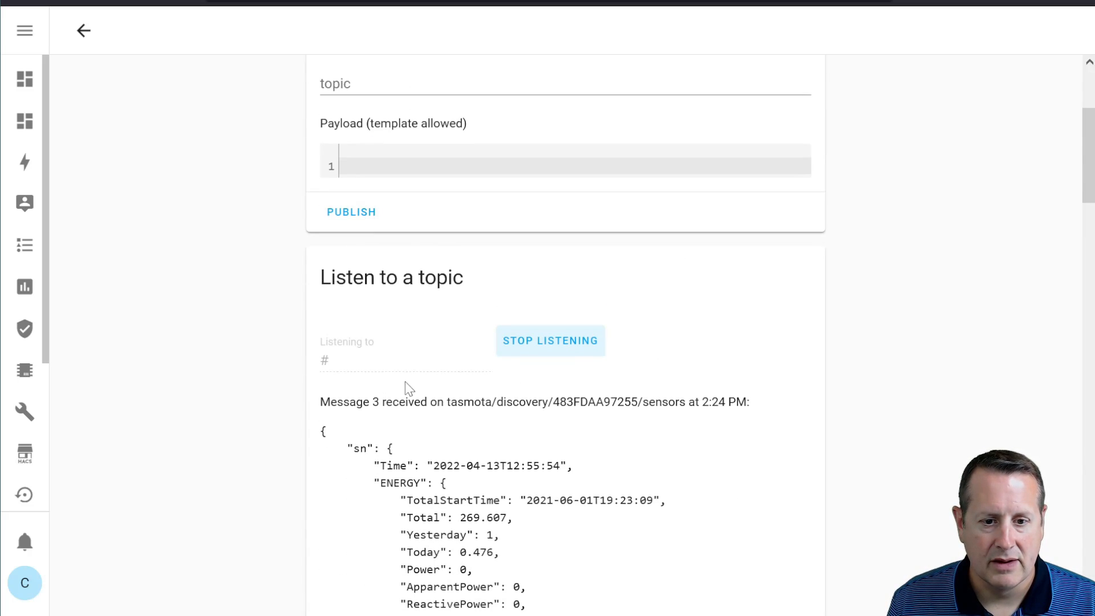
pyautogui.scroll(-3)
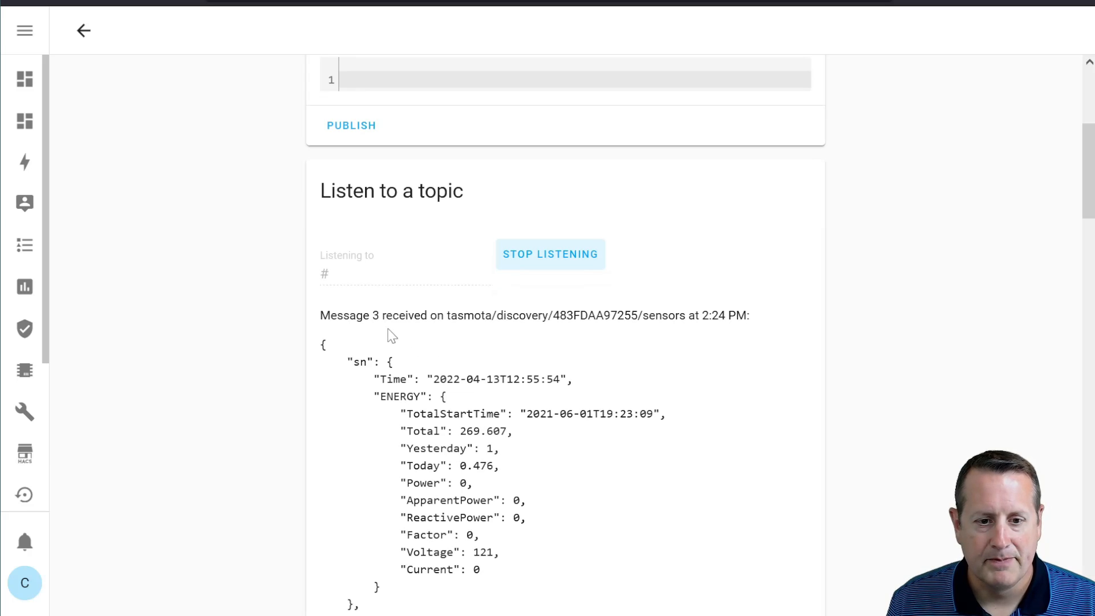
pyautogui.scroll(-3)
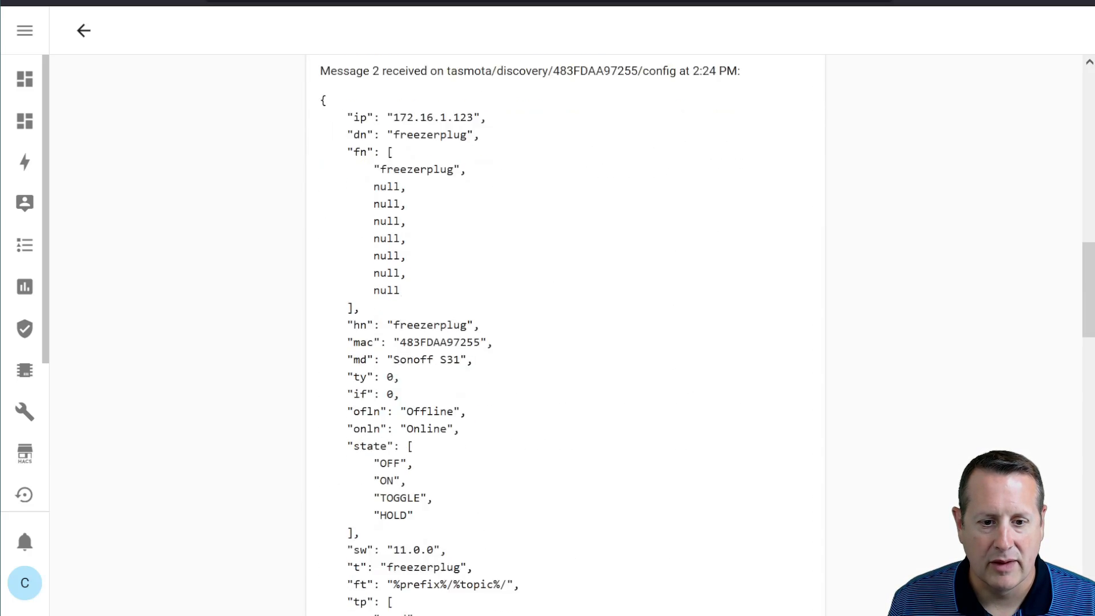
pyautogui.scroll(-3)
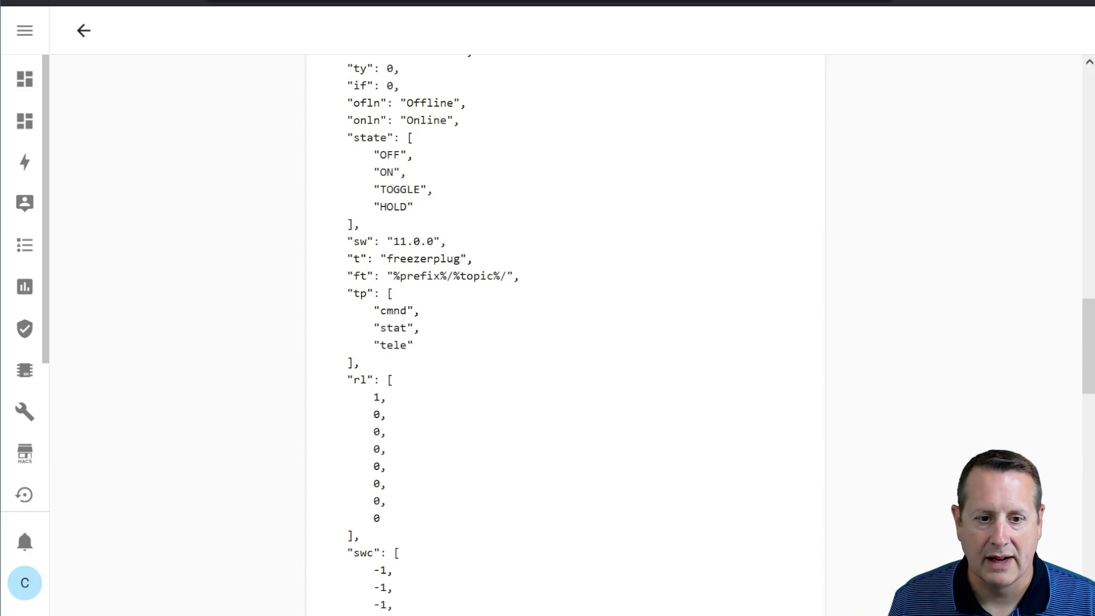
pyautogui.moveTo(314, 432)
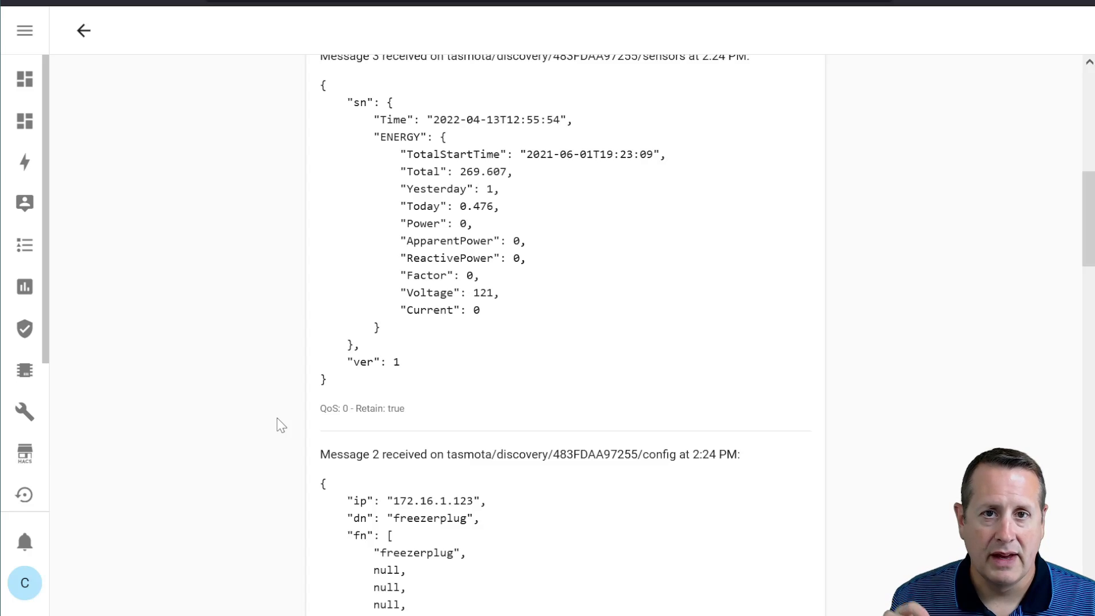
pyautogui.moveTo(151, 484)
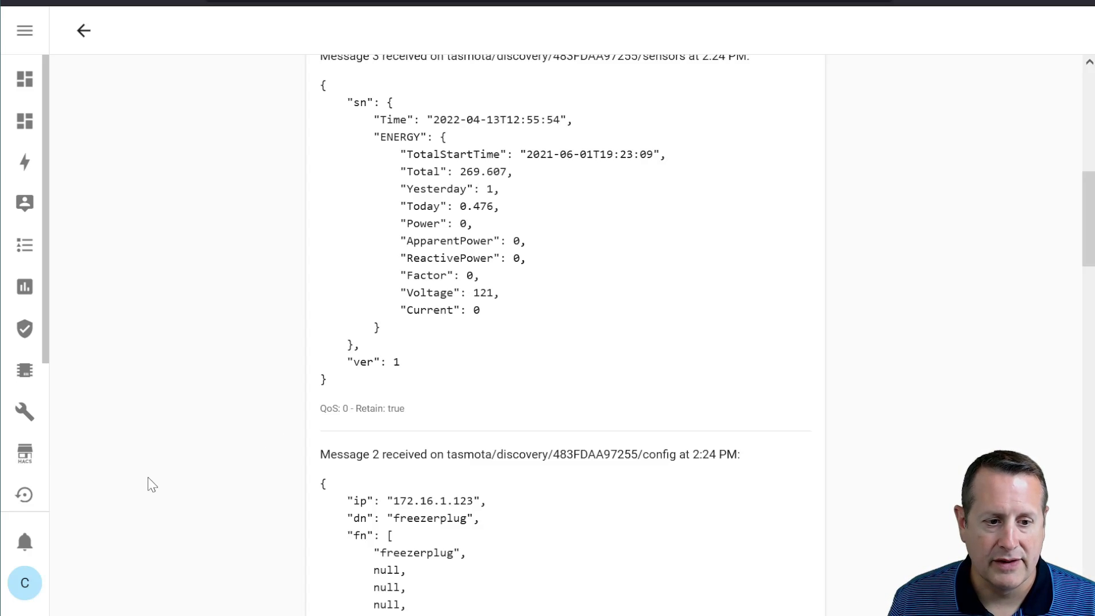